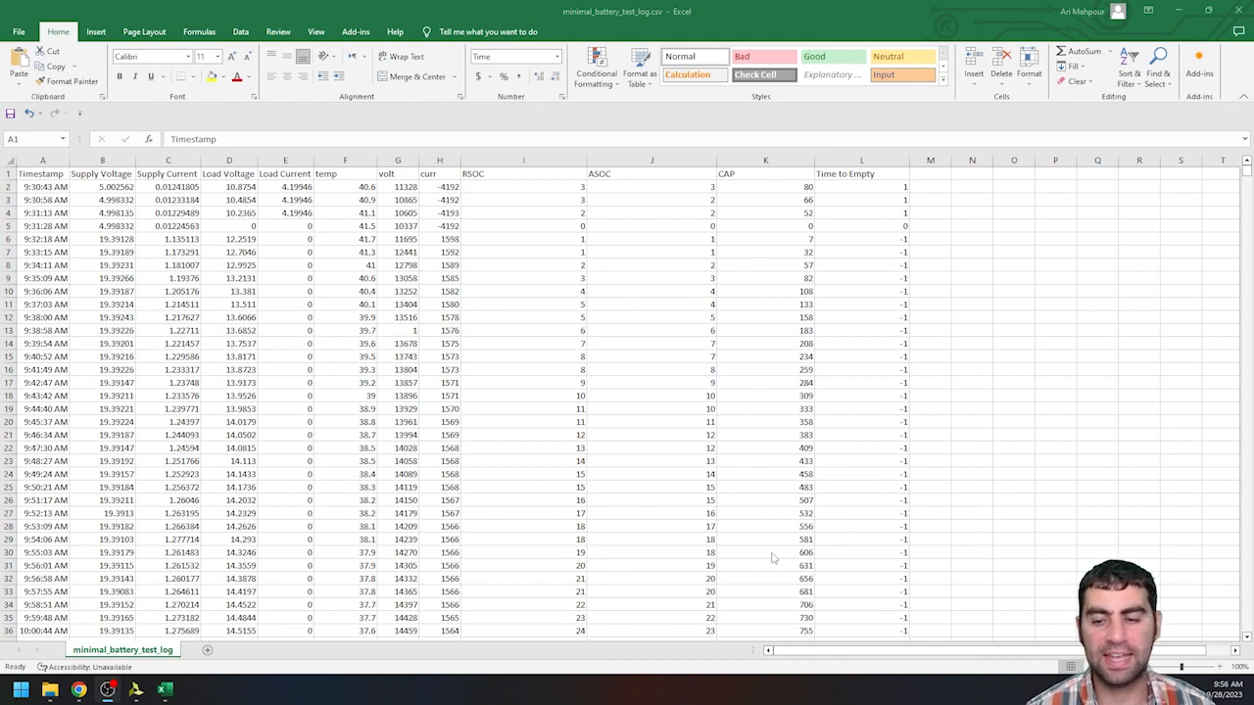
Scroll down through the battery test log rows in Excel
scroll(down, 3)
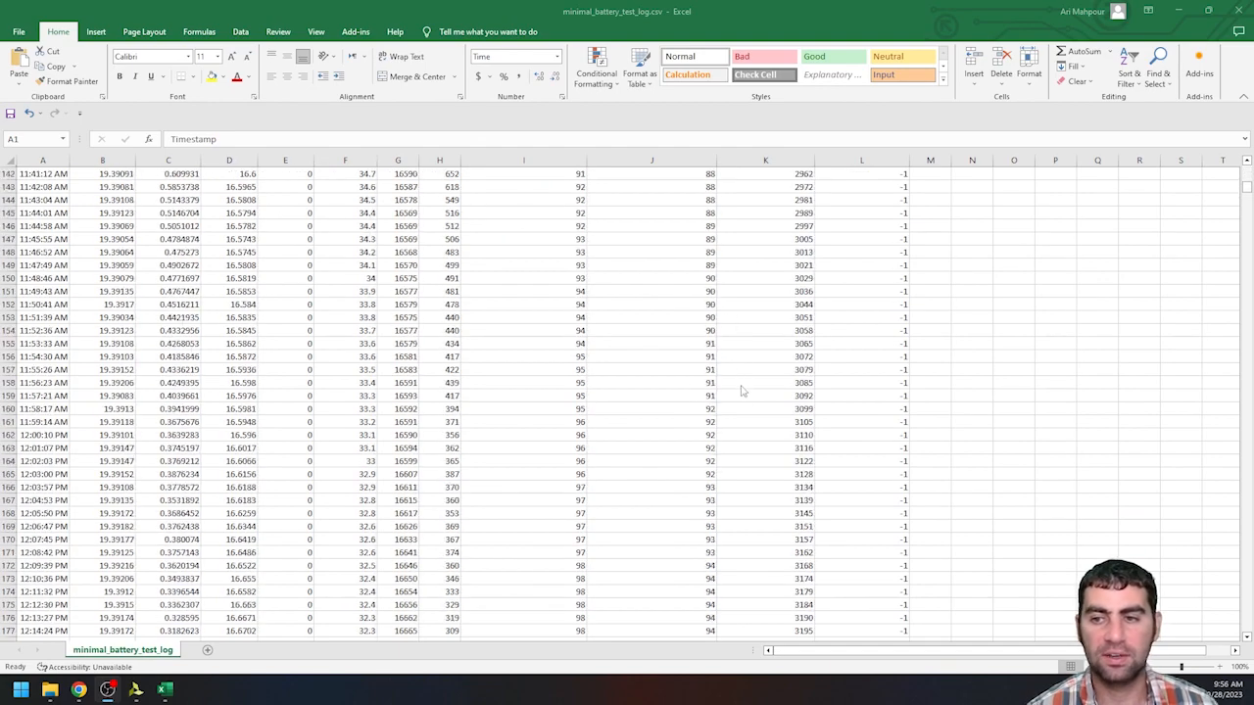
scroll(down, 3)
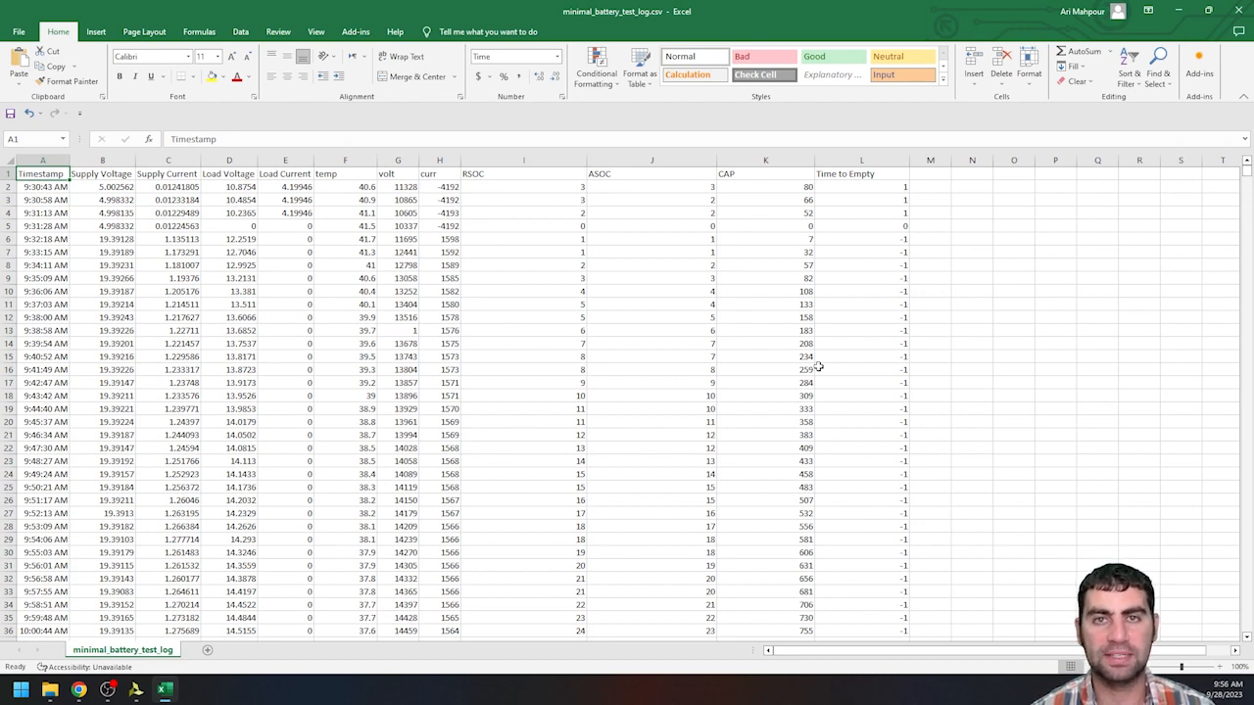
mouse_move(619, 345)
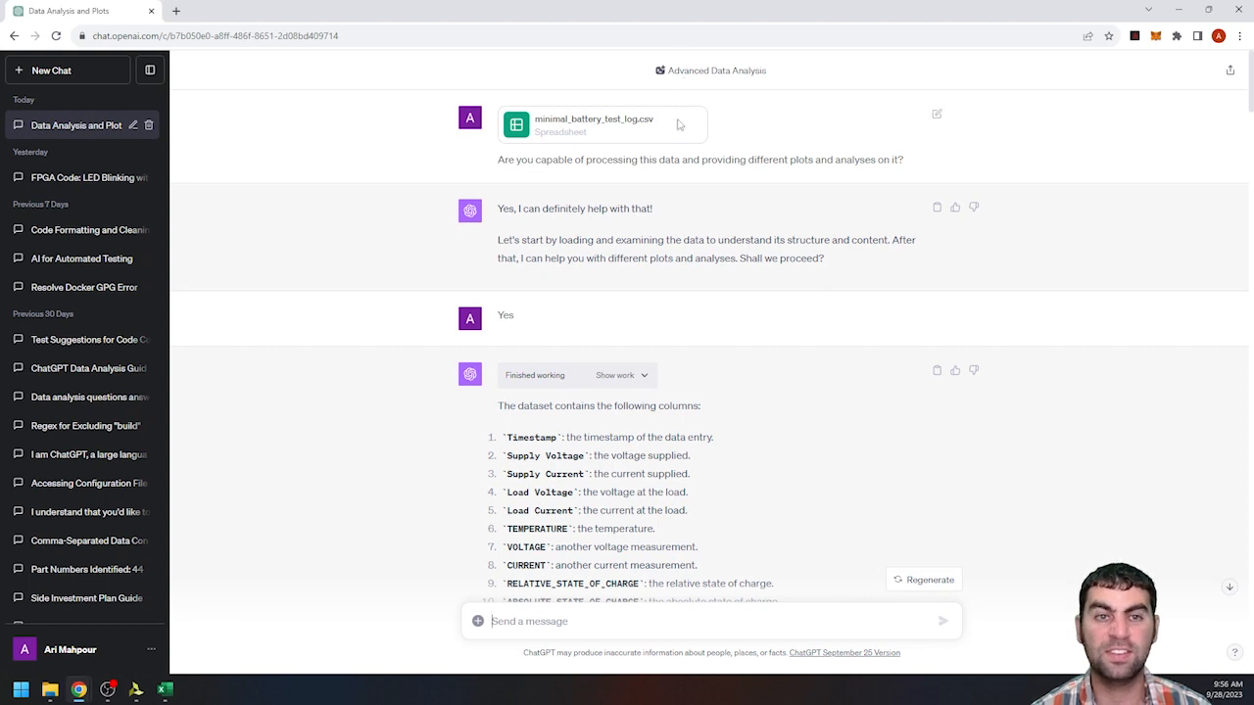
Expand 'Show work' to reveal the pandas loading code and its first-rows output, then review it
click(615, 377)
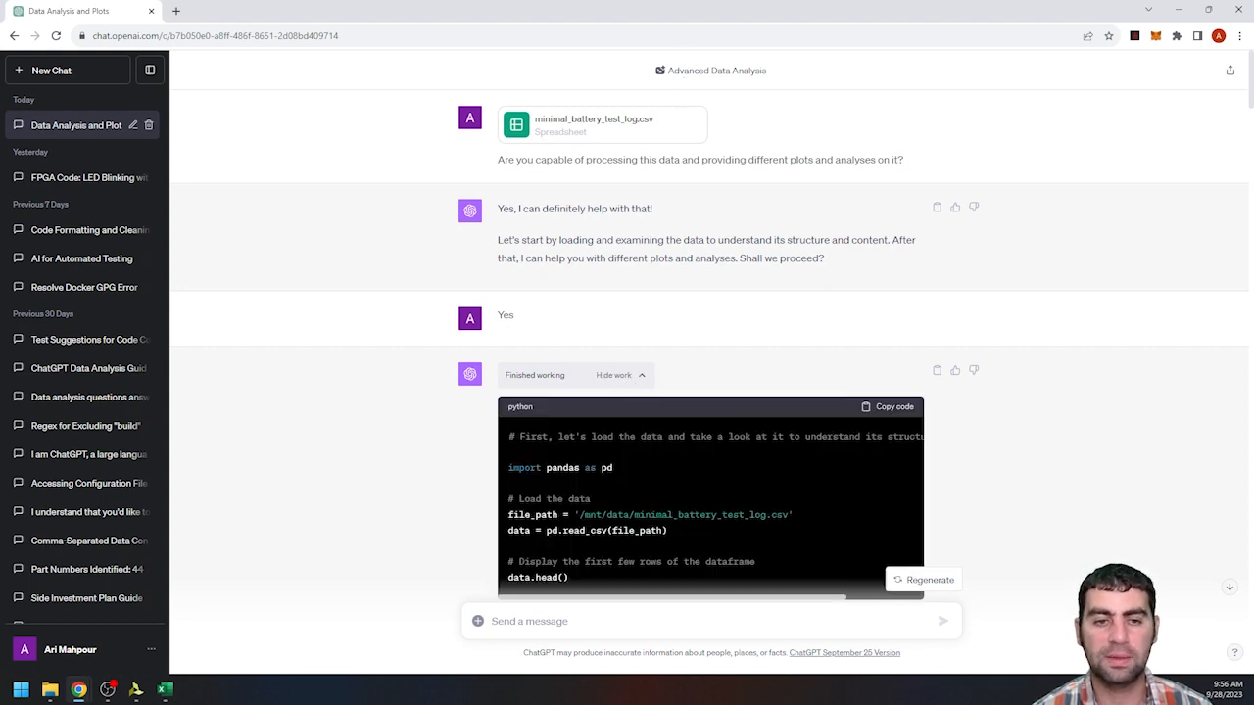
mouse_move(607, 500)
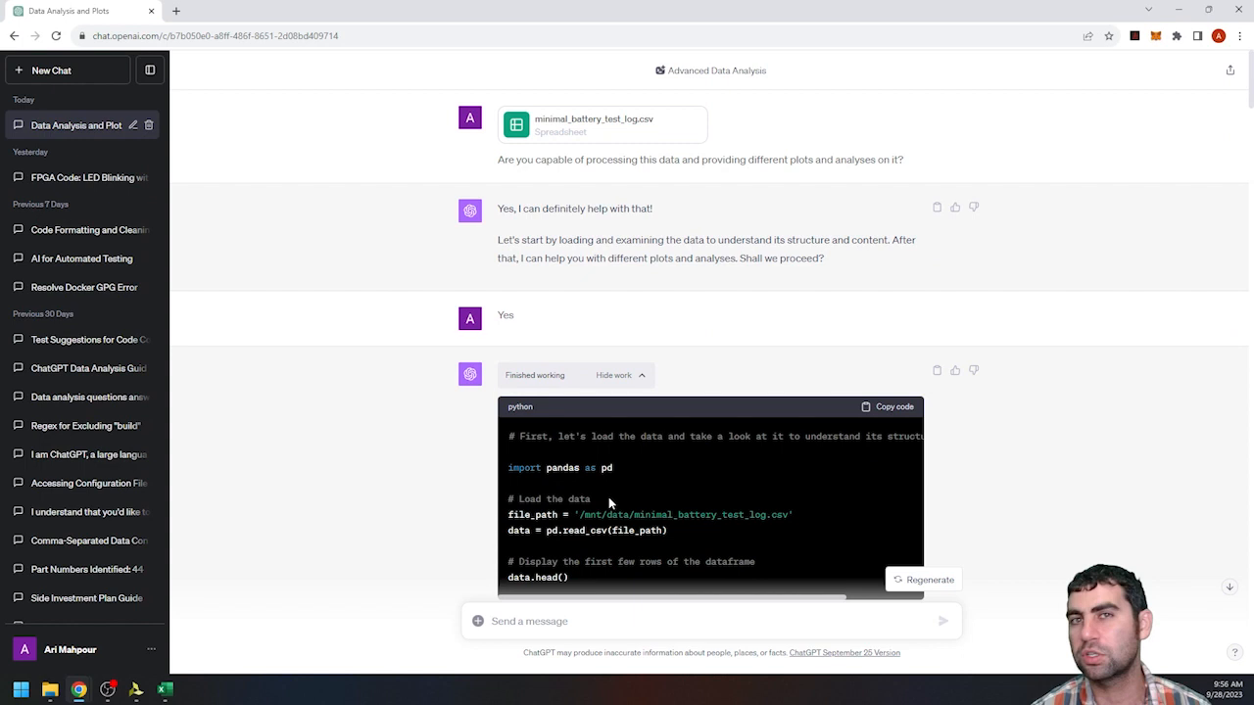
mouse_move(677, 455)
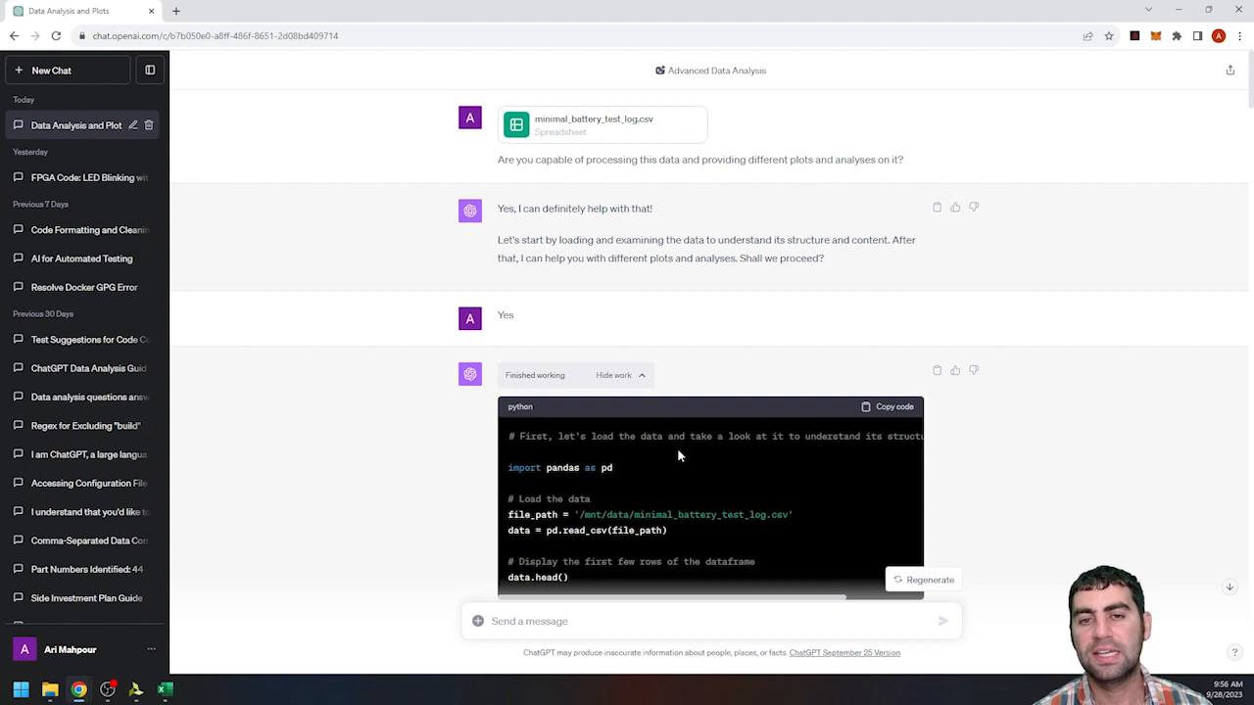
scroll(down, 3)
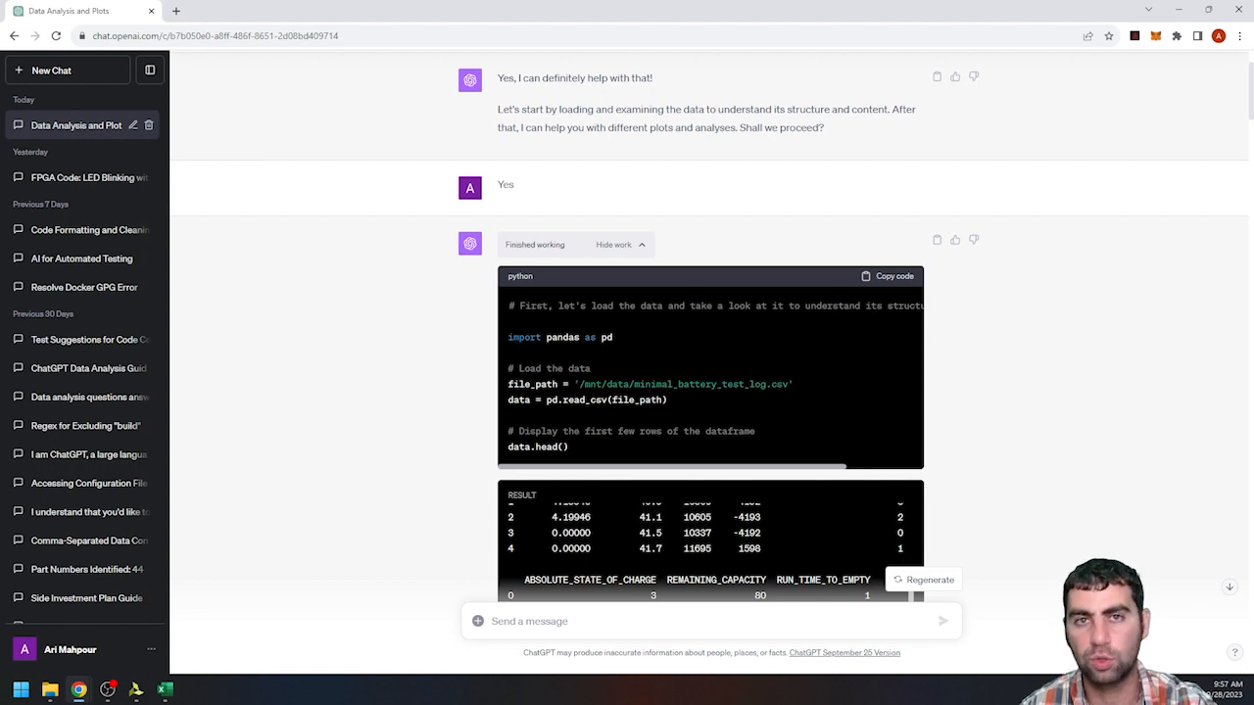
scroll(down, 3)
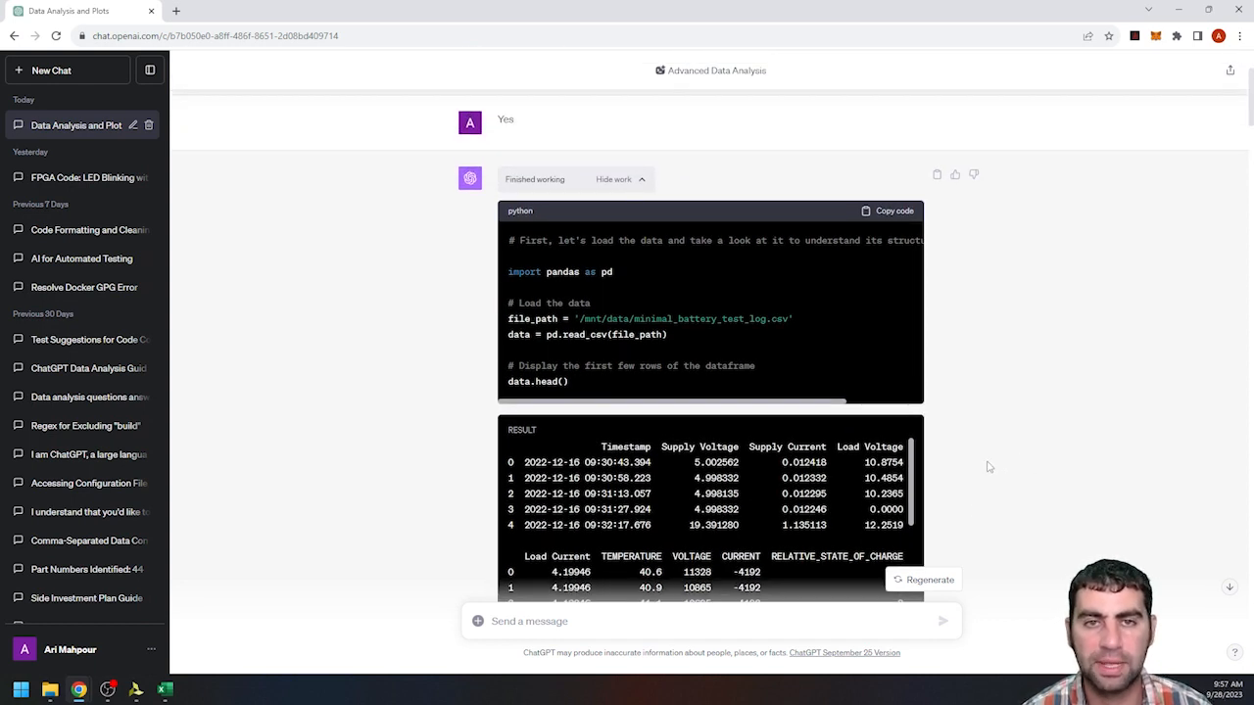
mouse_move(983, 467)
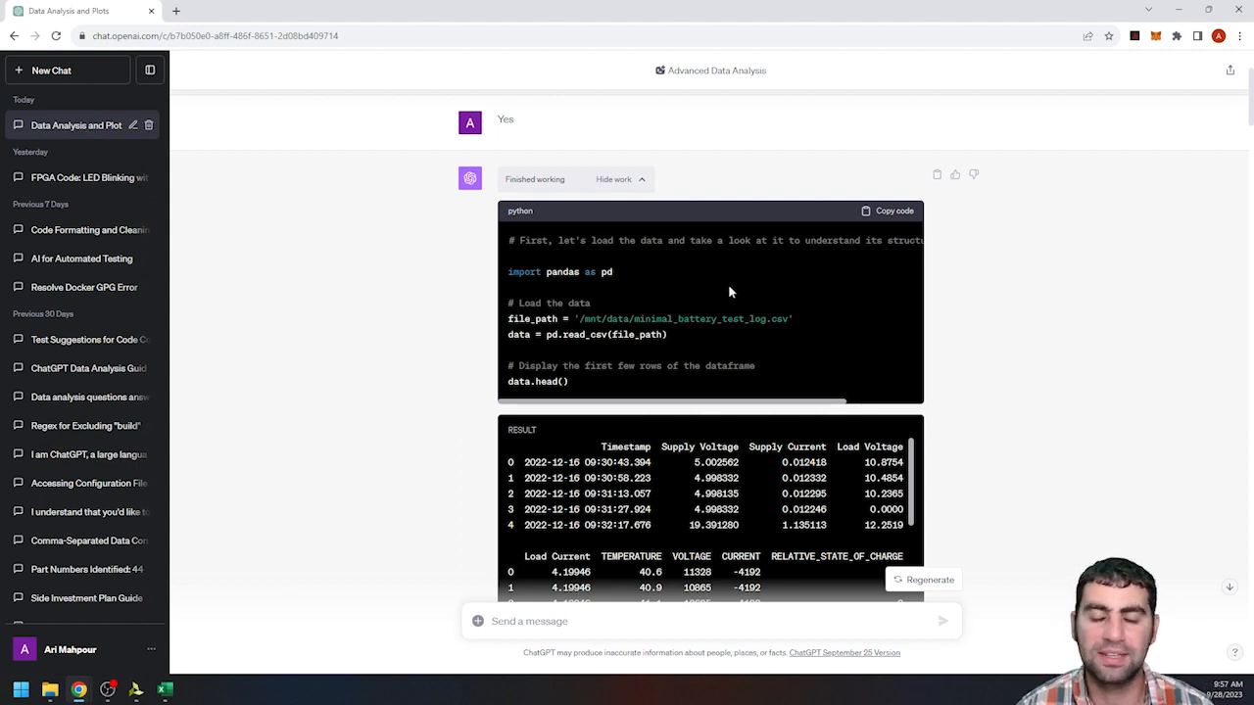
mouse_move(797, 372)
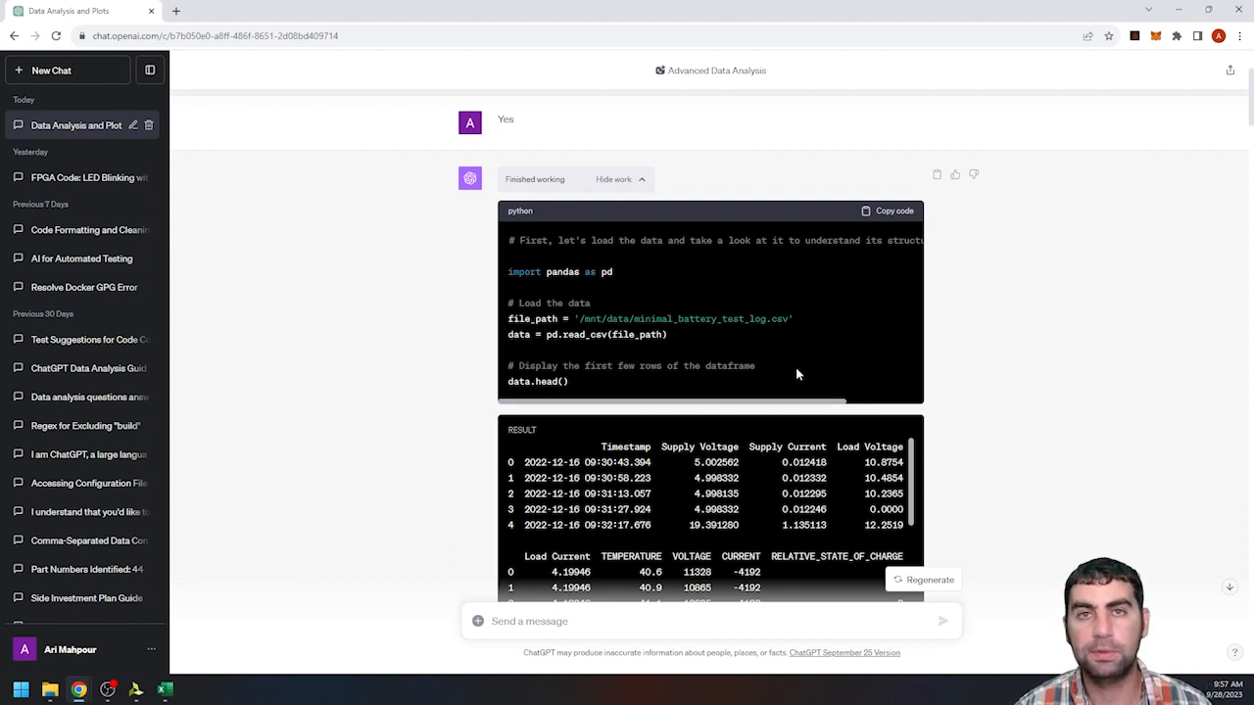
mouse_move(888, 439)
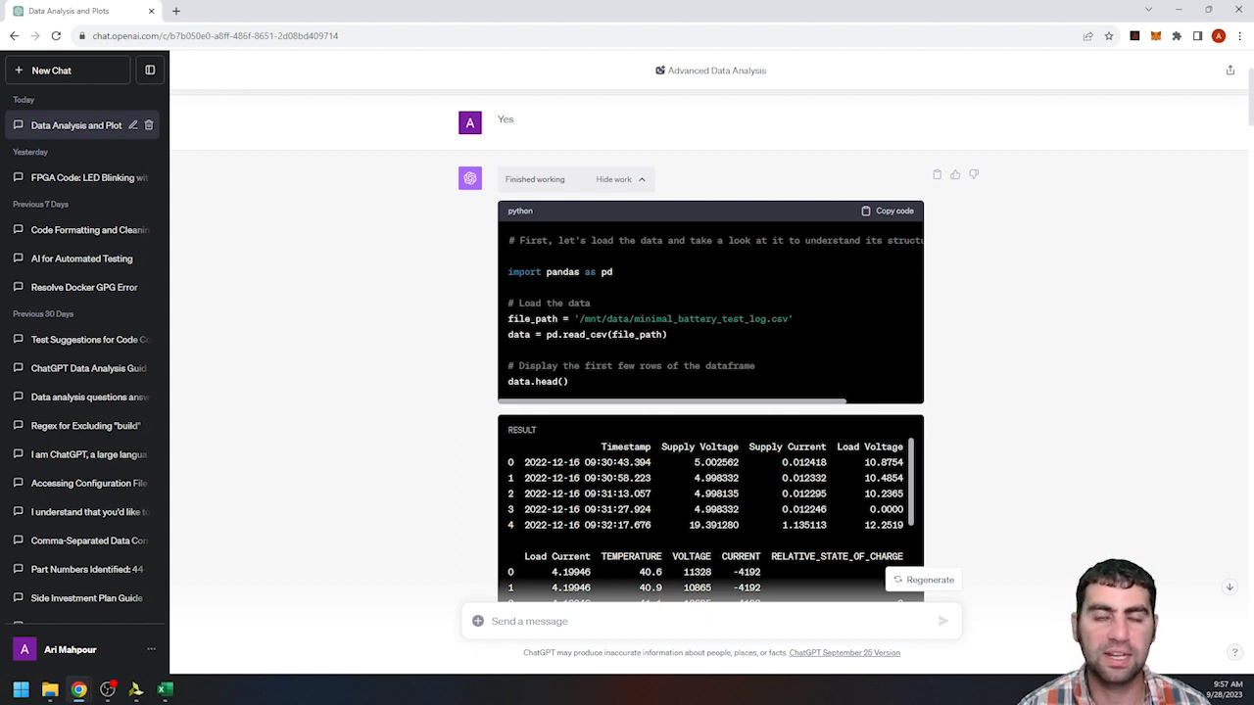
mouse_move(839, 419)
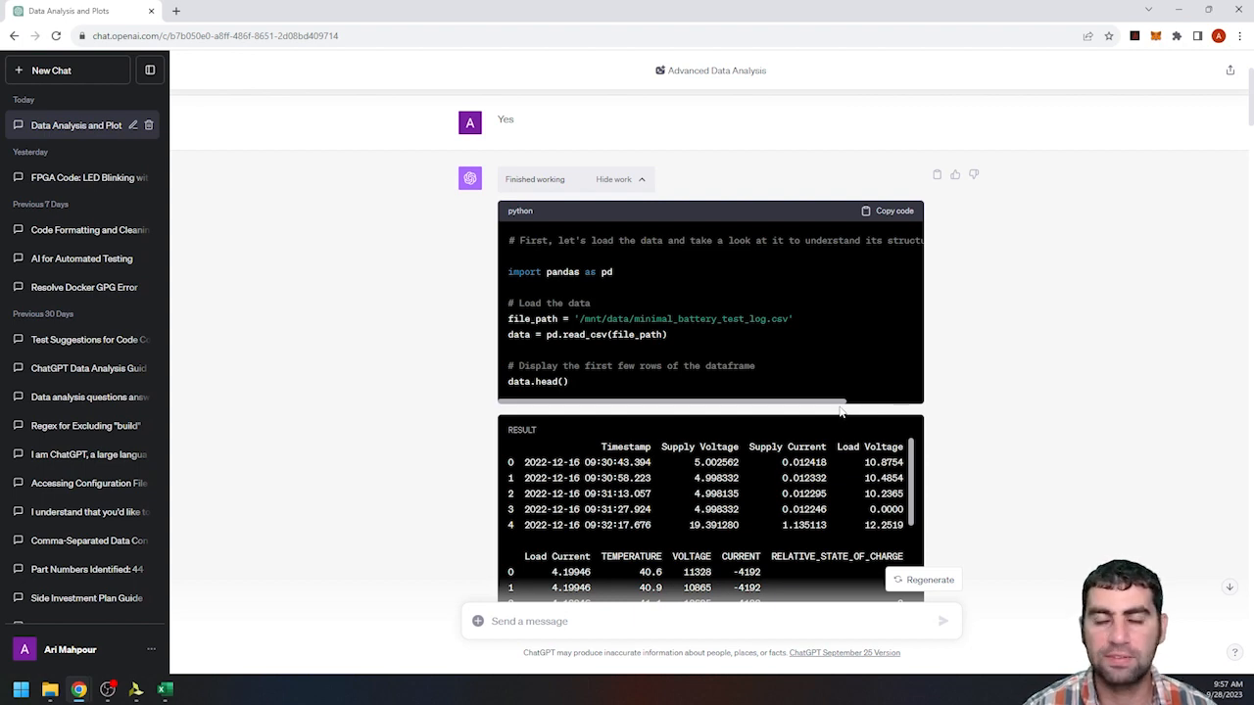
mouse_move(885, 427)
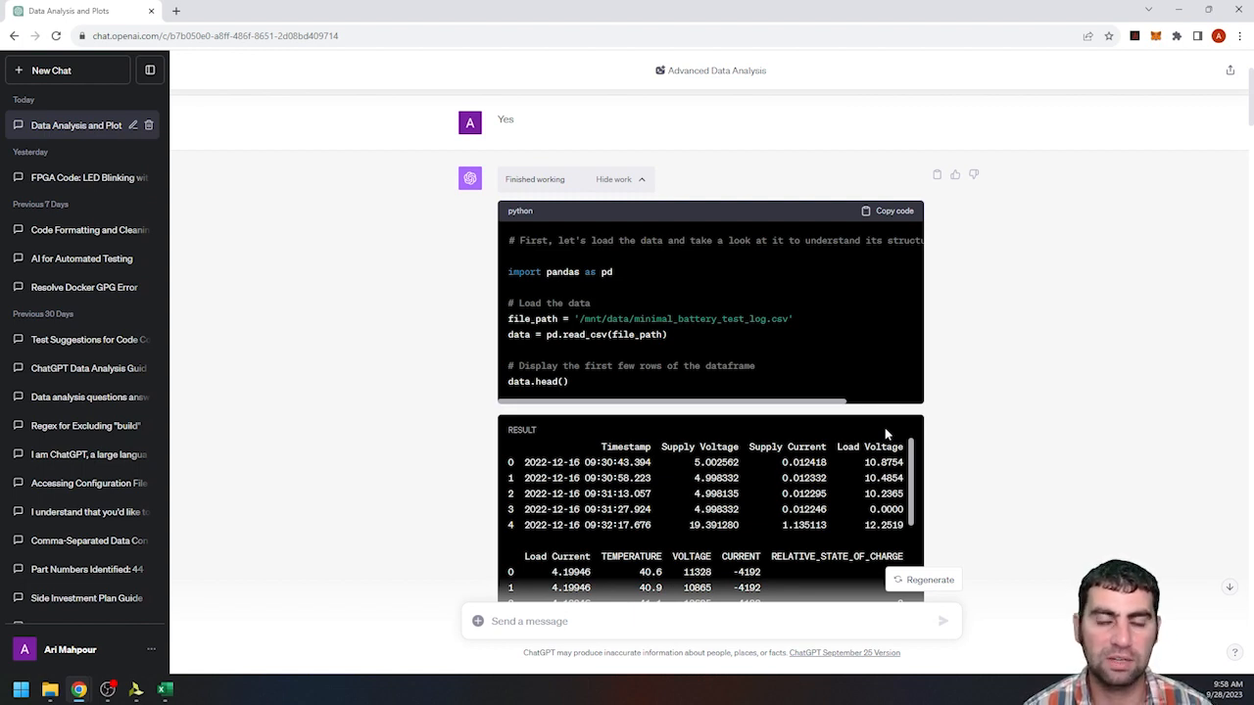
scroll(up, 3)
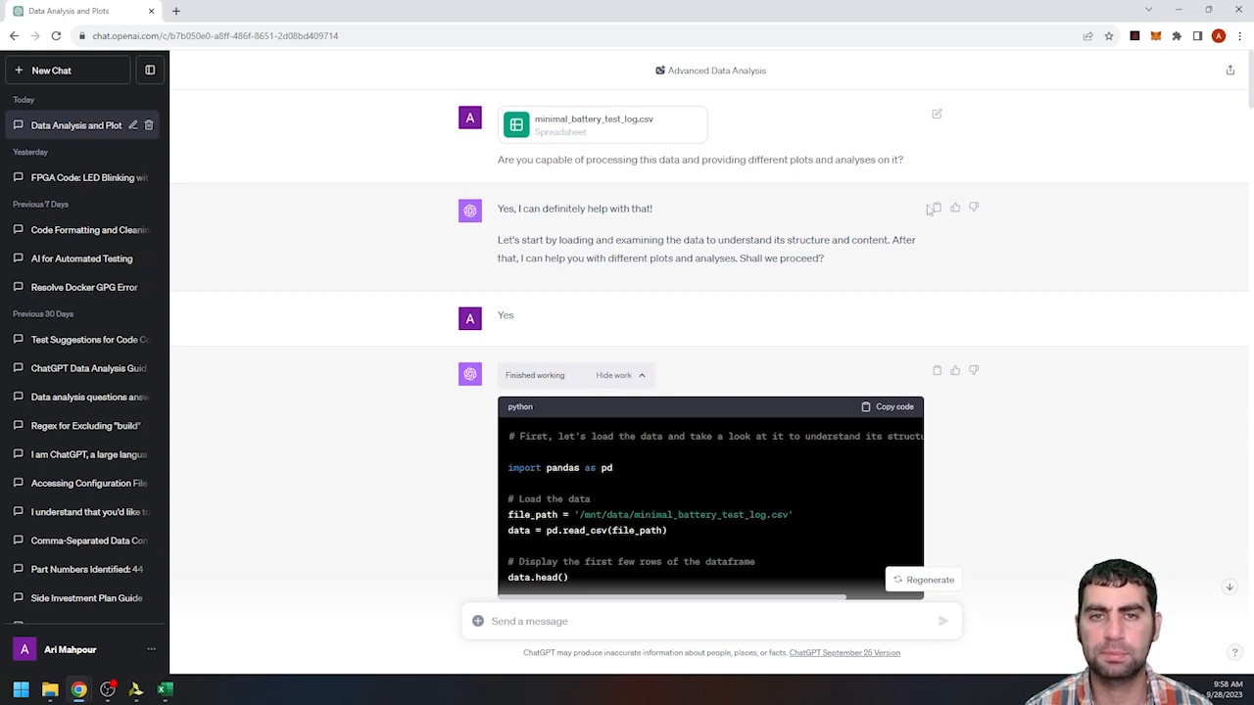
click(160, 689)
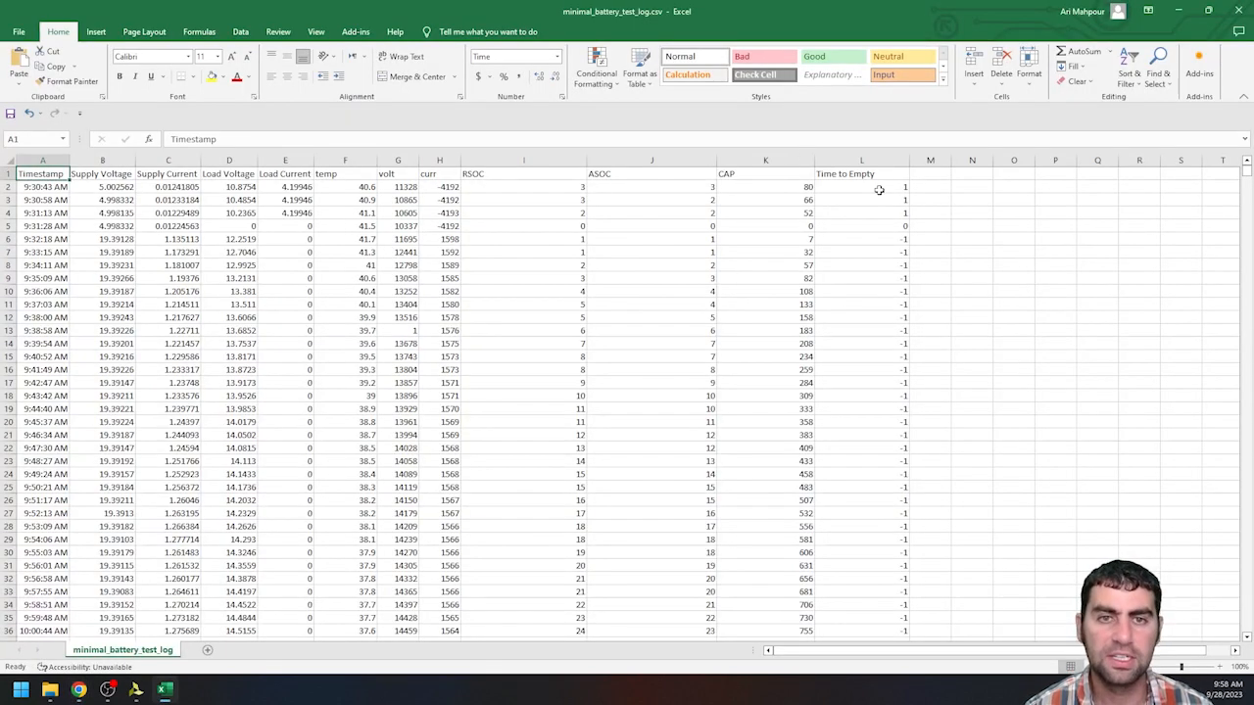
mouse_move(821, 214)
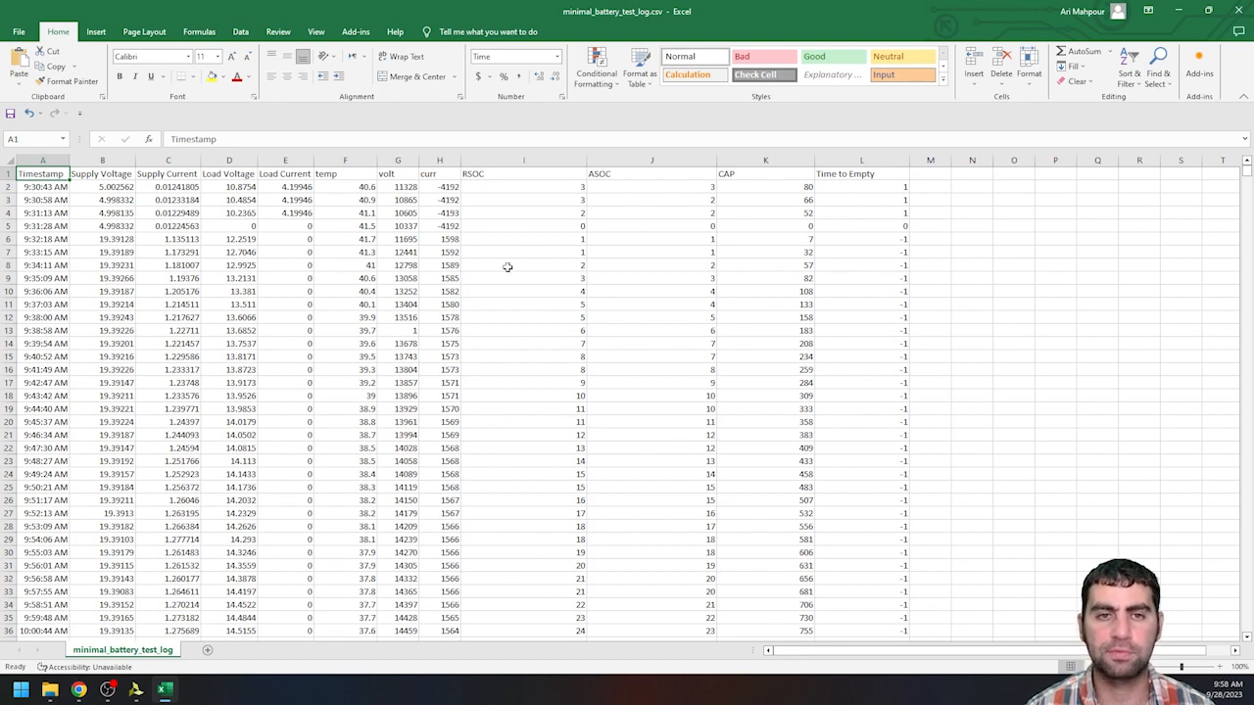
mouse_move(286, 349)
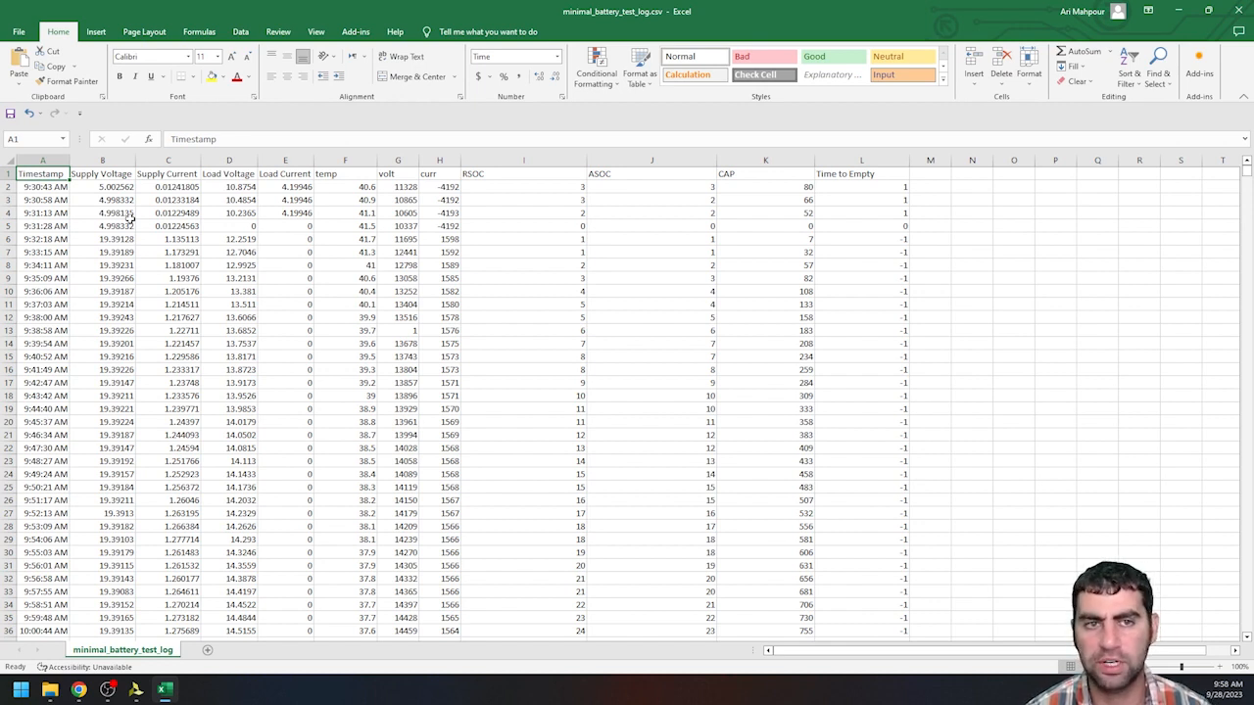
mouse_move(1015, 322)
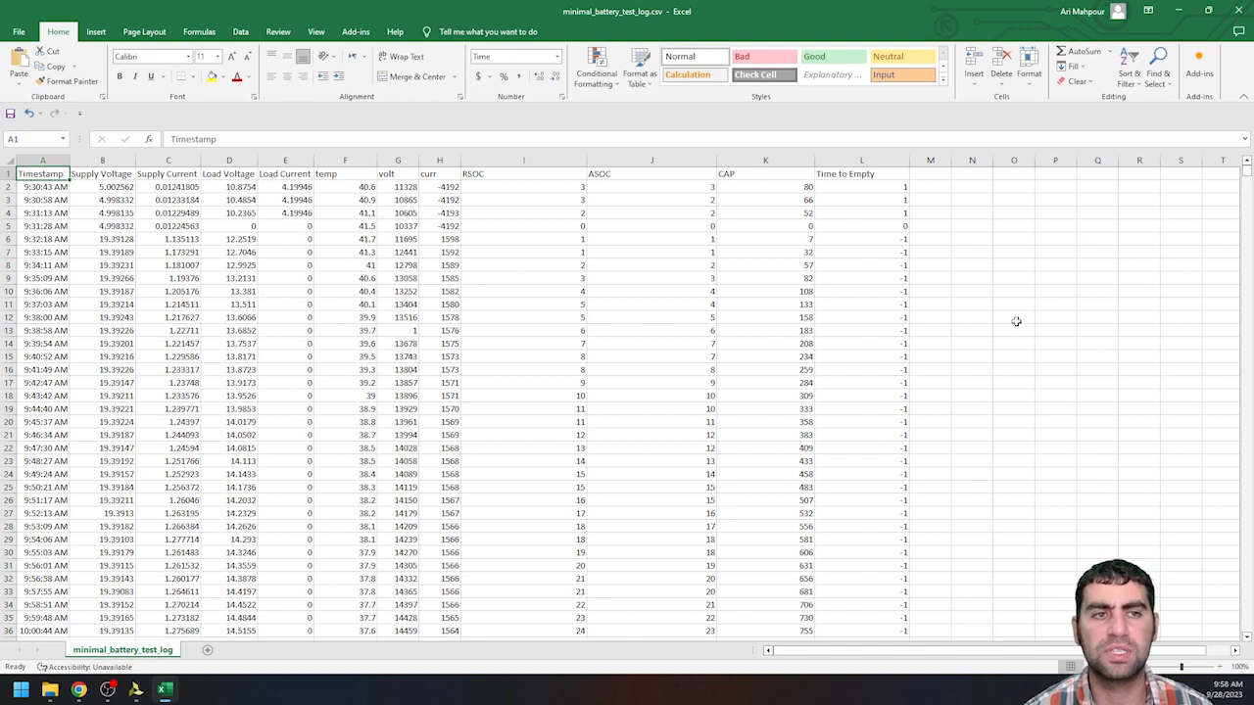
click(436, 172)
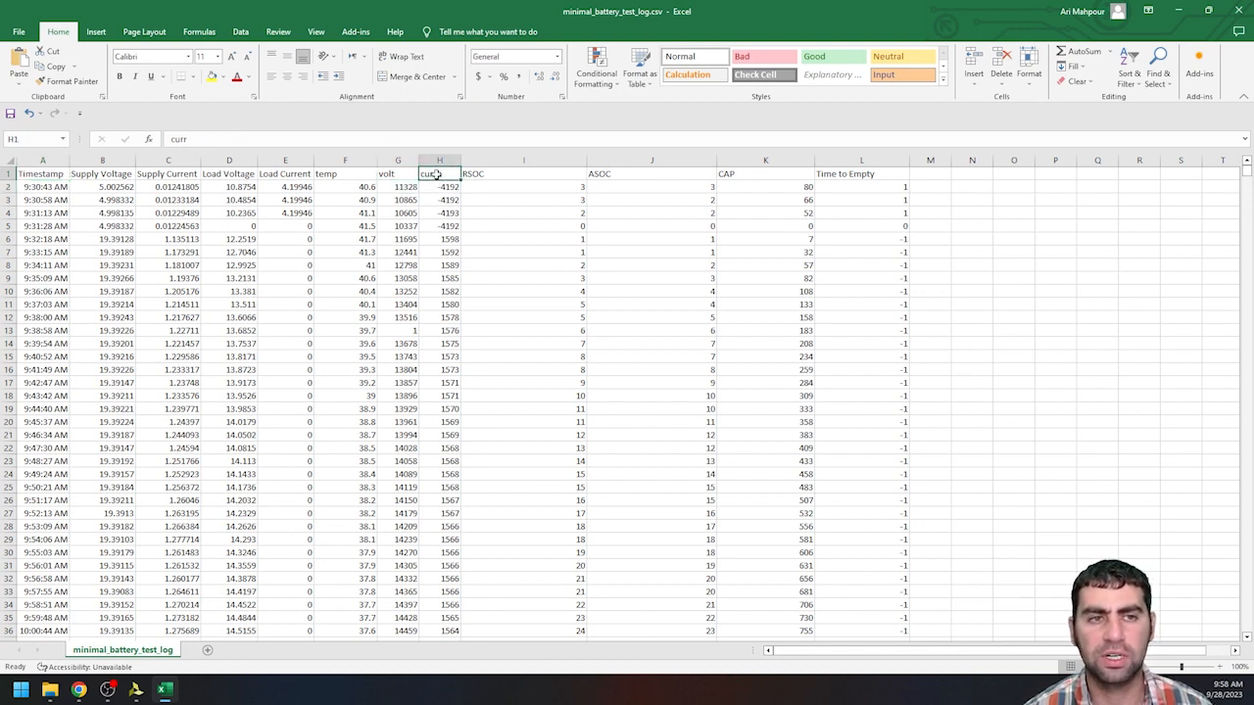
click(398, 172)
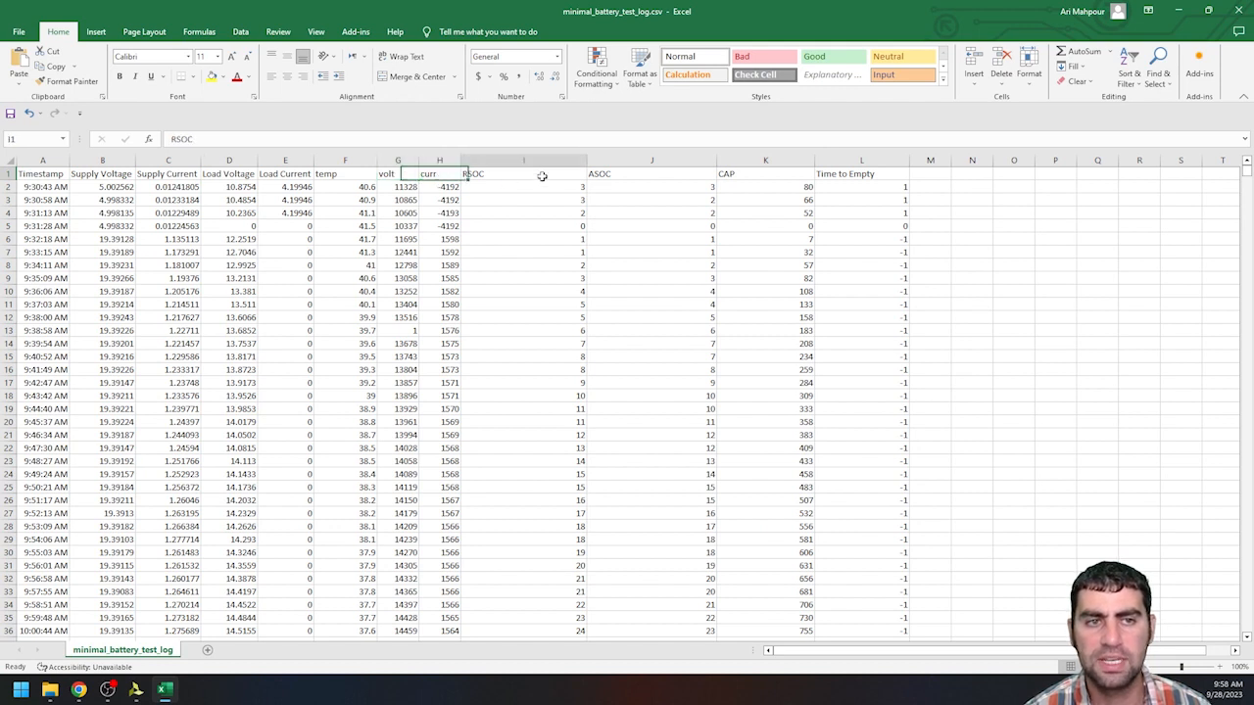
click(650, 186)
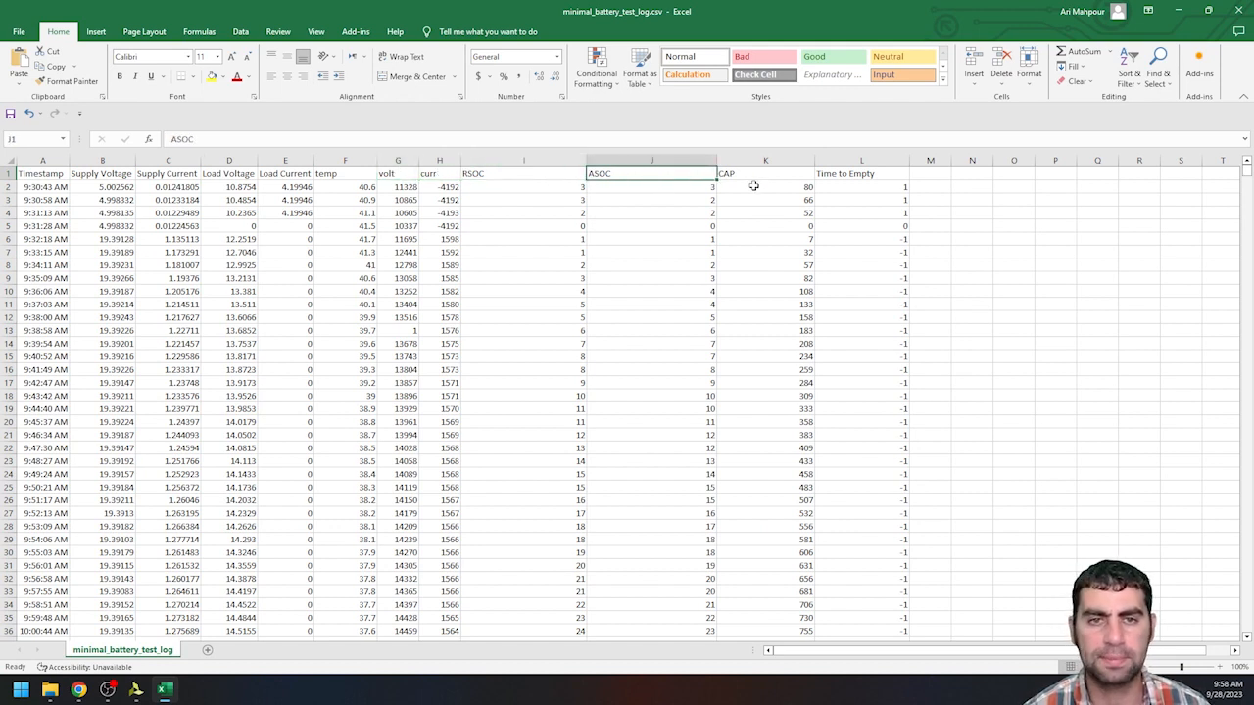
click(764, 172)
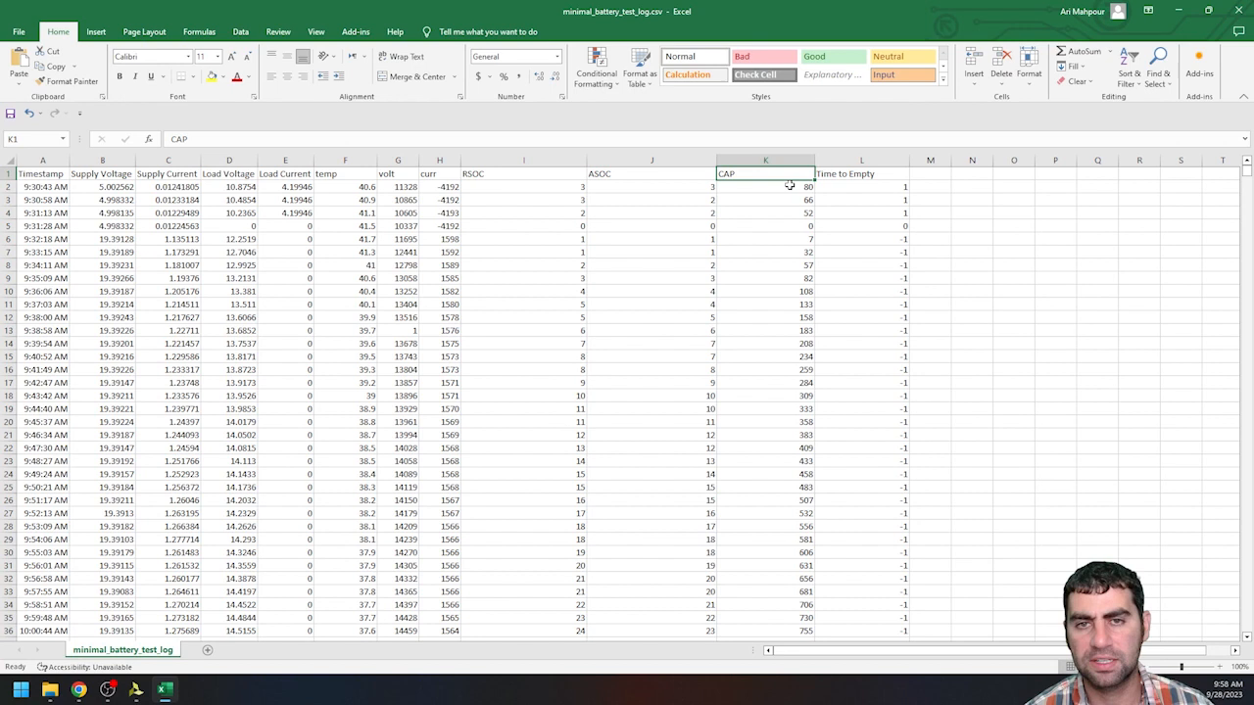
click(862, 172)
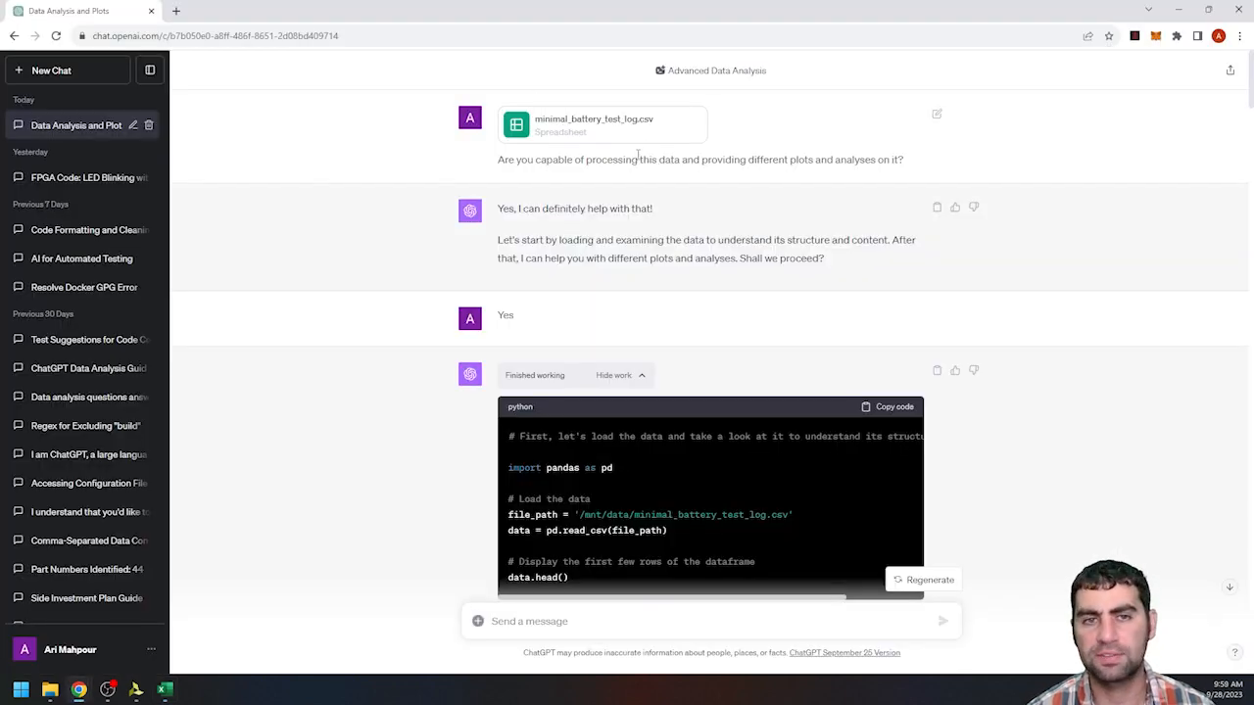
Scroll past the data preview and column list to the temperature-vs-voltage/current correlation request
scroll(down, 3)
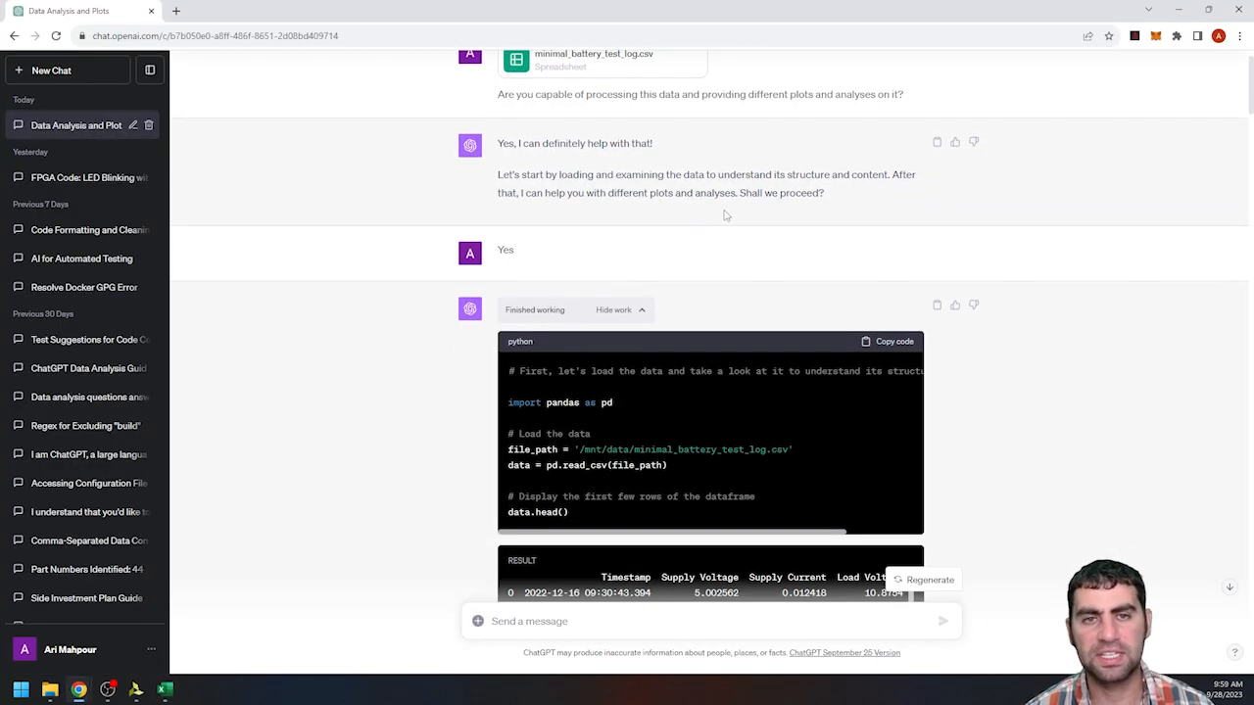
scroll(down, 3)
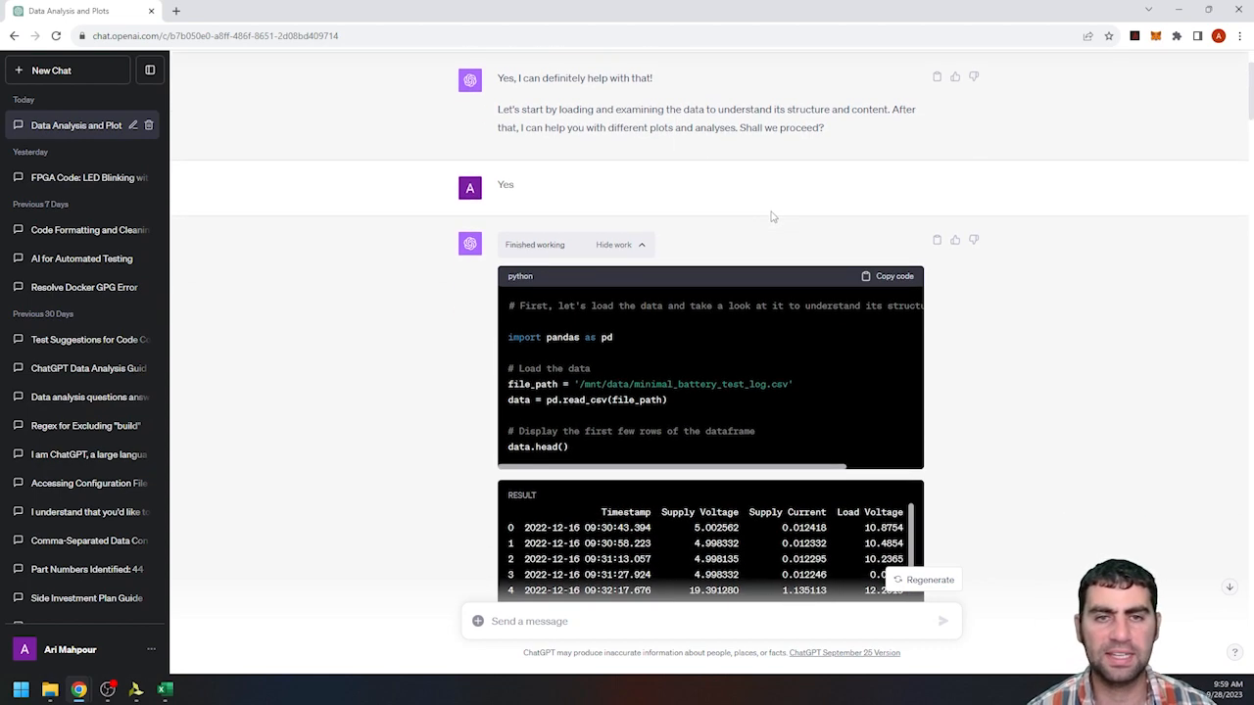
scroll(down, 3)
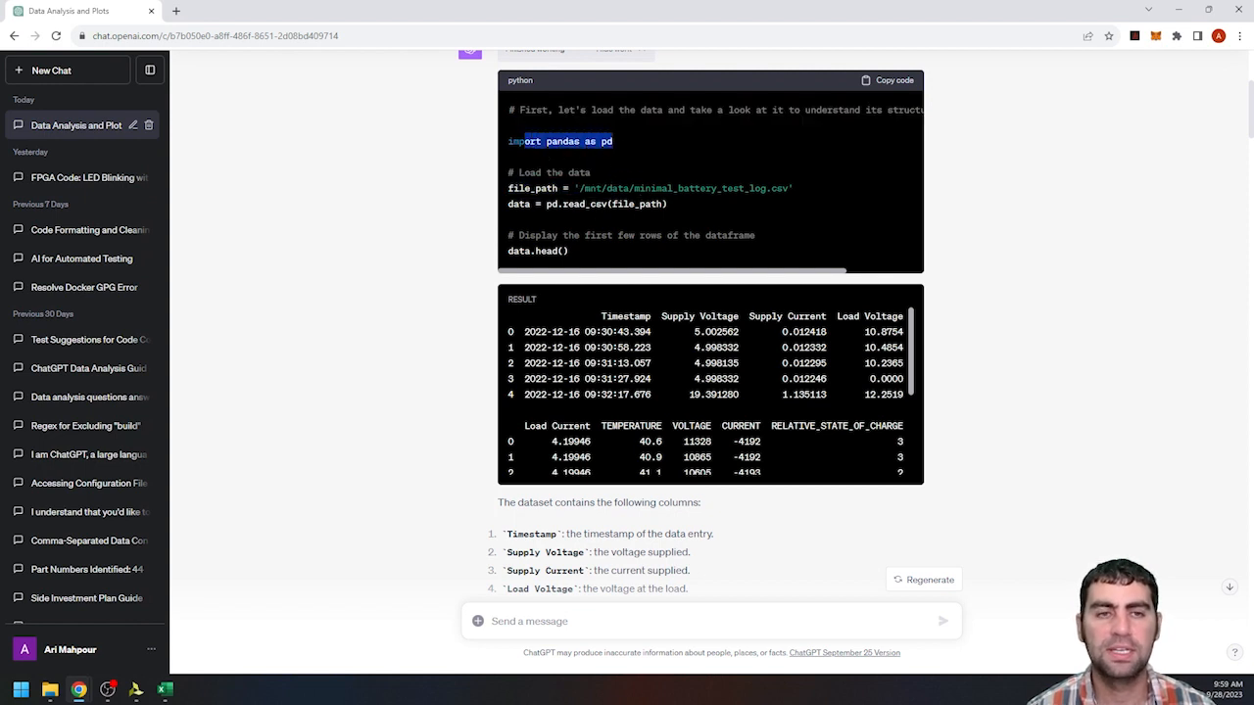
mouse_move(671, 218)
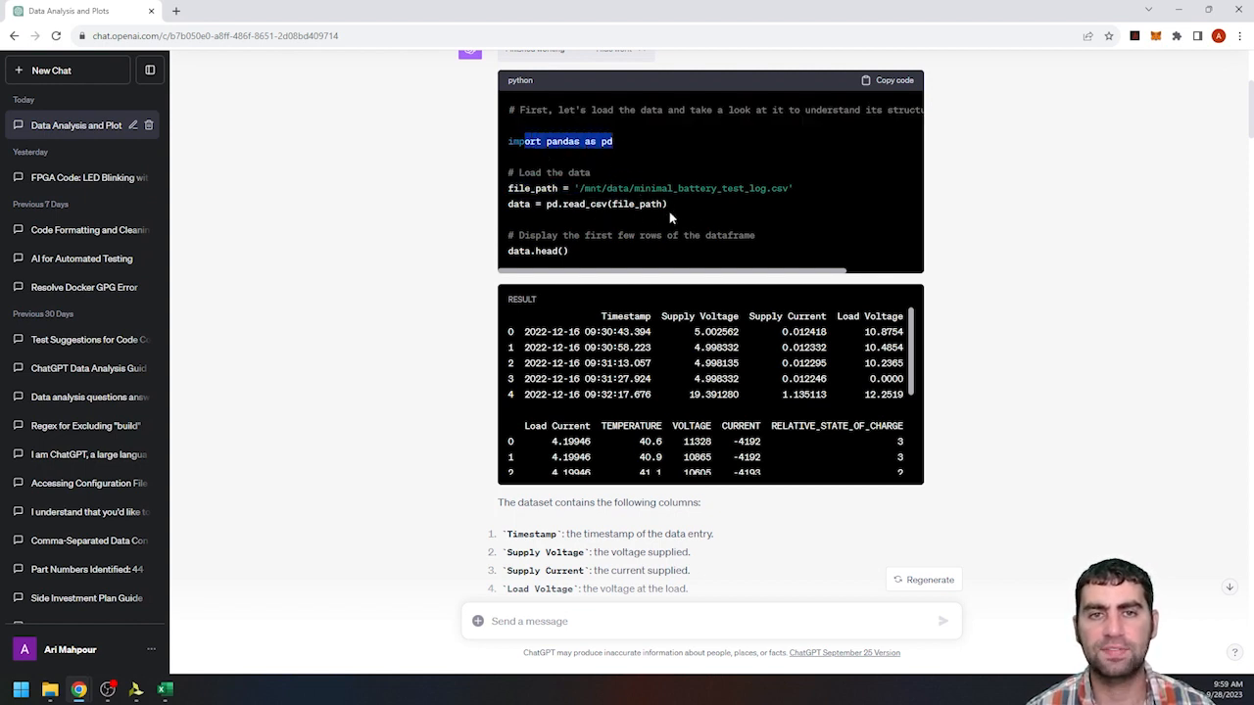
scroll(down, 3)
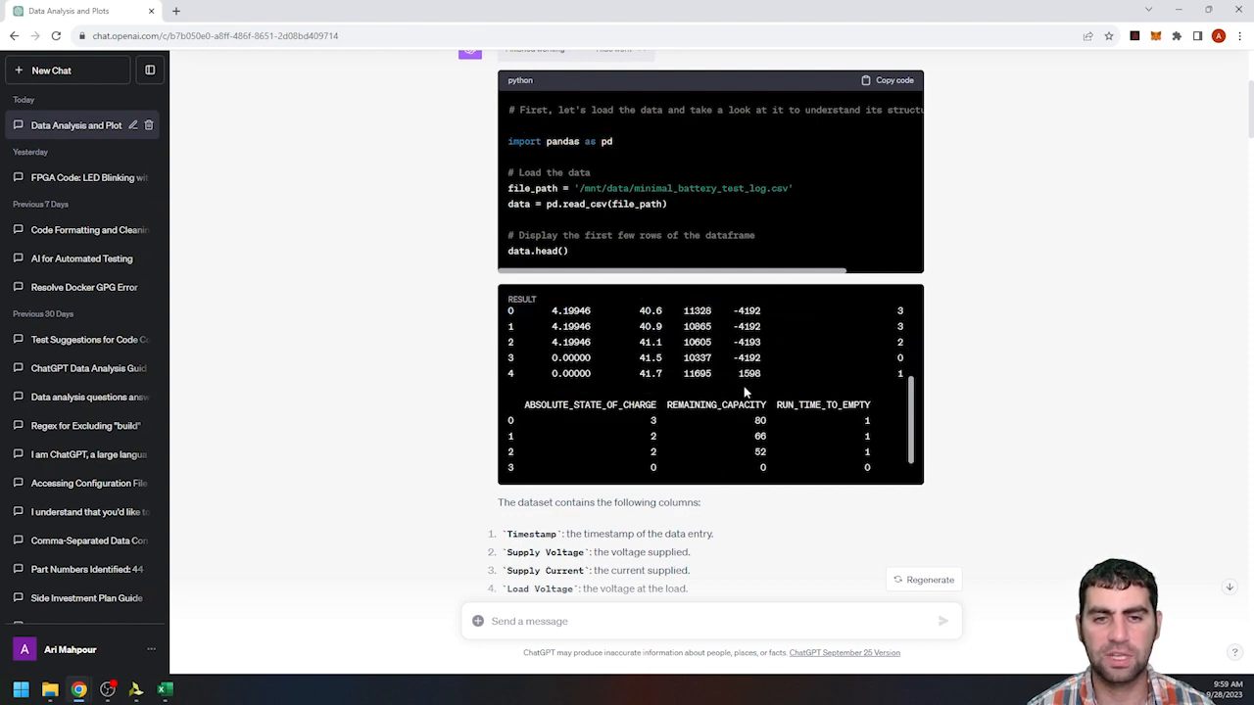
scroll(down, 3)
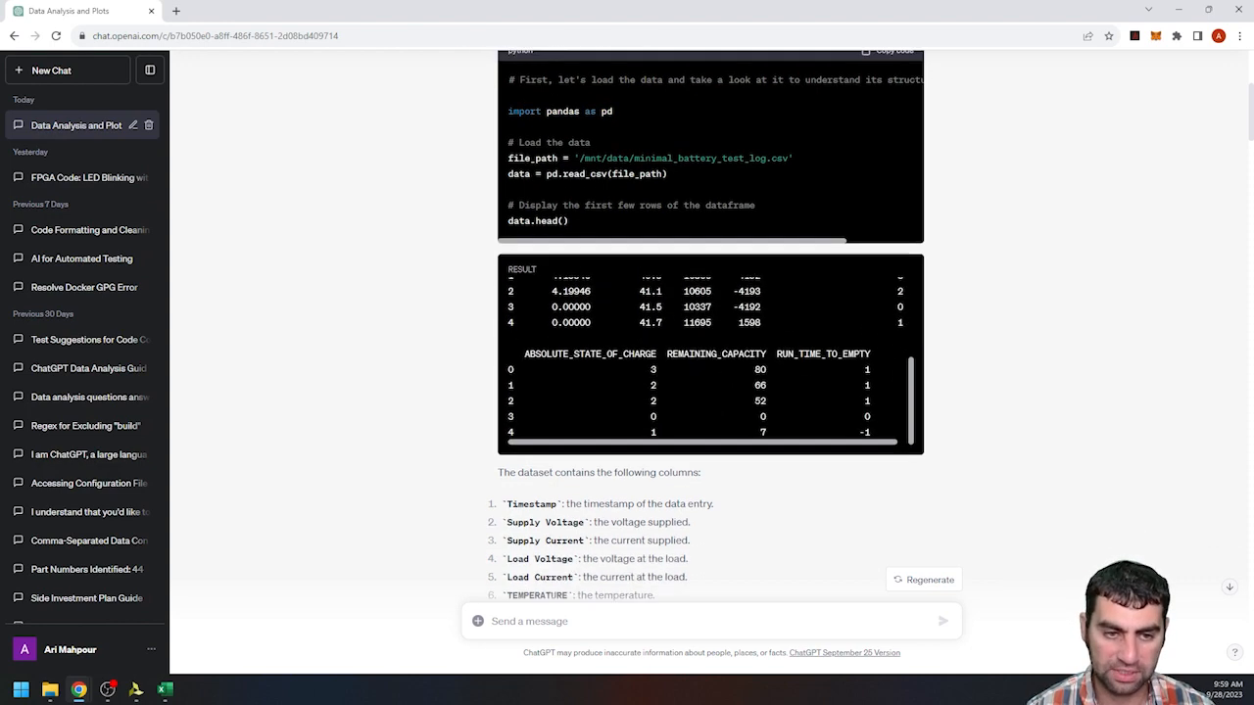
scroll(down, 3)
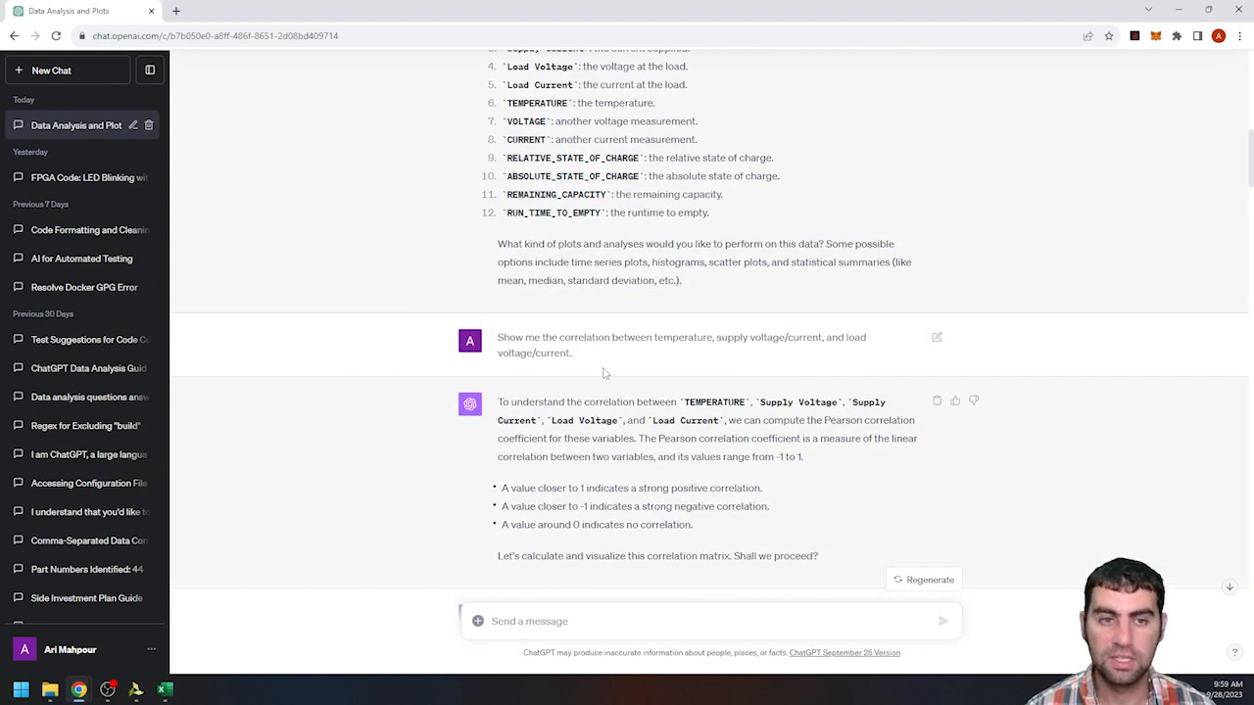
mouse_move(615, 363)
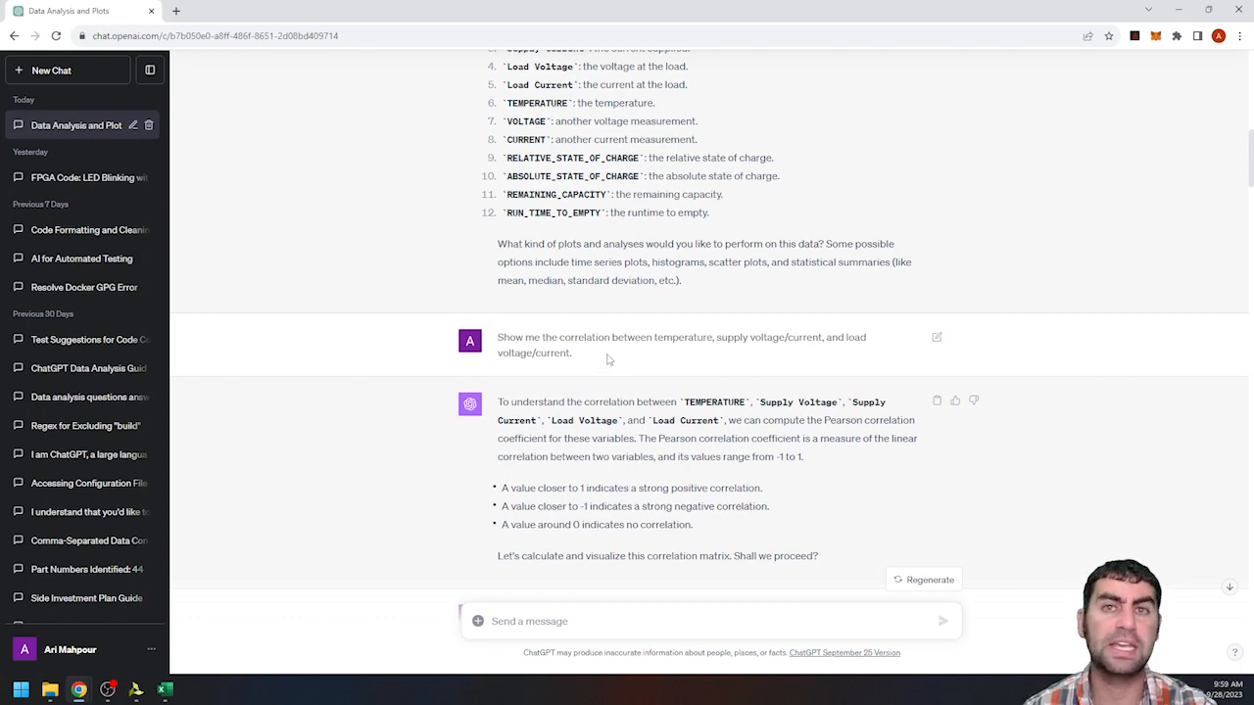
Reply 'Yes' to the proposal and bring the resulting correlation matrix heatmap into view
text(Yes)
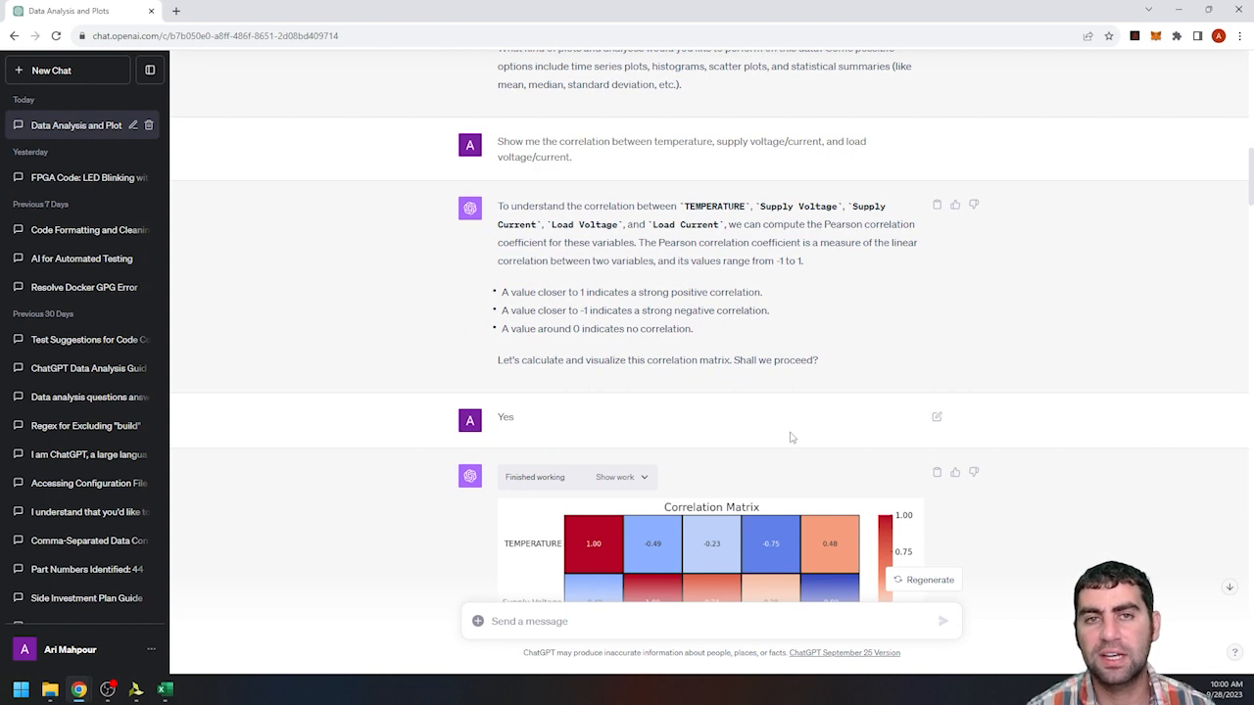
scroll(down, 3)
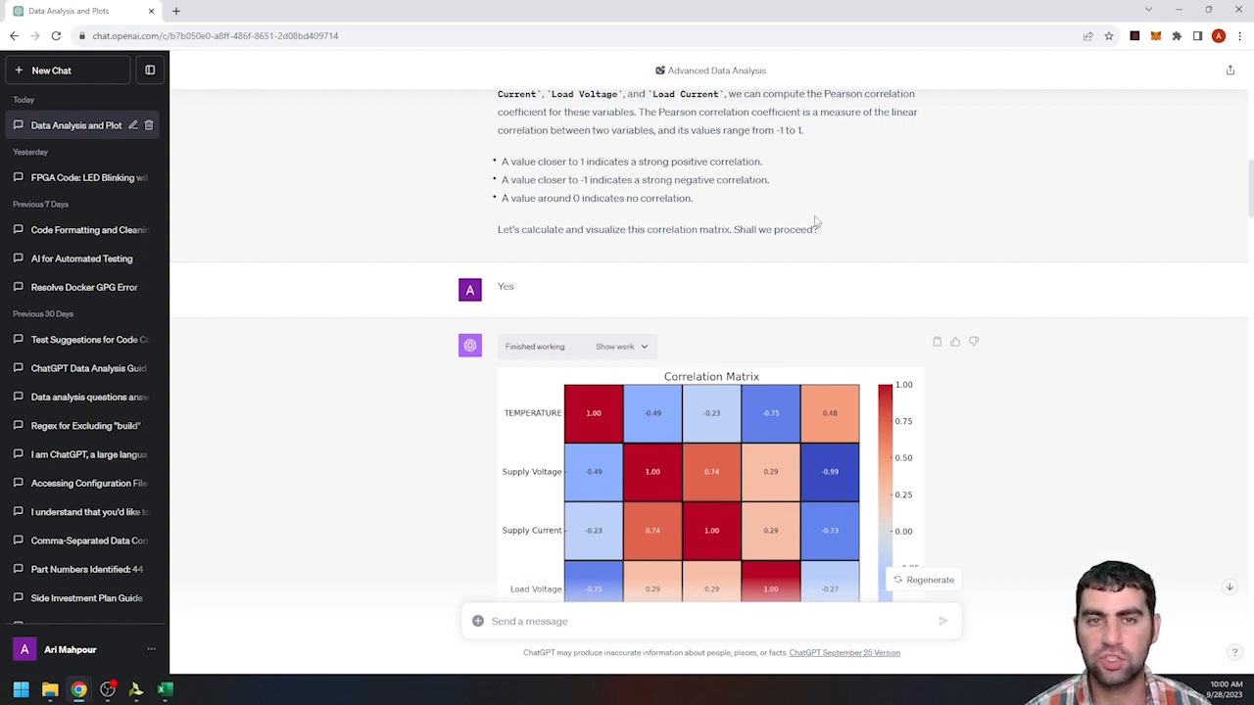
scroll(down, 3)
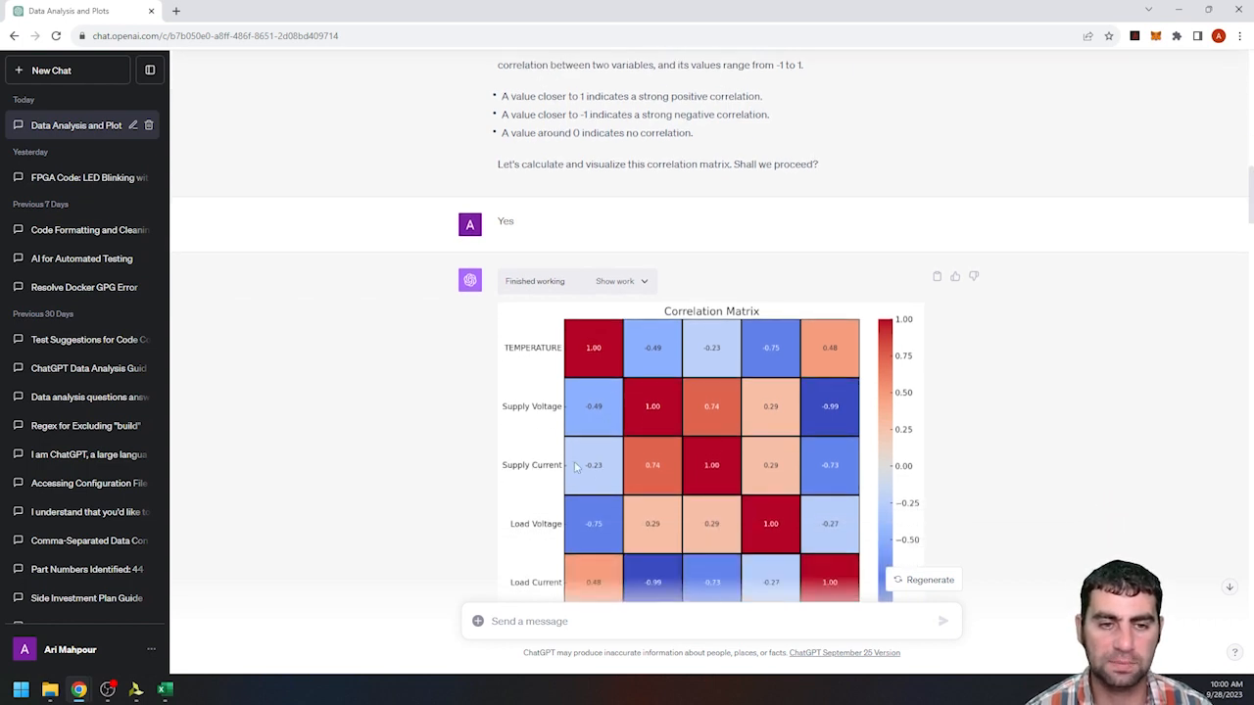
scroll(down, 3)
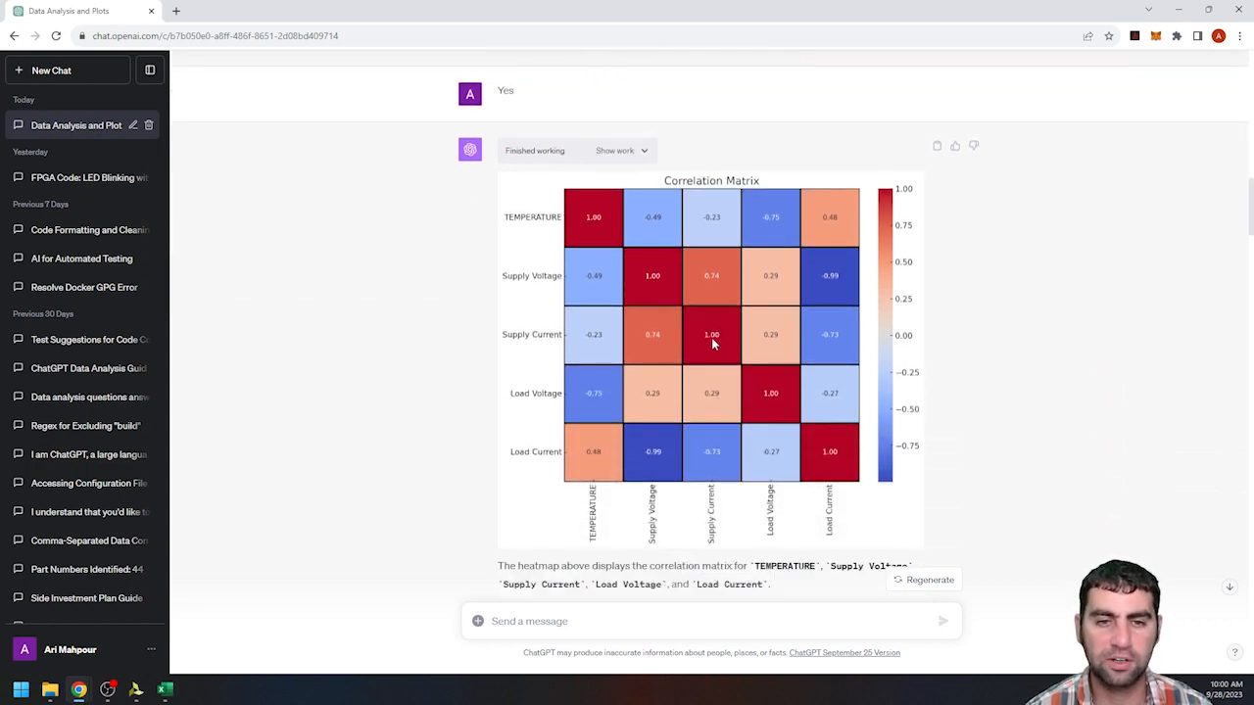
mouse_move(721, 380)
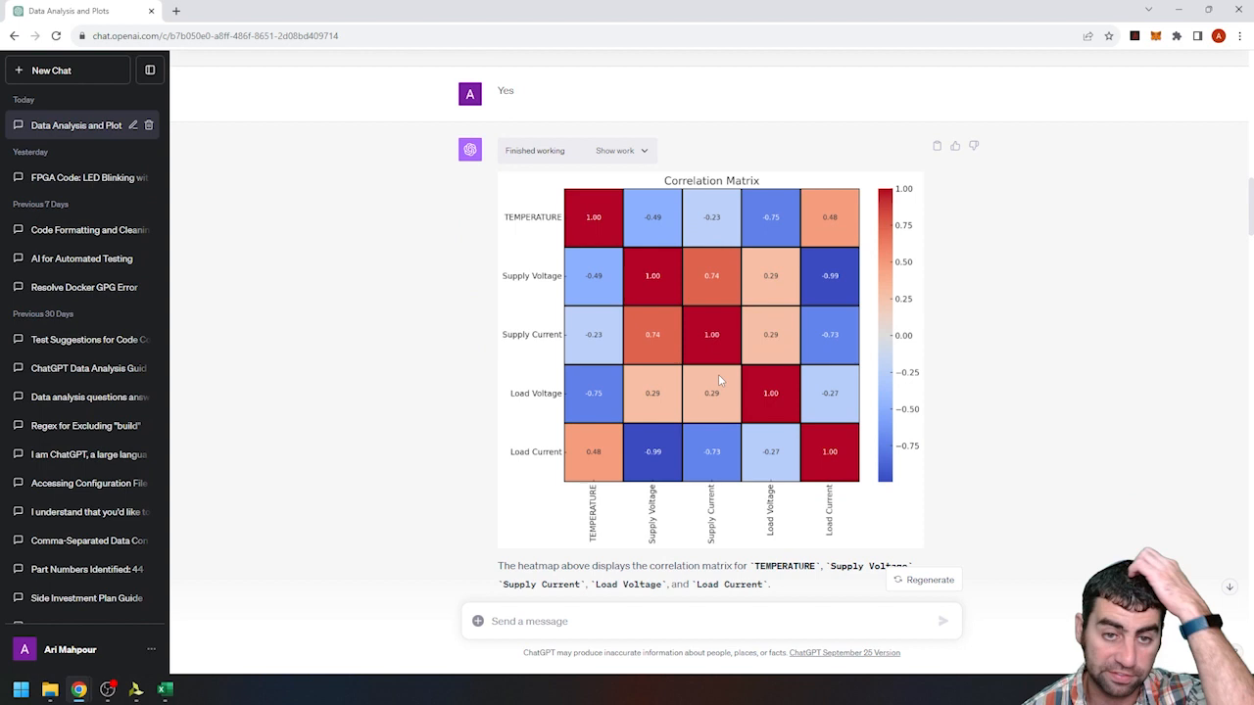
mouse_move(645, 341)
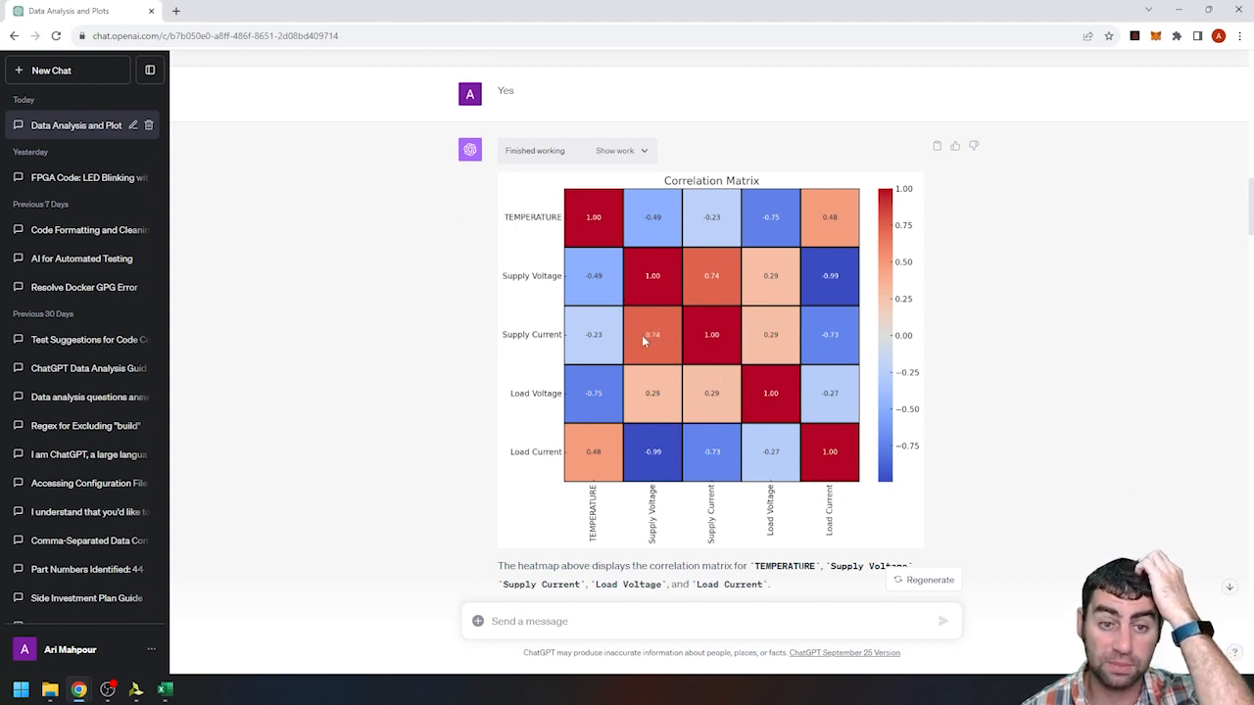
mouse_move(662, 352)
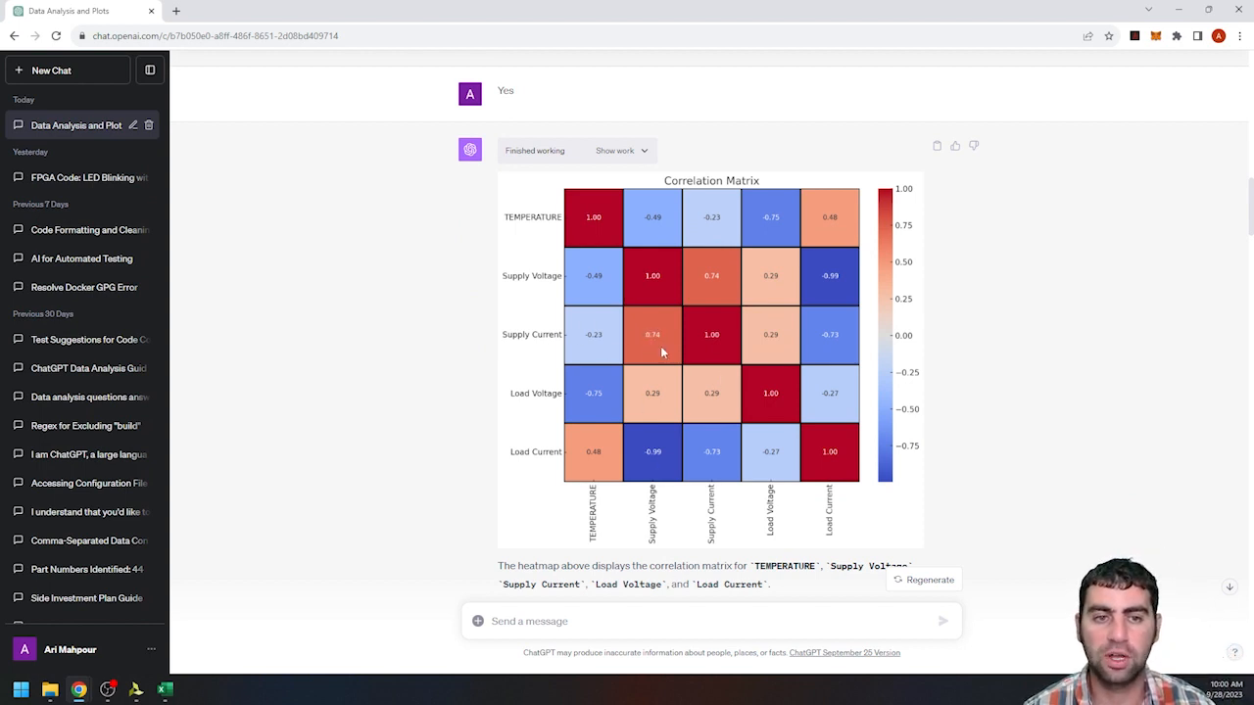
mouse_move(767, 406)
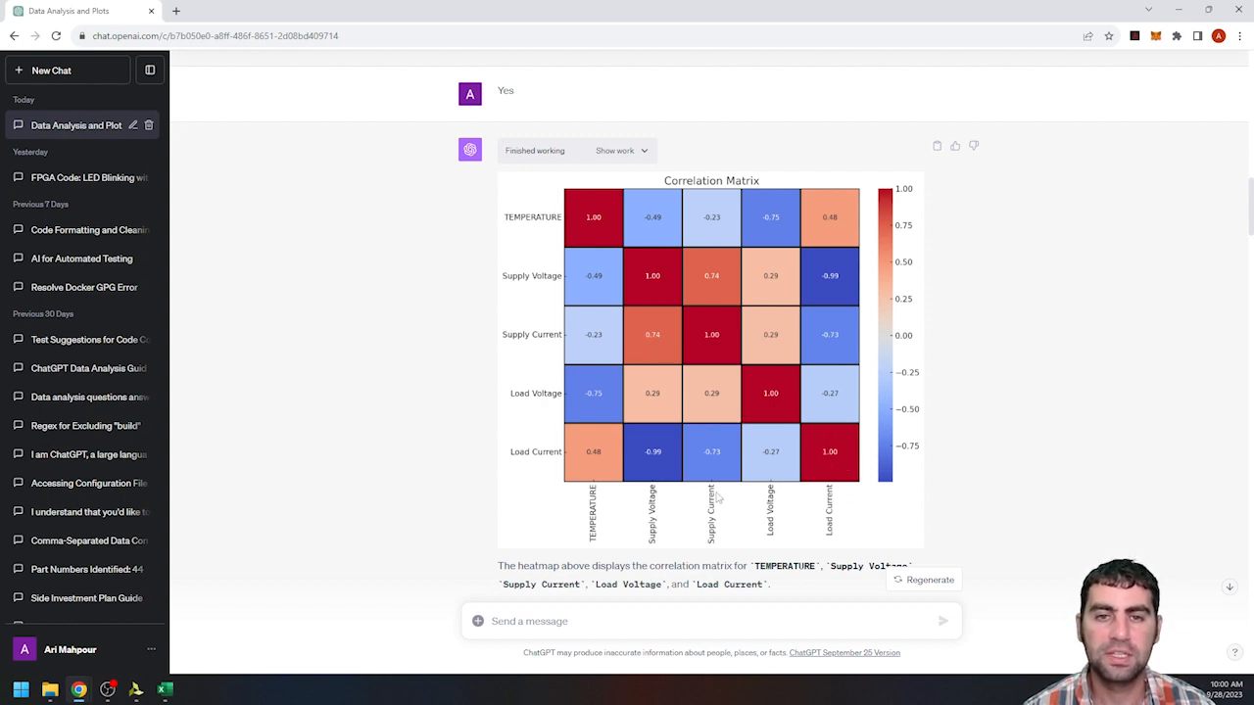
mouse_move(658, 466)
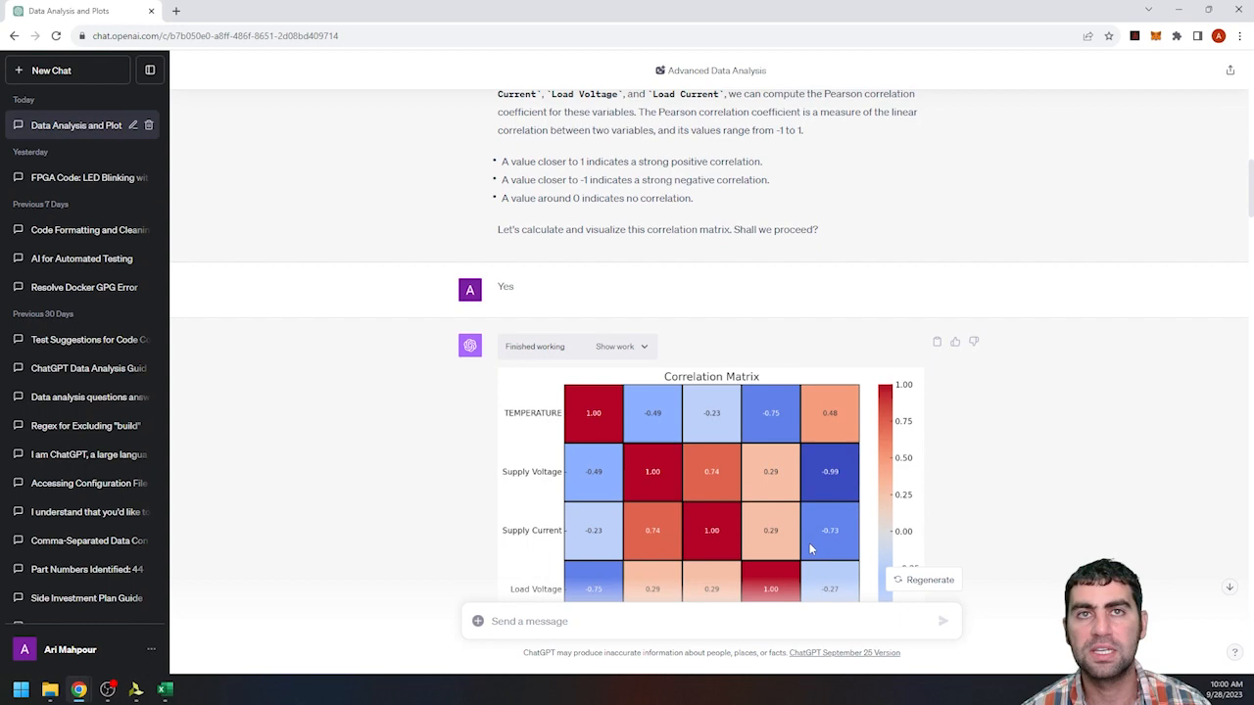
Scroll past the heatmap observations to the confirmation of Supply, Load and Battery Power columns
scroll(down, 3)
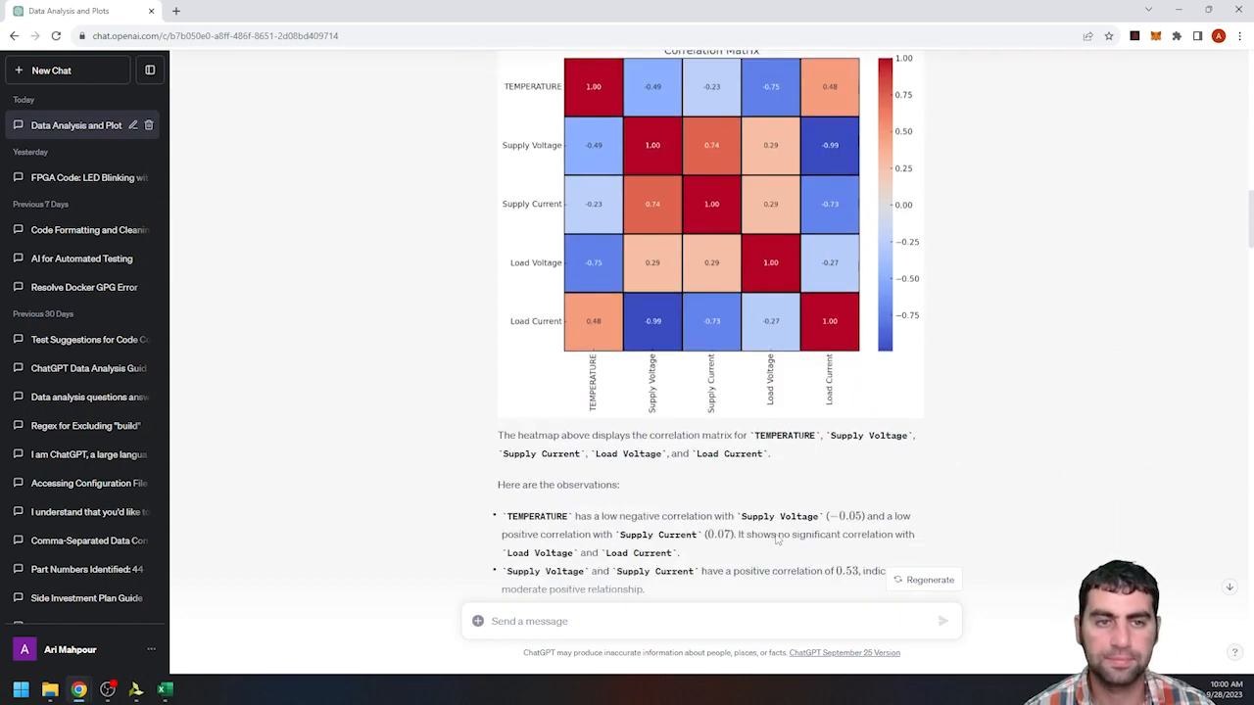
scroll(down, 3)
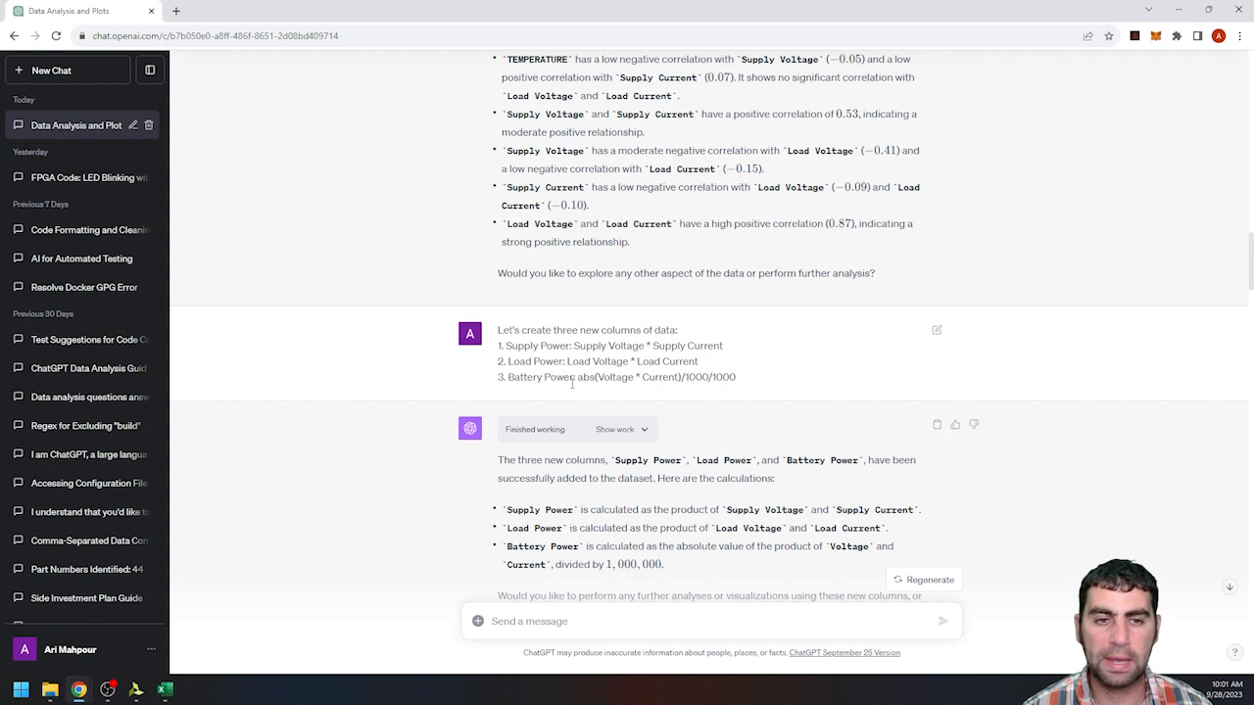
Scroll down to the request to plot load and battery power for non-zero load power
scroll(down, 3)
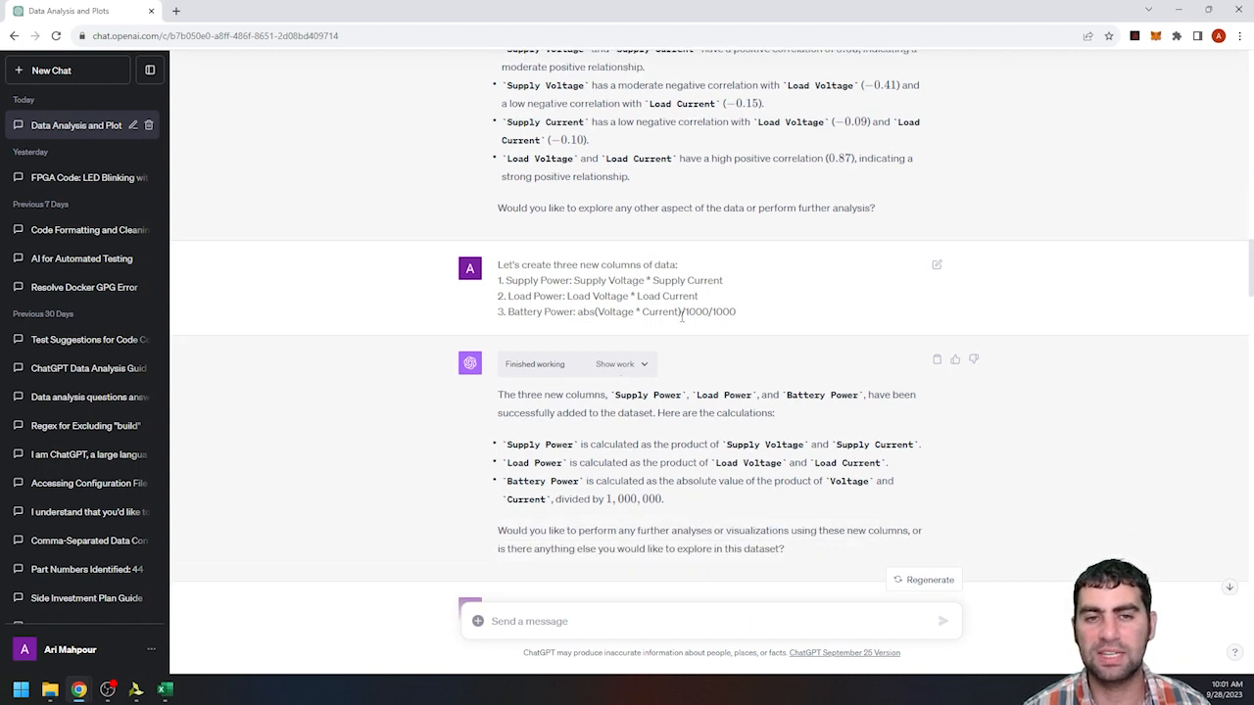
mouse_move(737, 335)
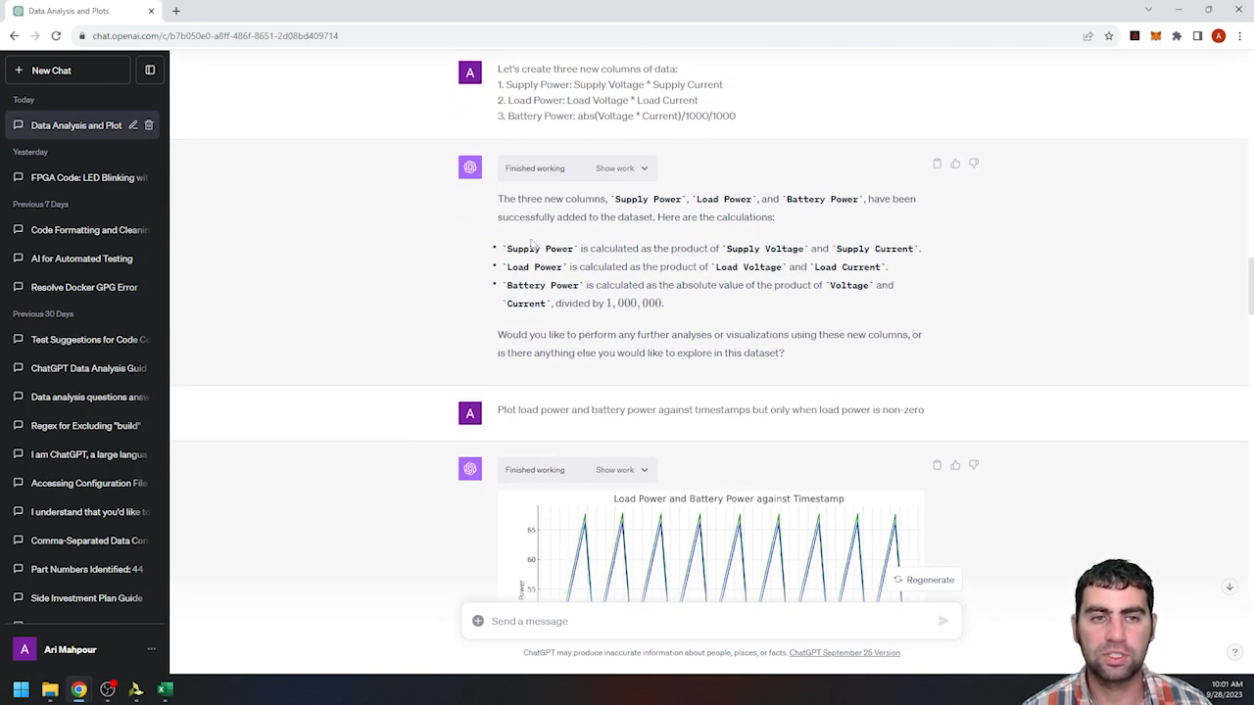
Scroll to the Load Power and Battery Power vs Timestamp plot and the follow-up correlation request
scroll(down, 3)
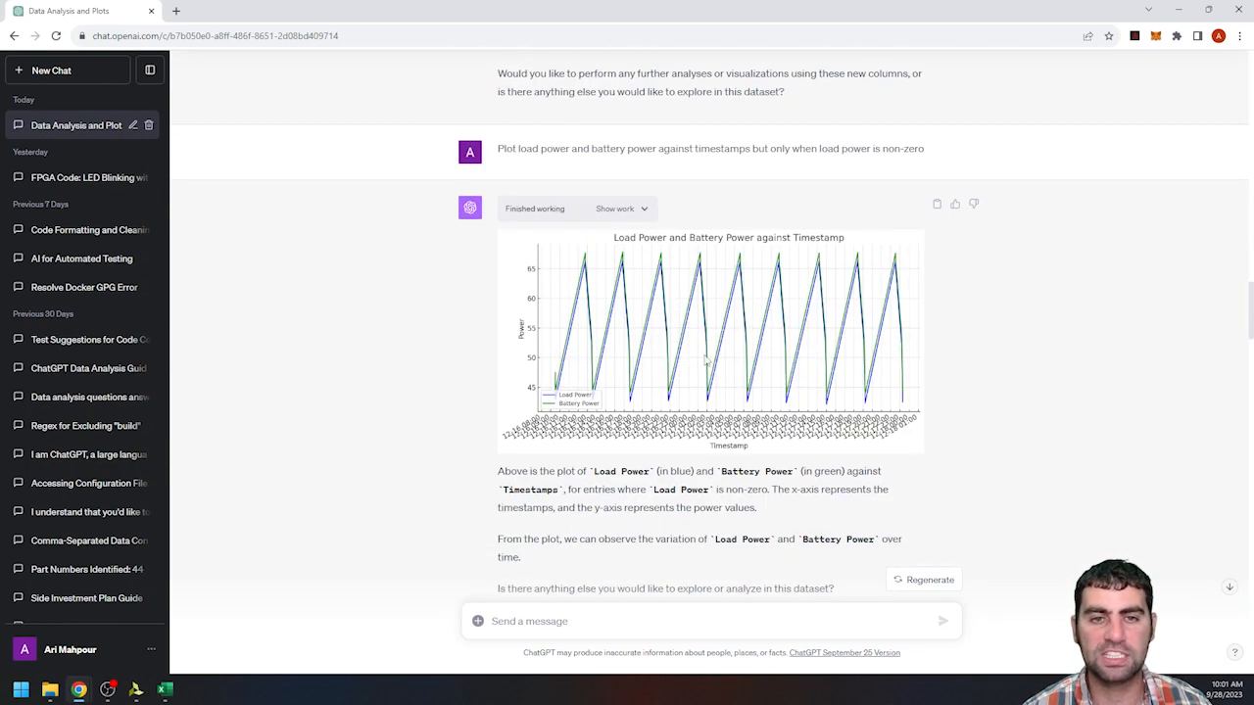
mouse_move(748, 403)
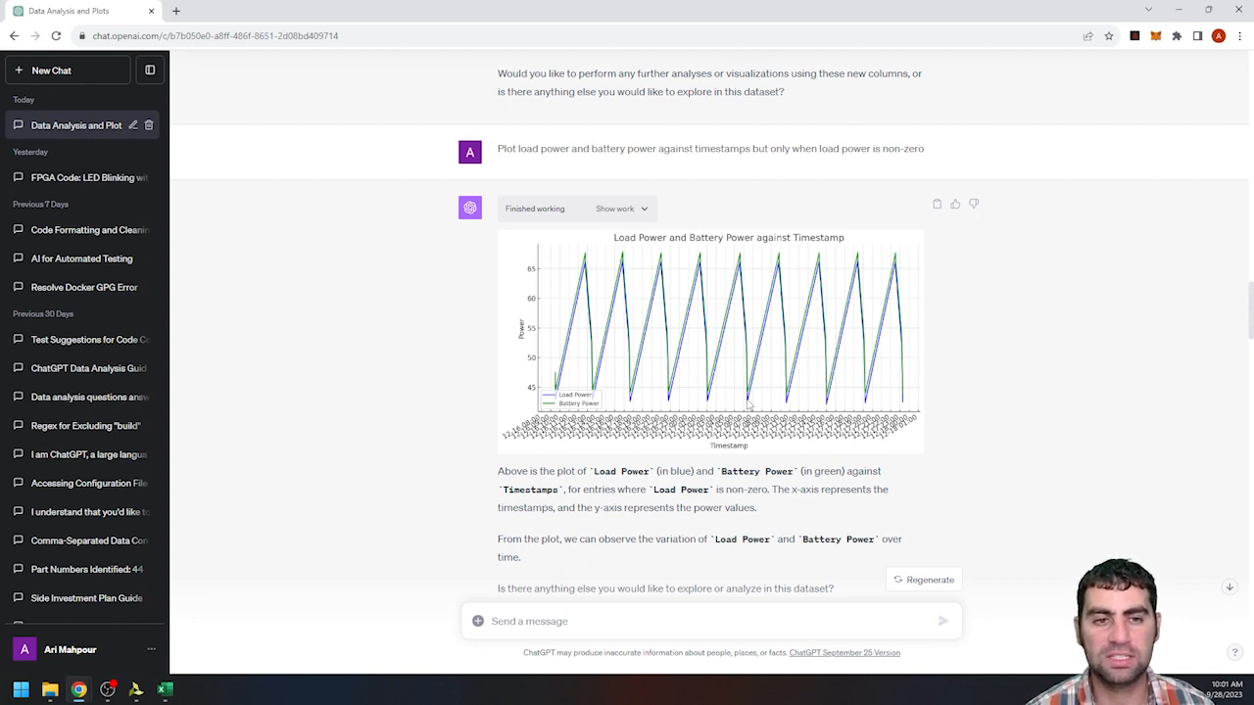
mouse_move(623, 170)
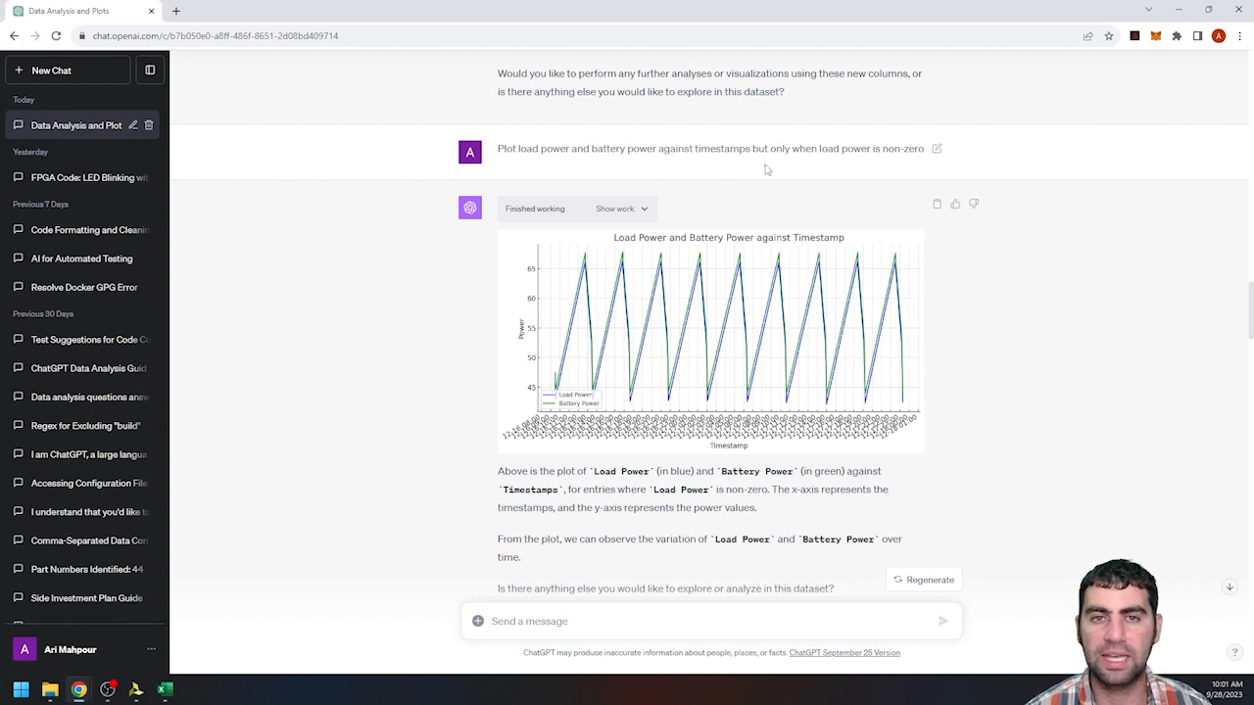
mouse_move(842, 157)
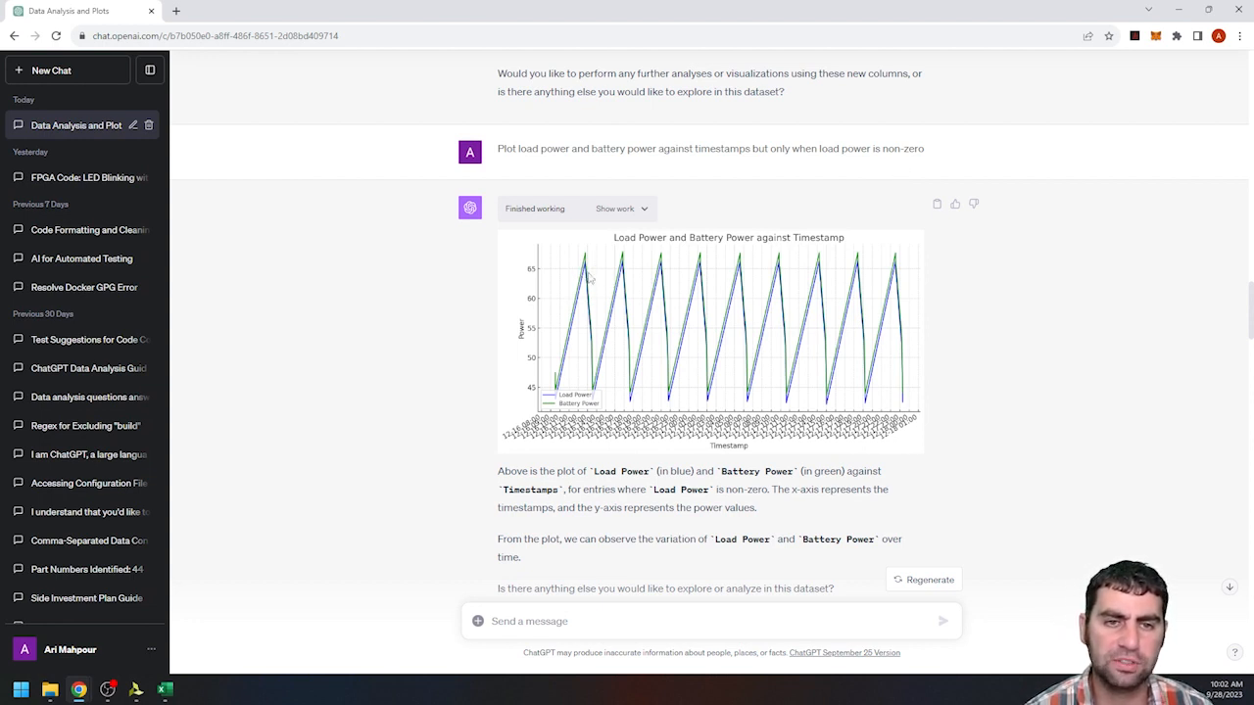
mouse_move(813, 313)
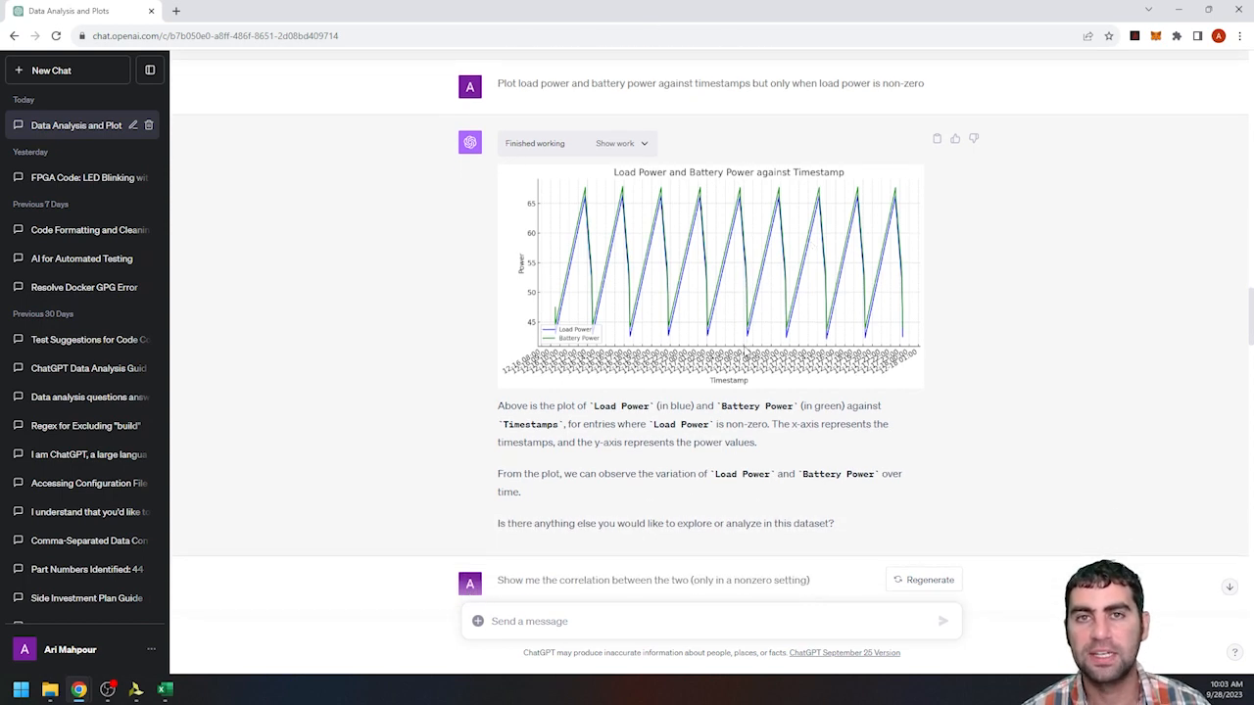
scroll(down, 3)
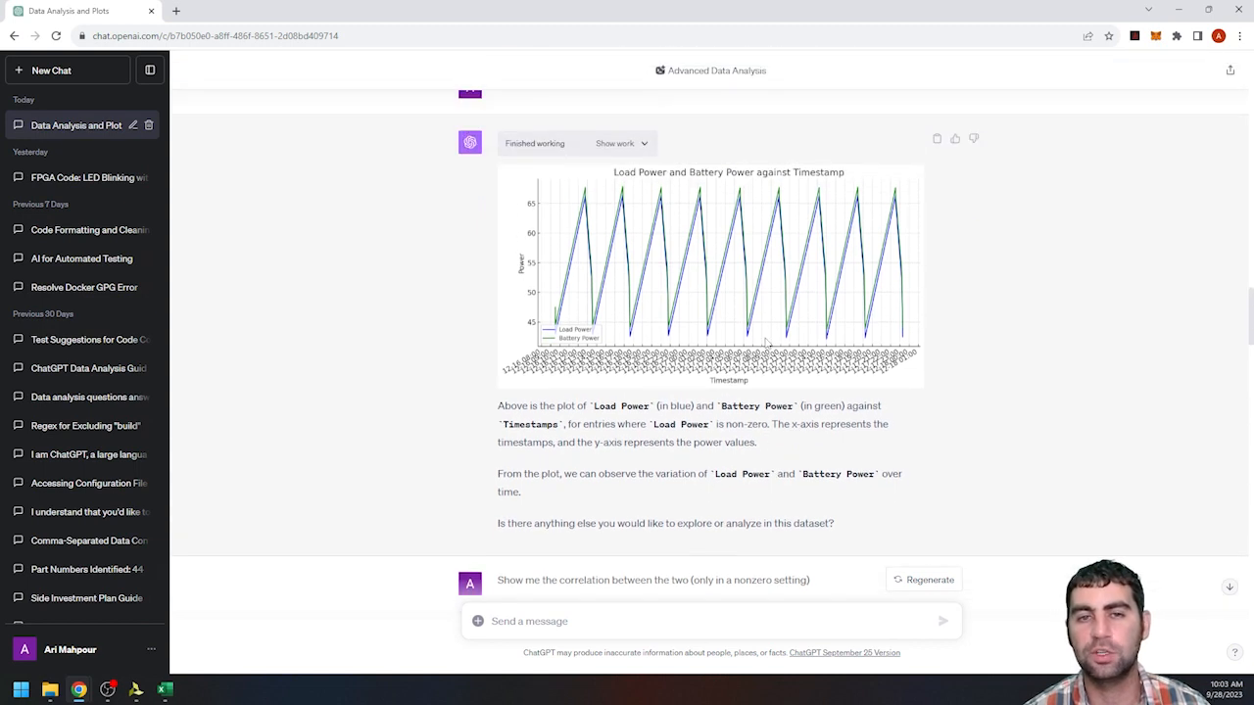
mouse_move(762, 318)
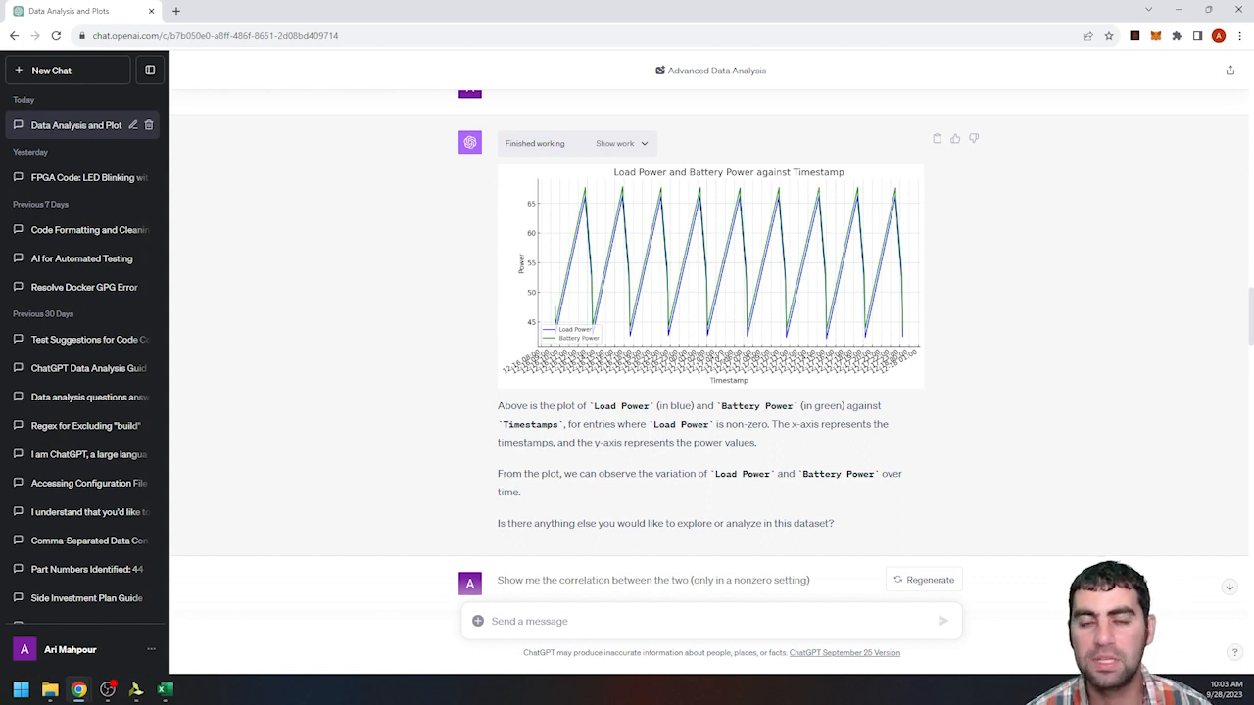
mouse_move(912, 321)
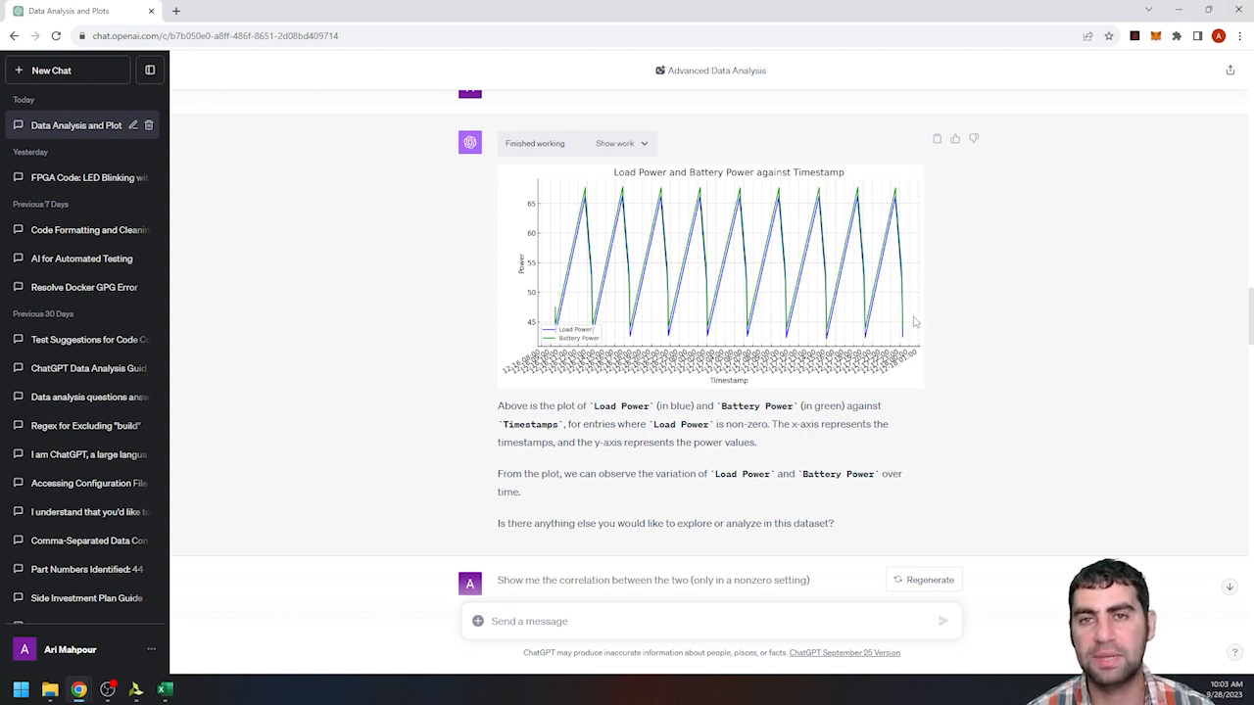
scroll(down, 3)
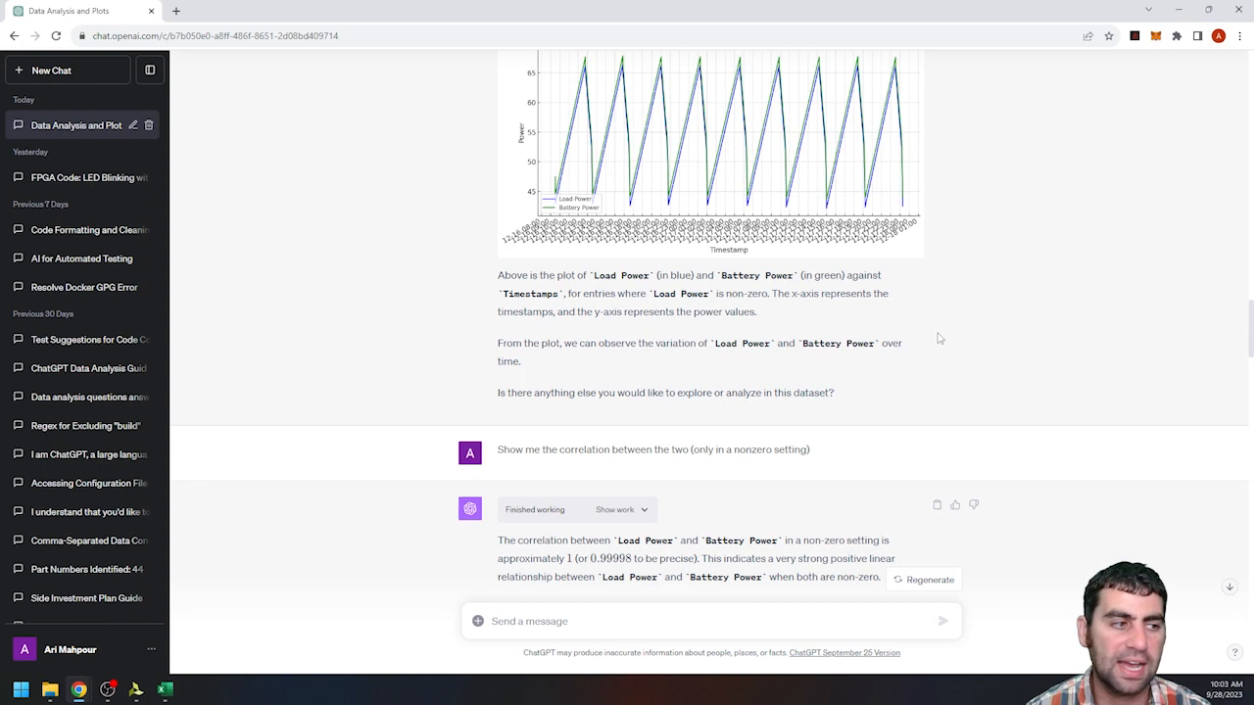
scroll(down, 3)
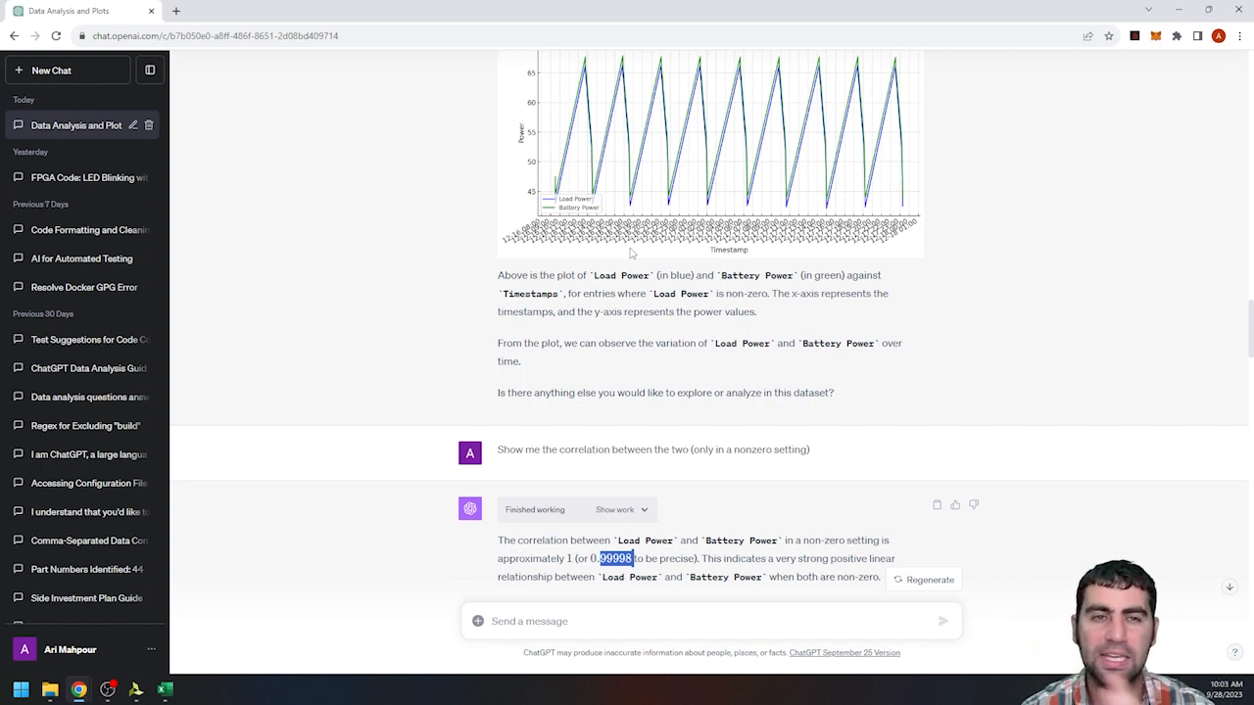
scroll(down, 3)
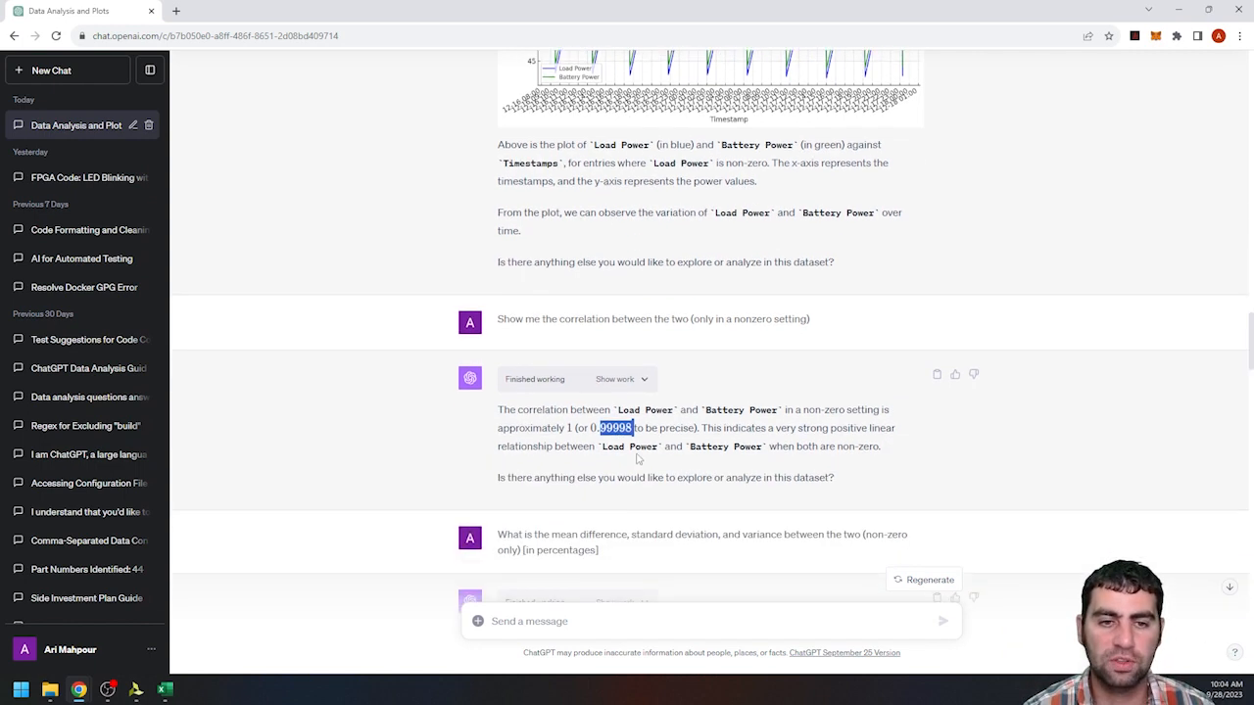
mouse_move(737, 447)
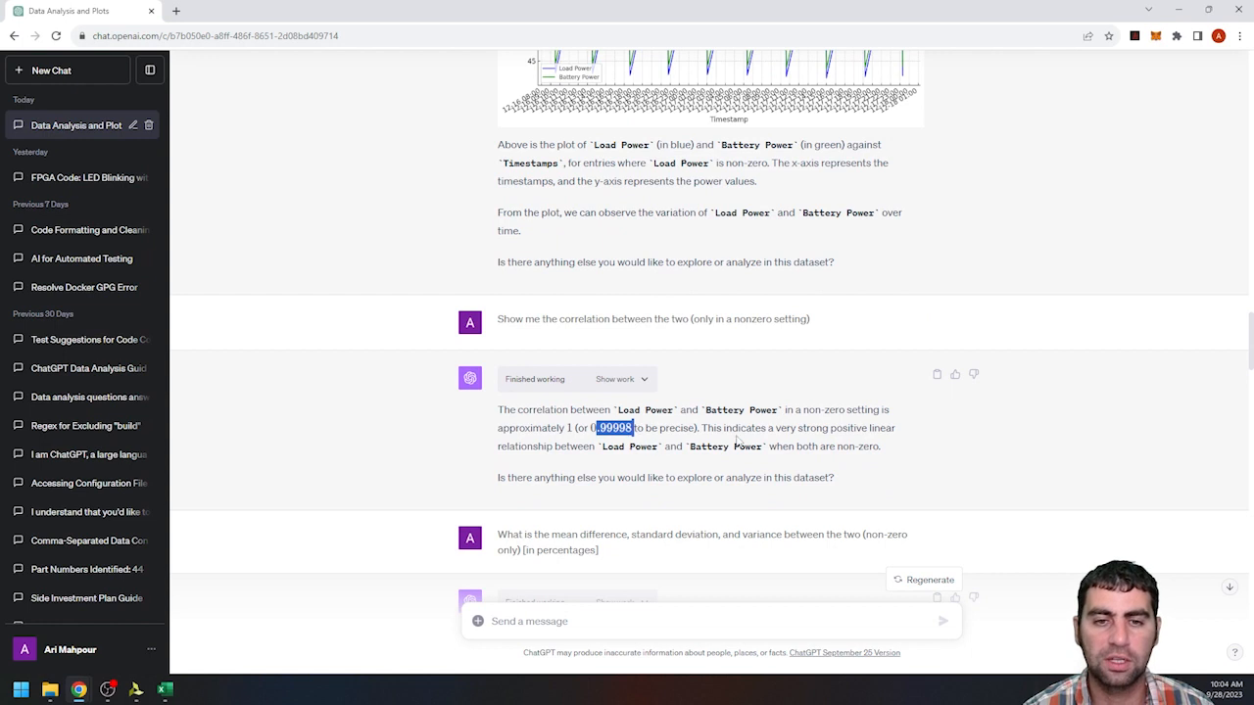
scroll(down, 3)
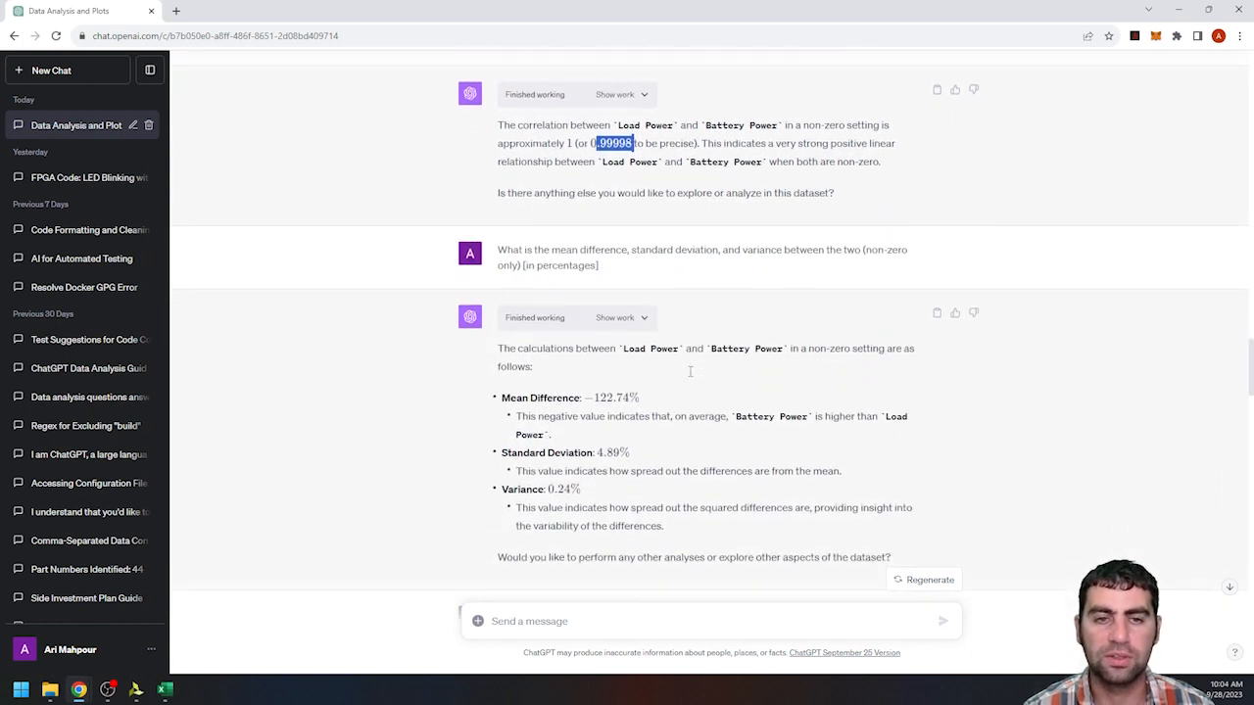
scroll(down, 3)
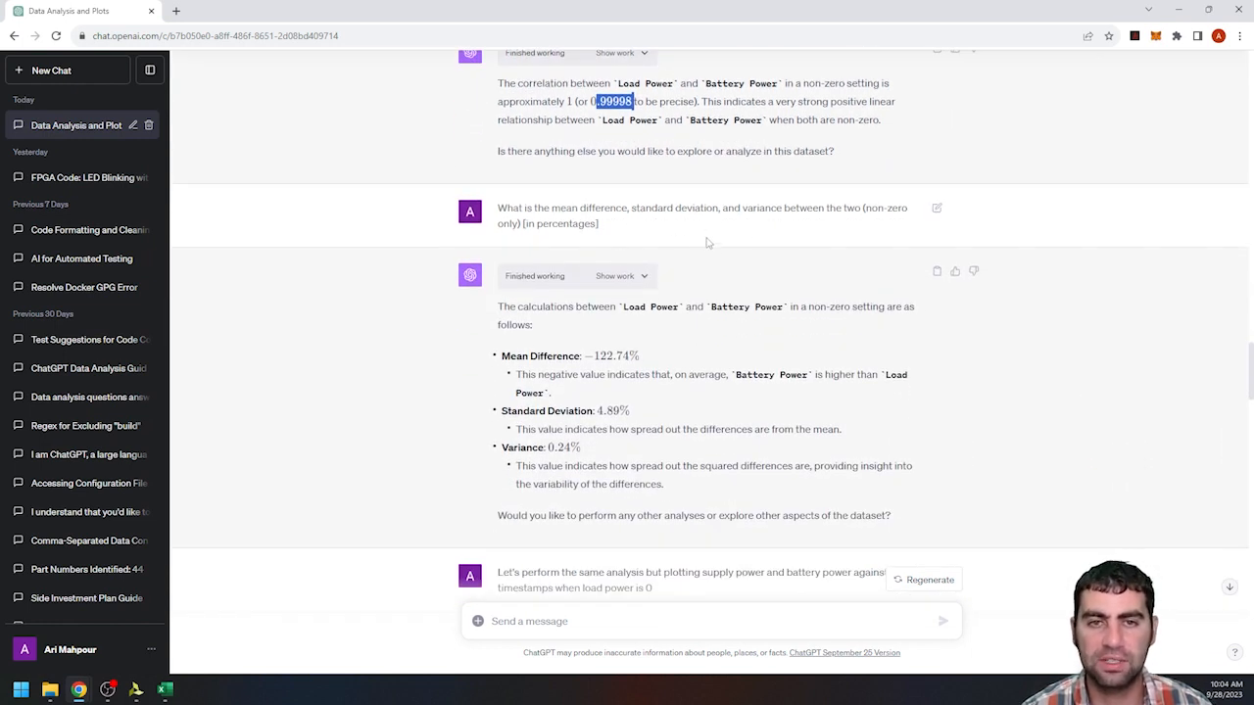
scroll(down, 3)
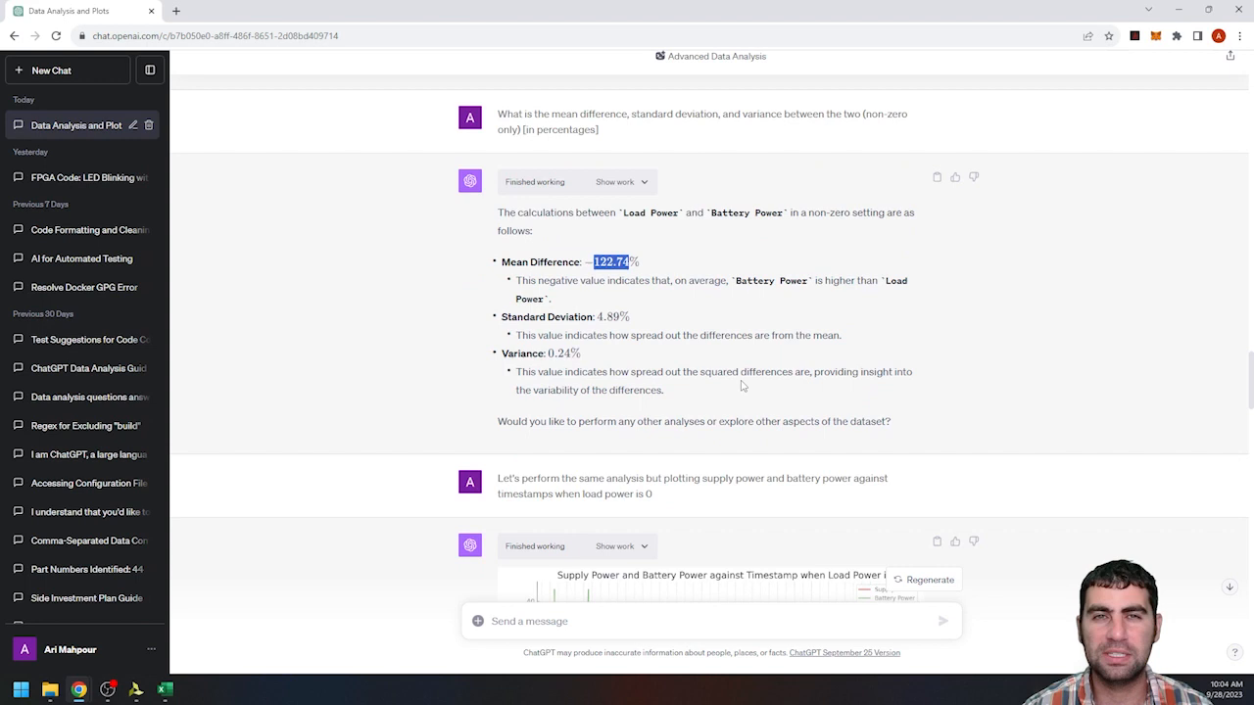
scroll(down, 3)
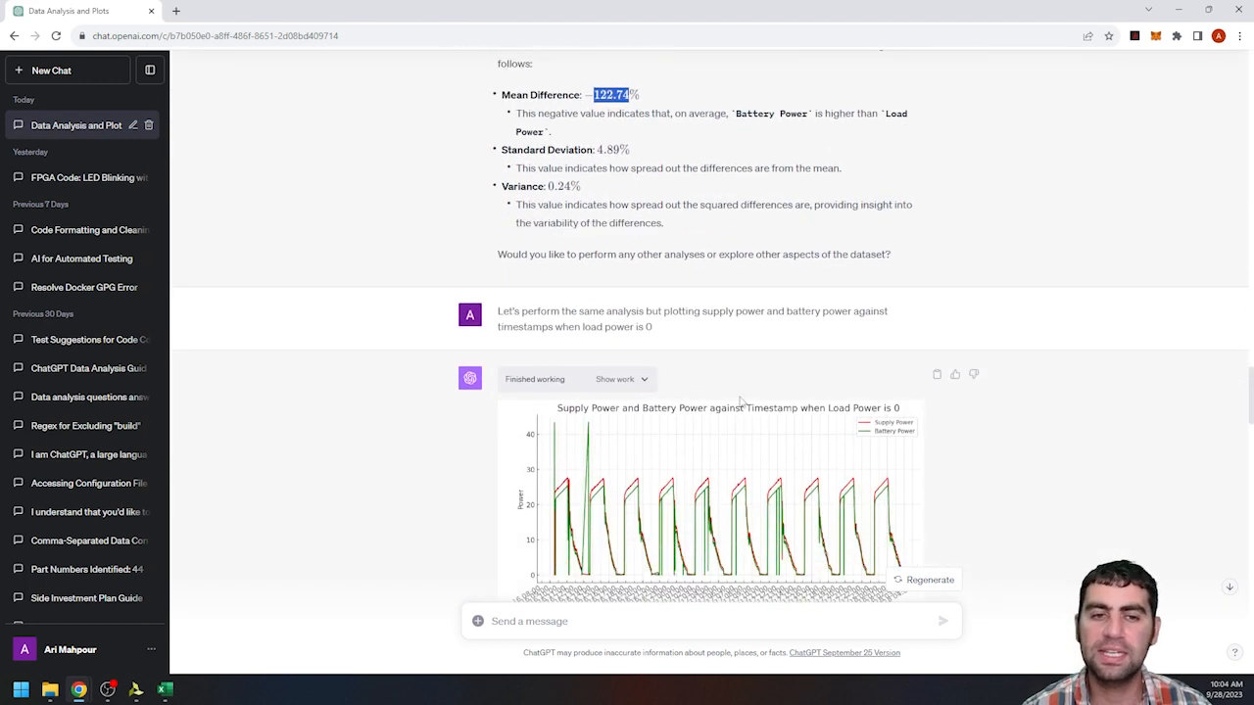
mouse_move(664, 341)
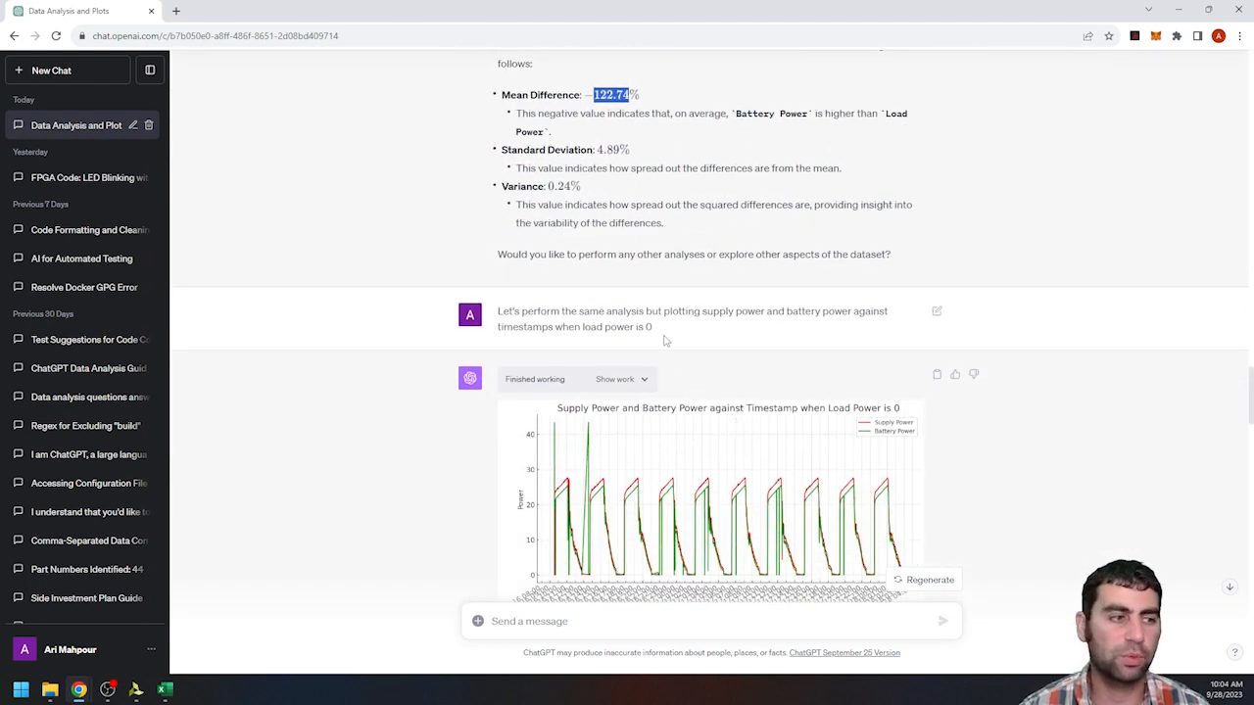
scroll(down, 3)
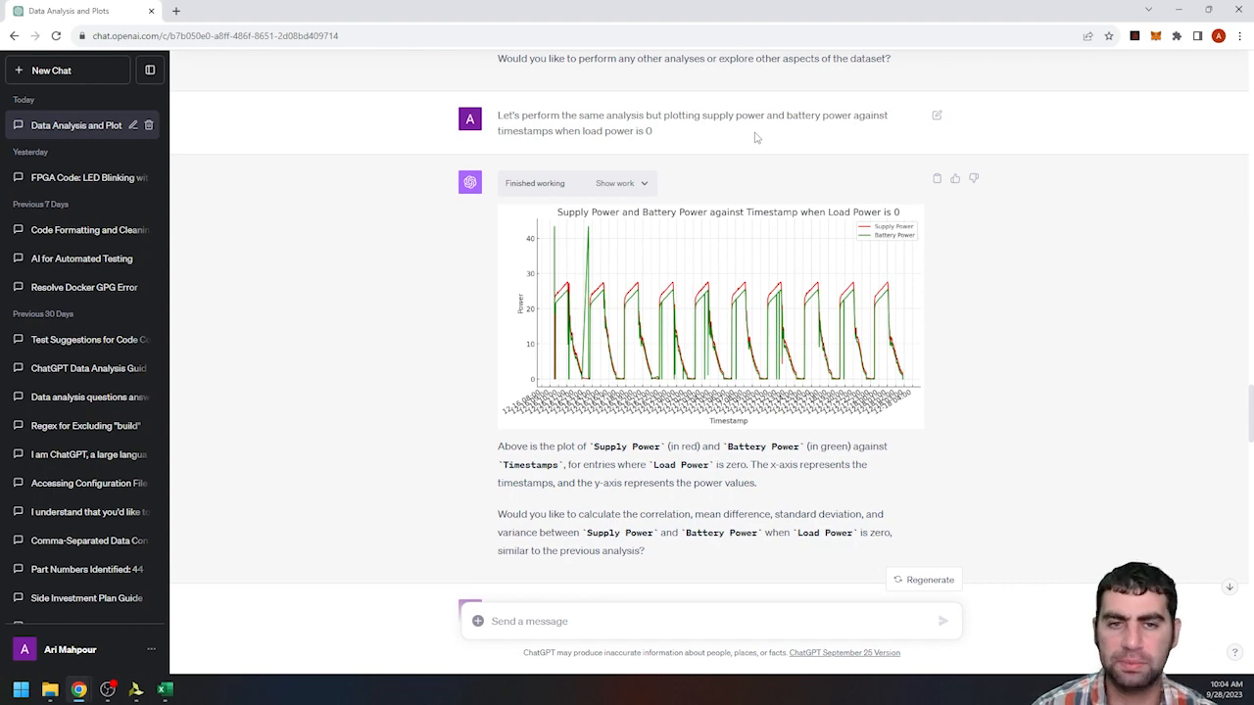
mouse_move(748, 312)
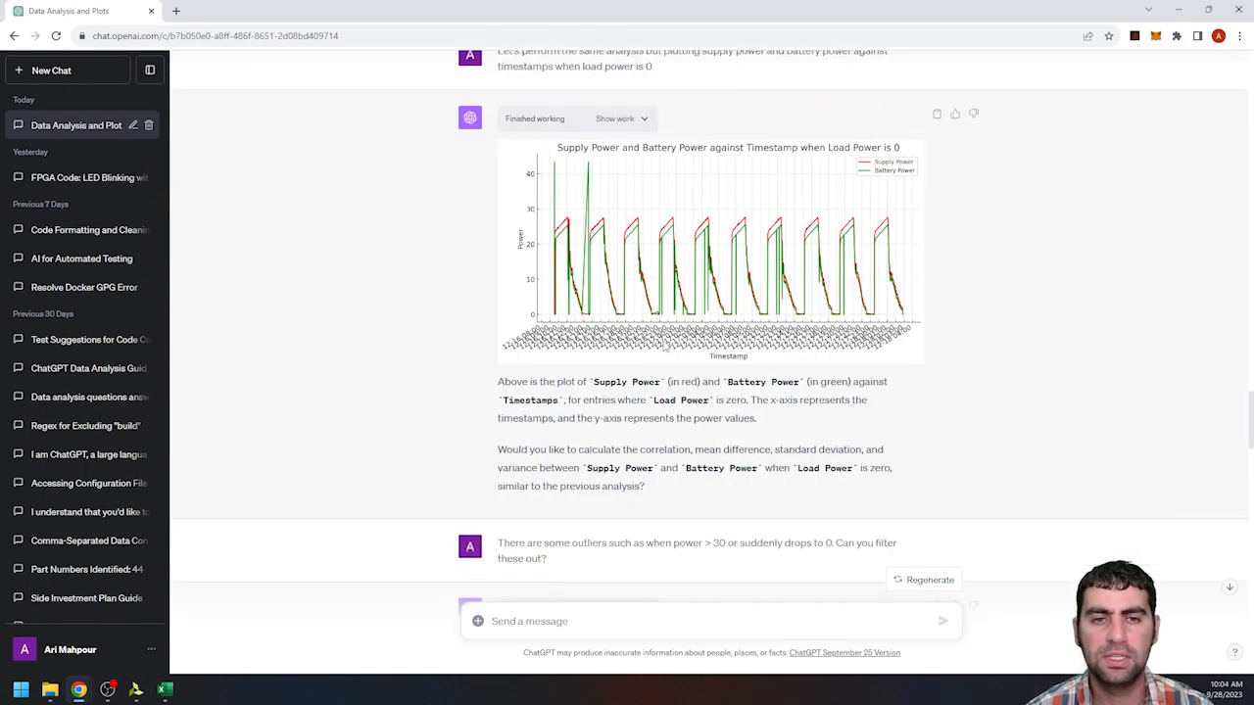
mouse_move(582, 284)
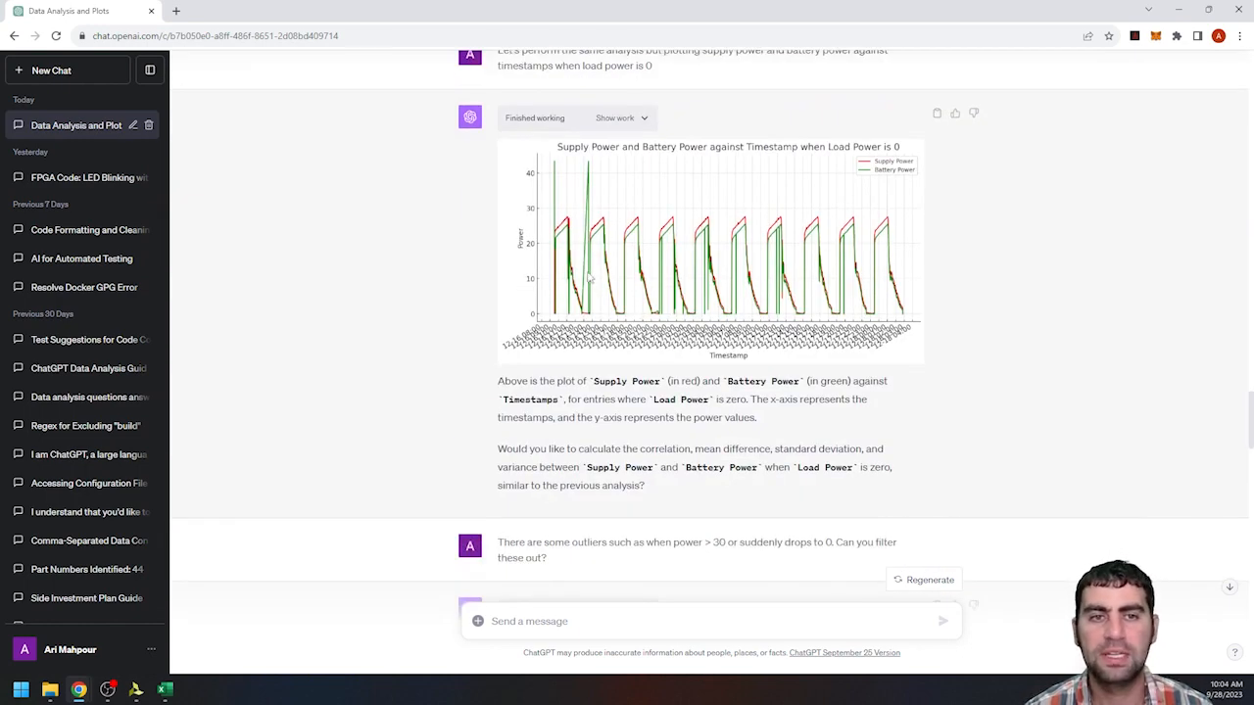
mouse_move(603, 231)
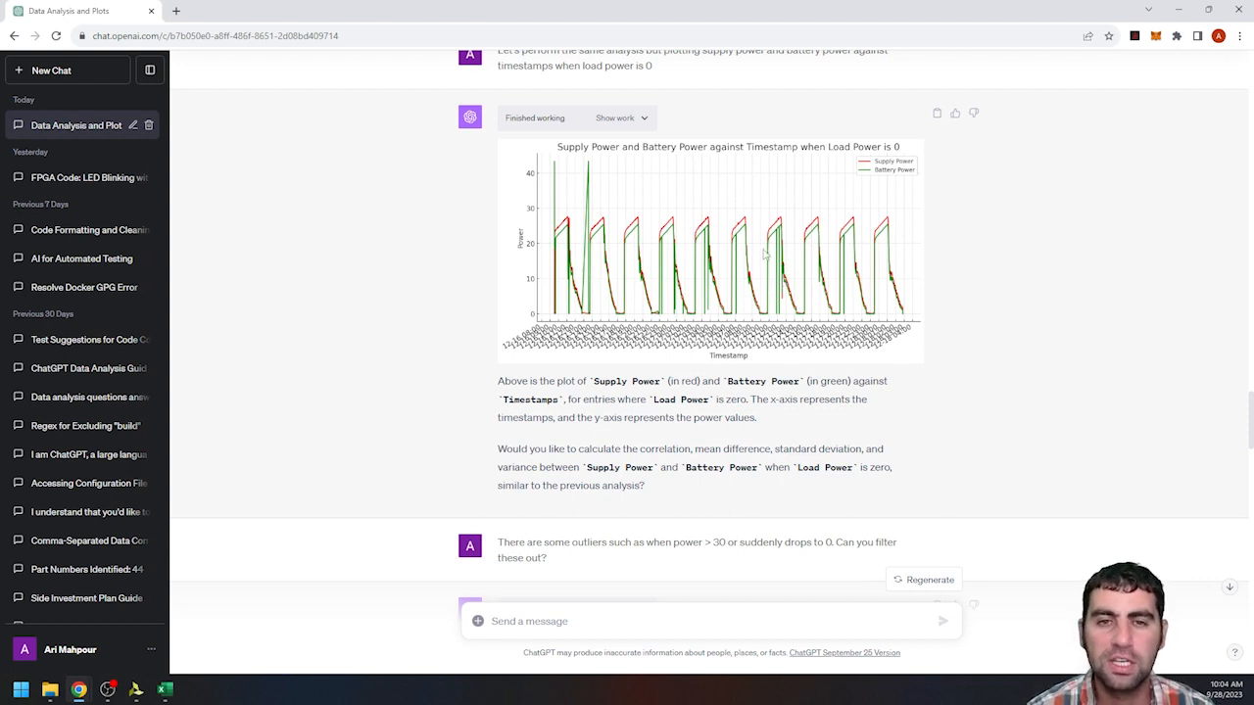
scroll(down, 3)
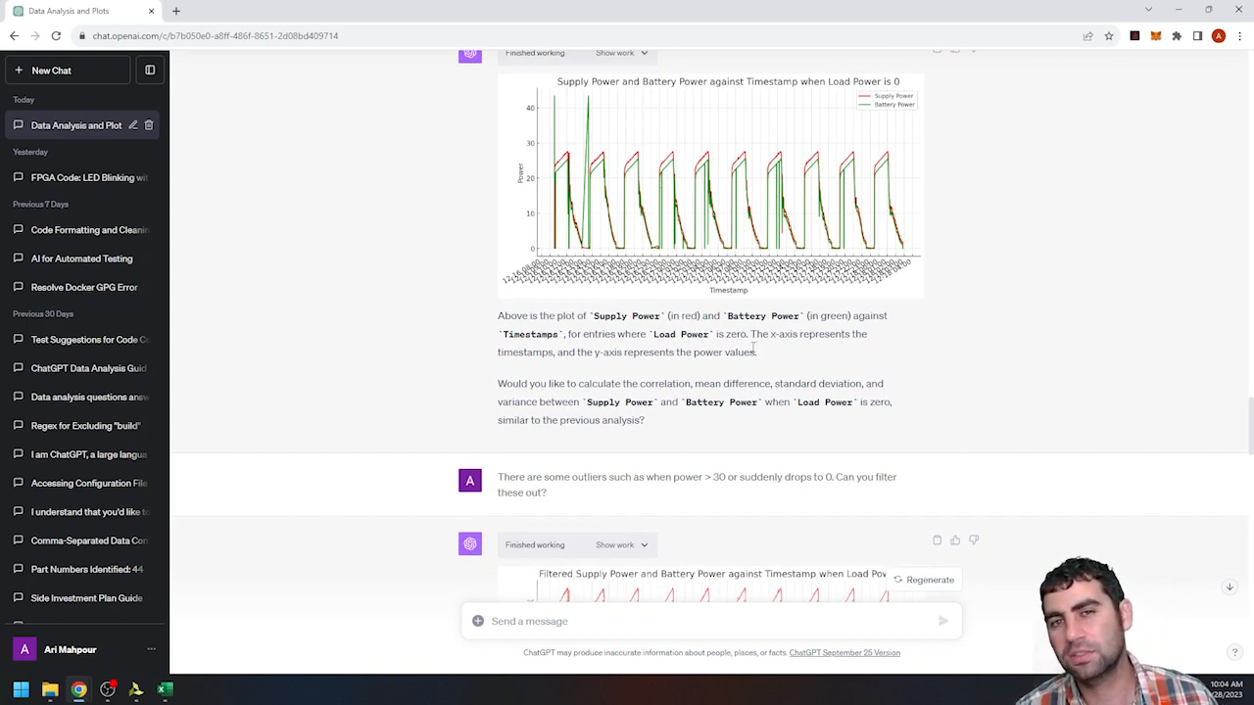
scroll(down, 3)
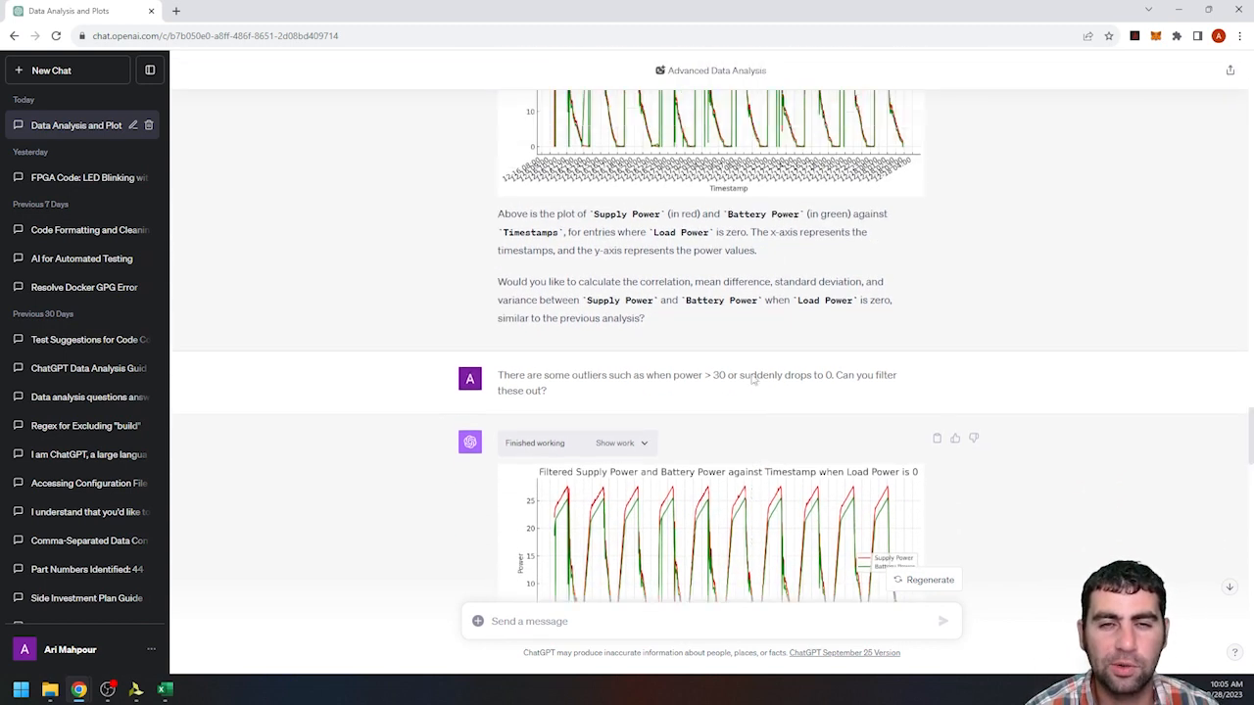
scroll(down, 3)
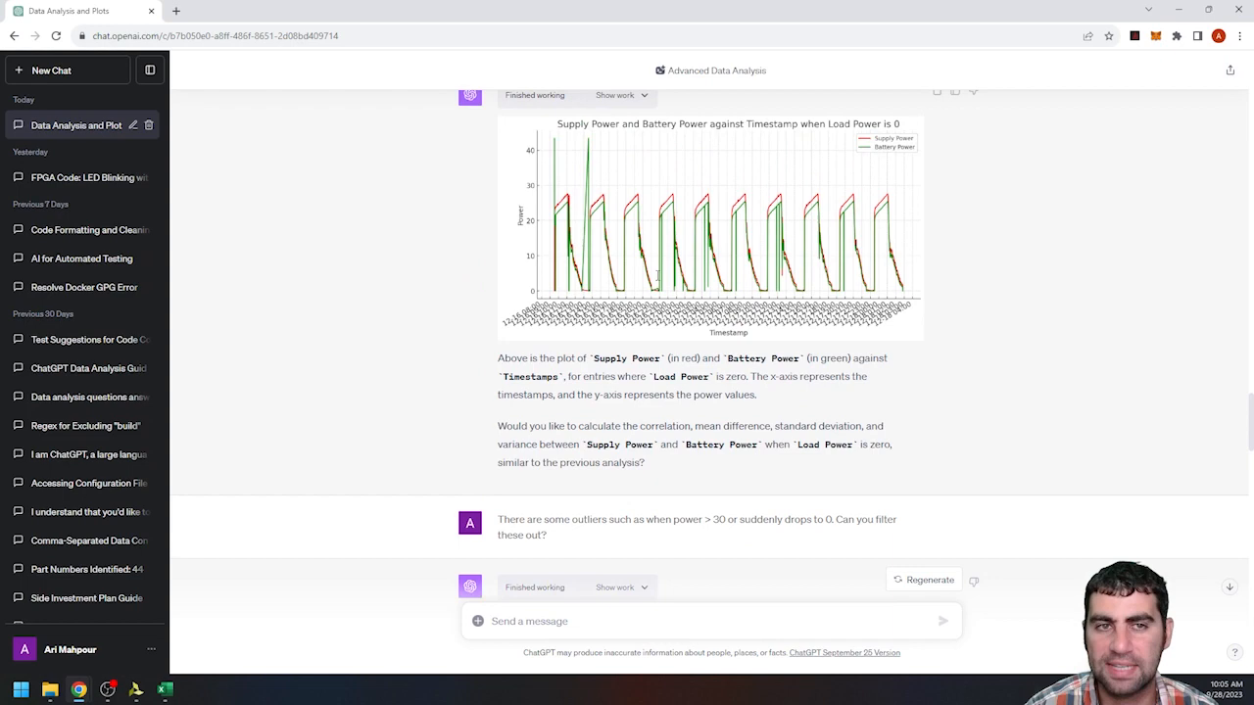
scroll(down, 3)
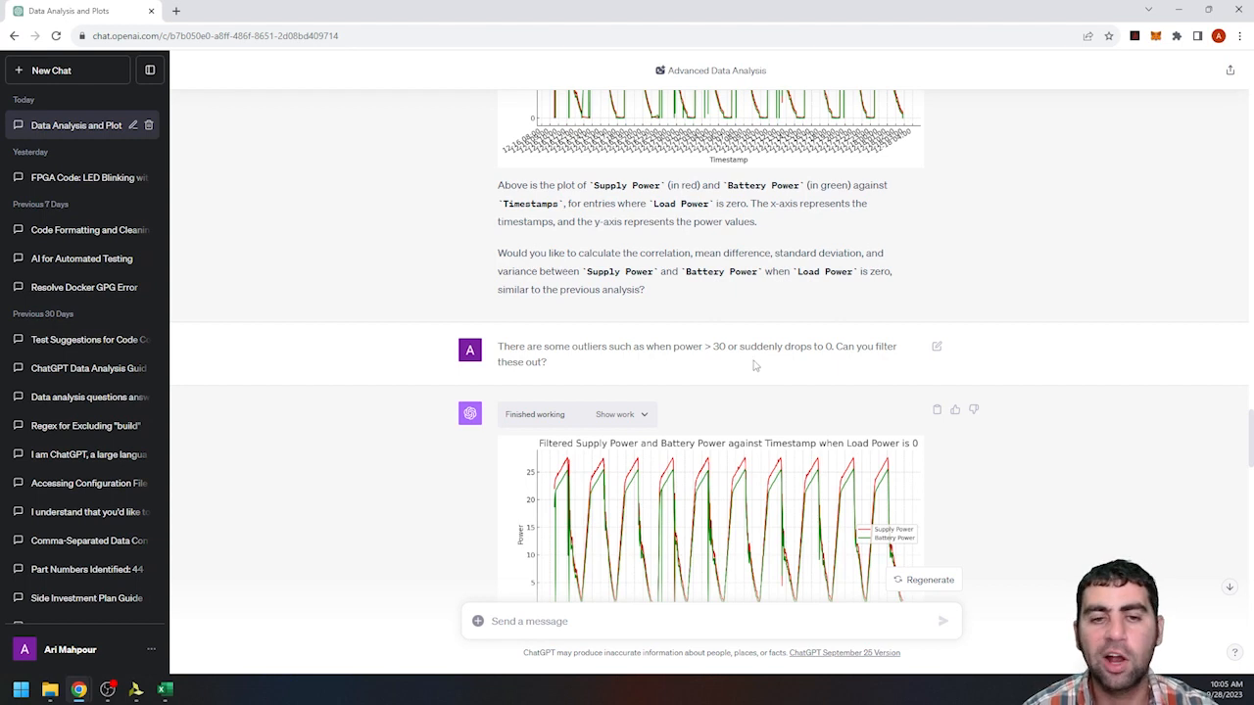
scroll(down, 3)
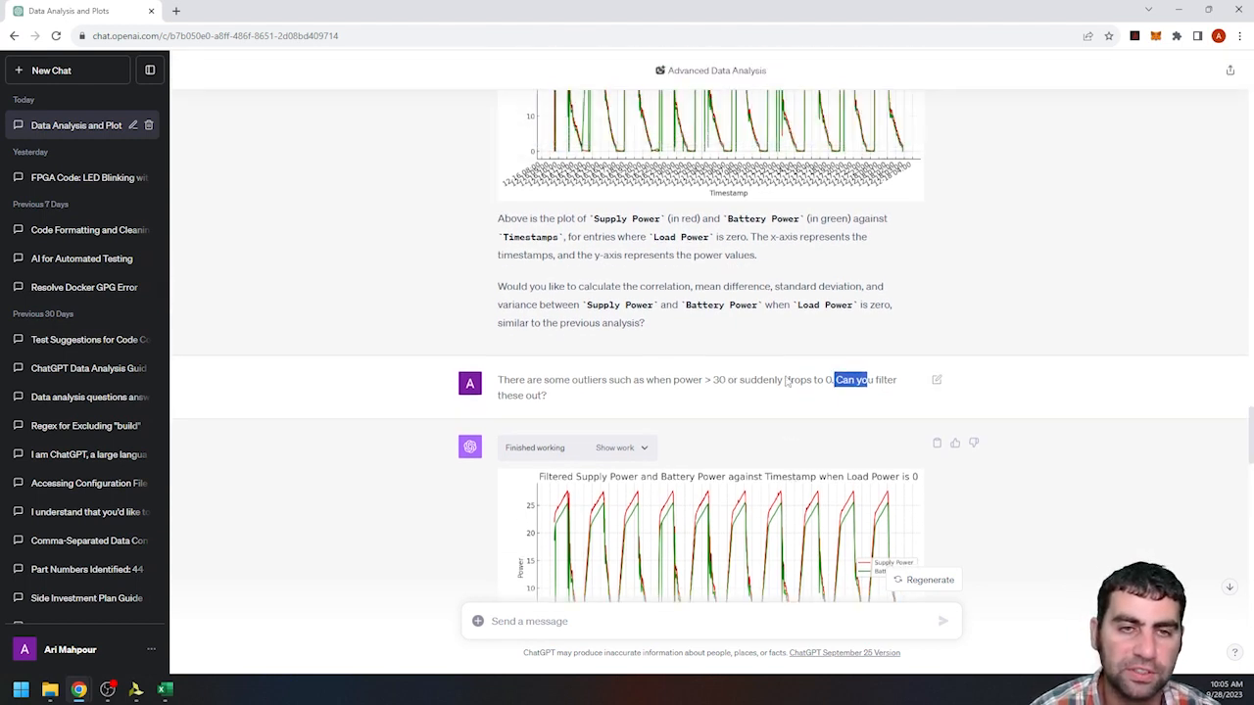
scroll(down, 3)
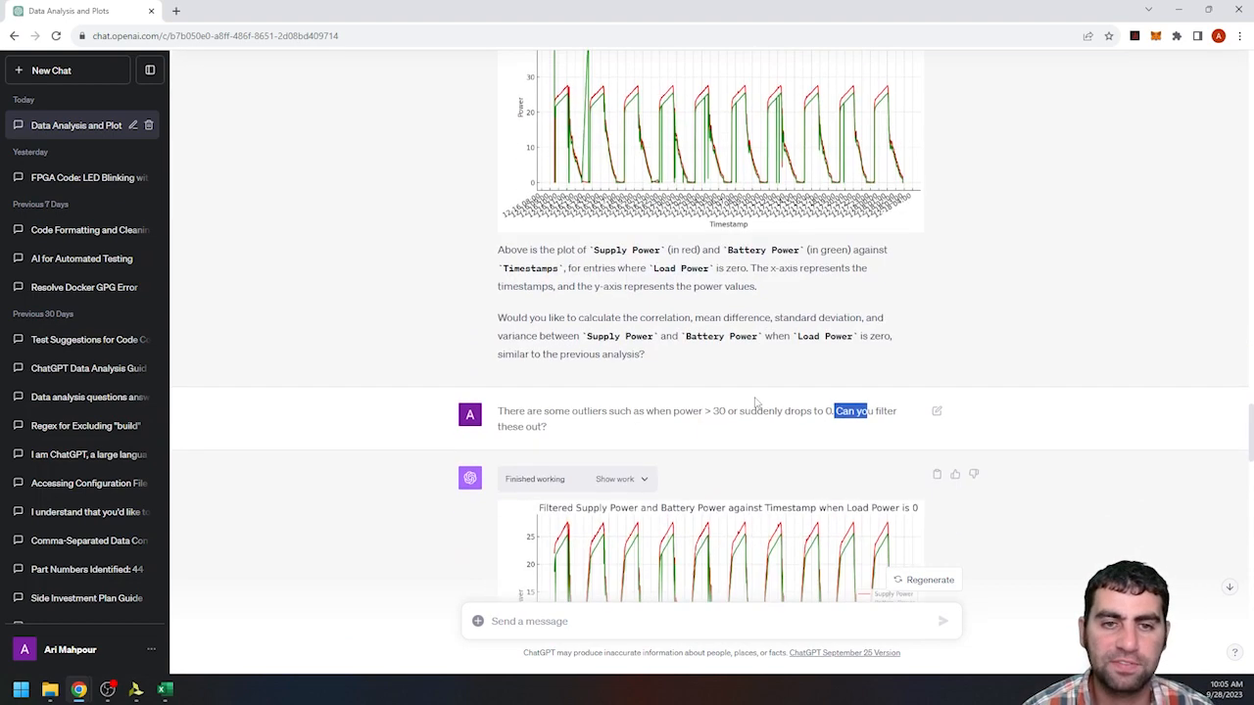
scroll(down, 3)
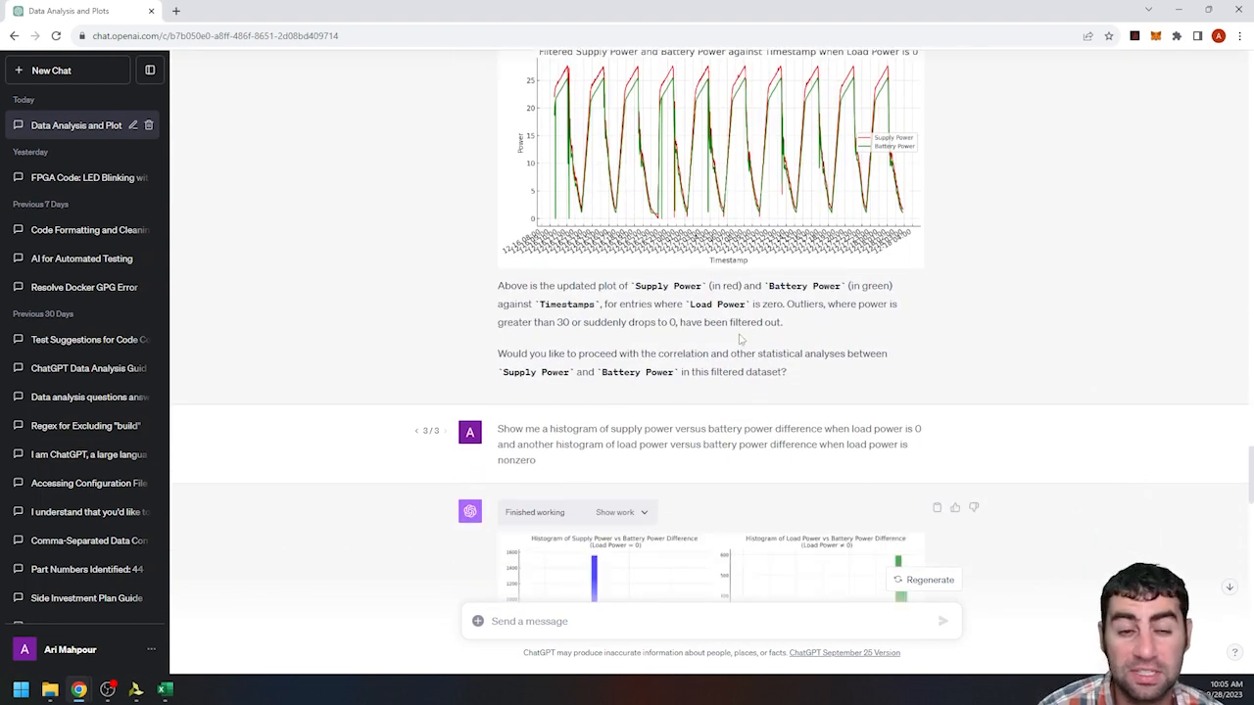
scroll(down, 3)
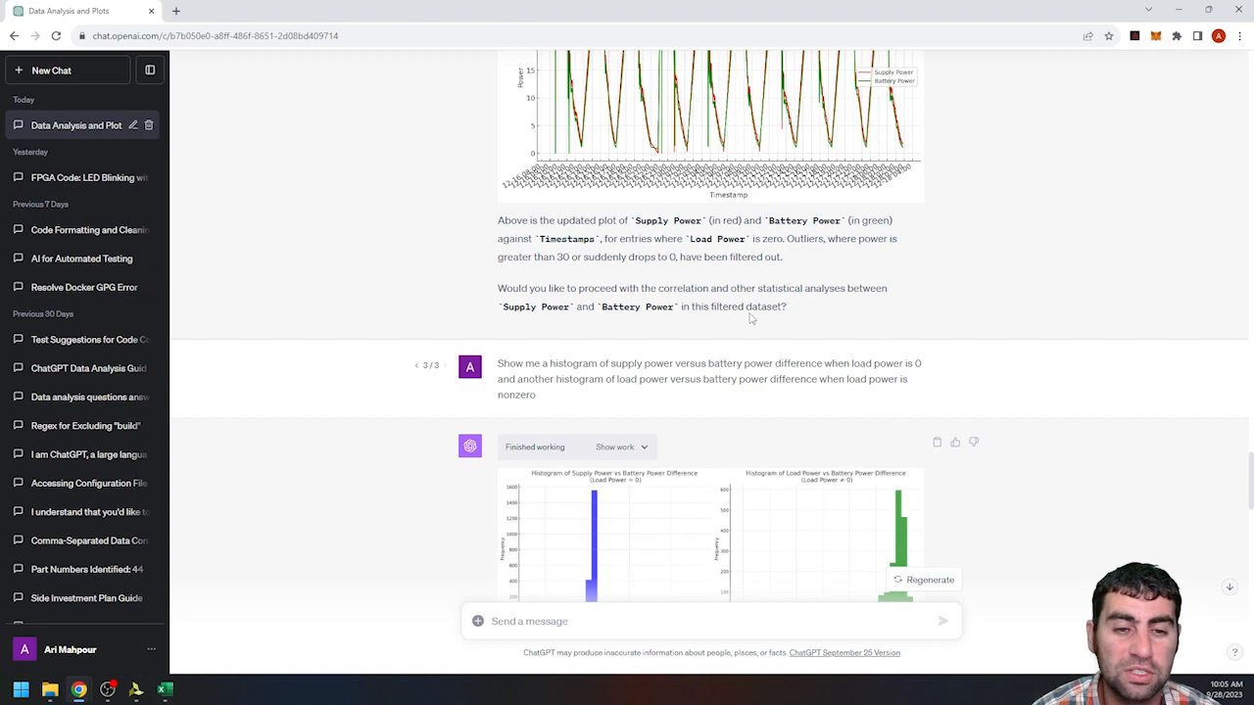
scroll(down, 3)
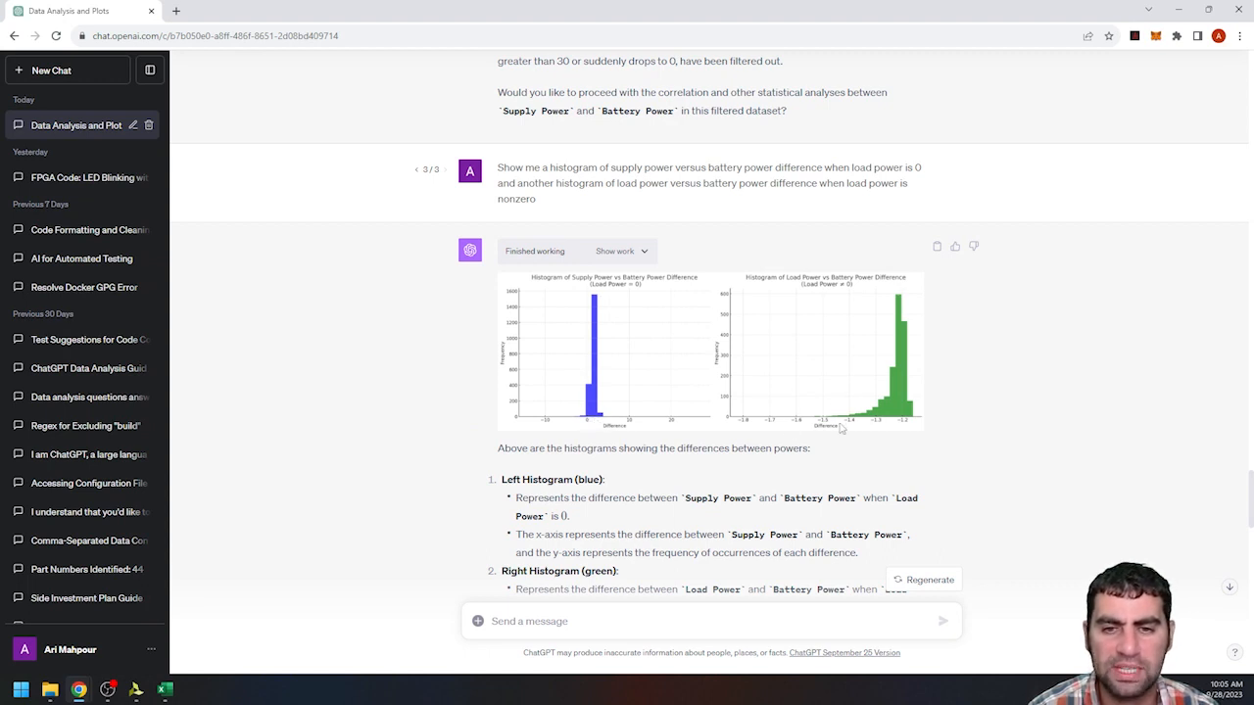
mouse_move(891, 427)
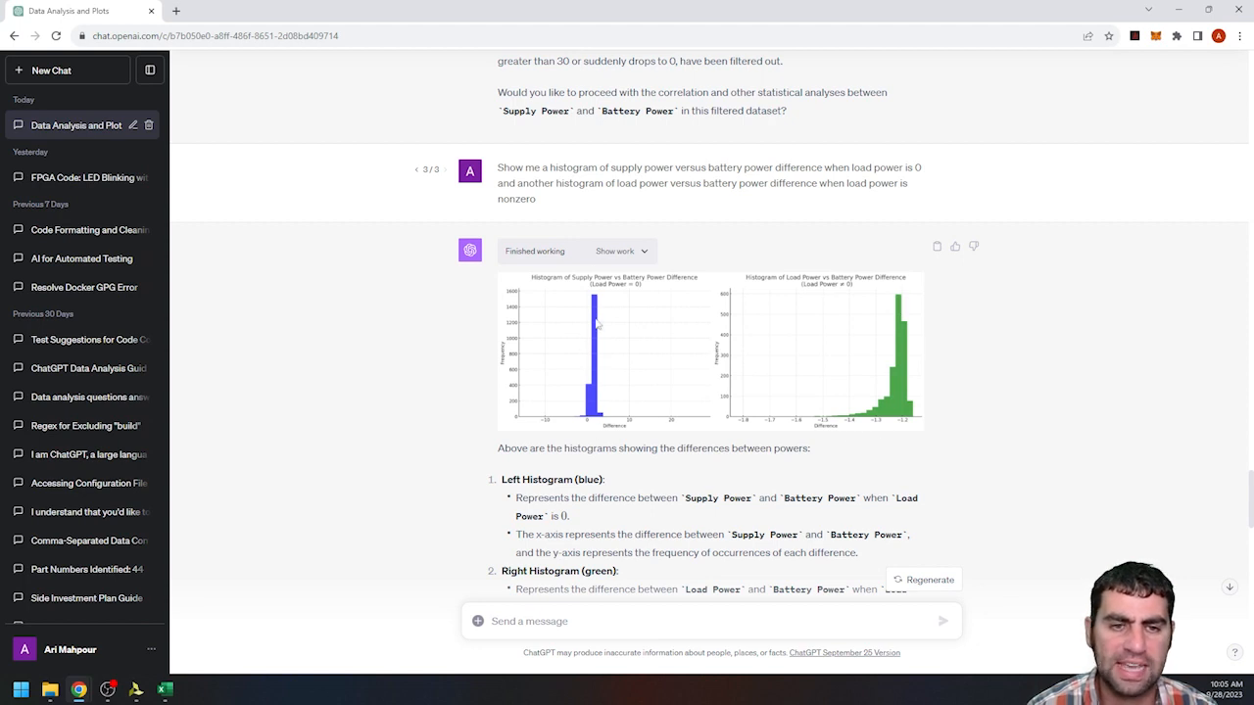
mouse_move(590, 435)
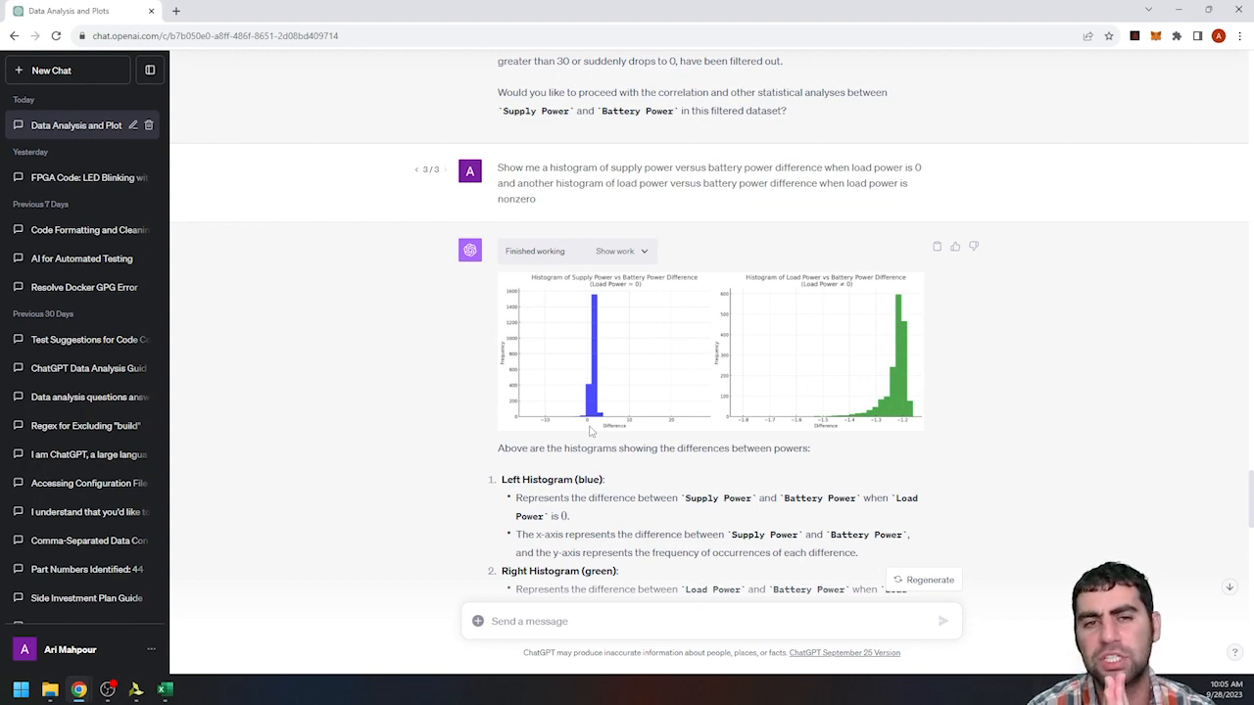
scroll(down, 3)
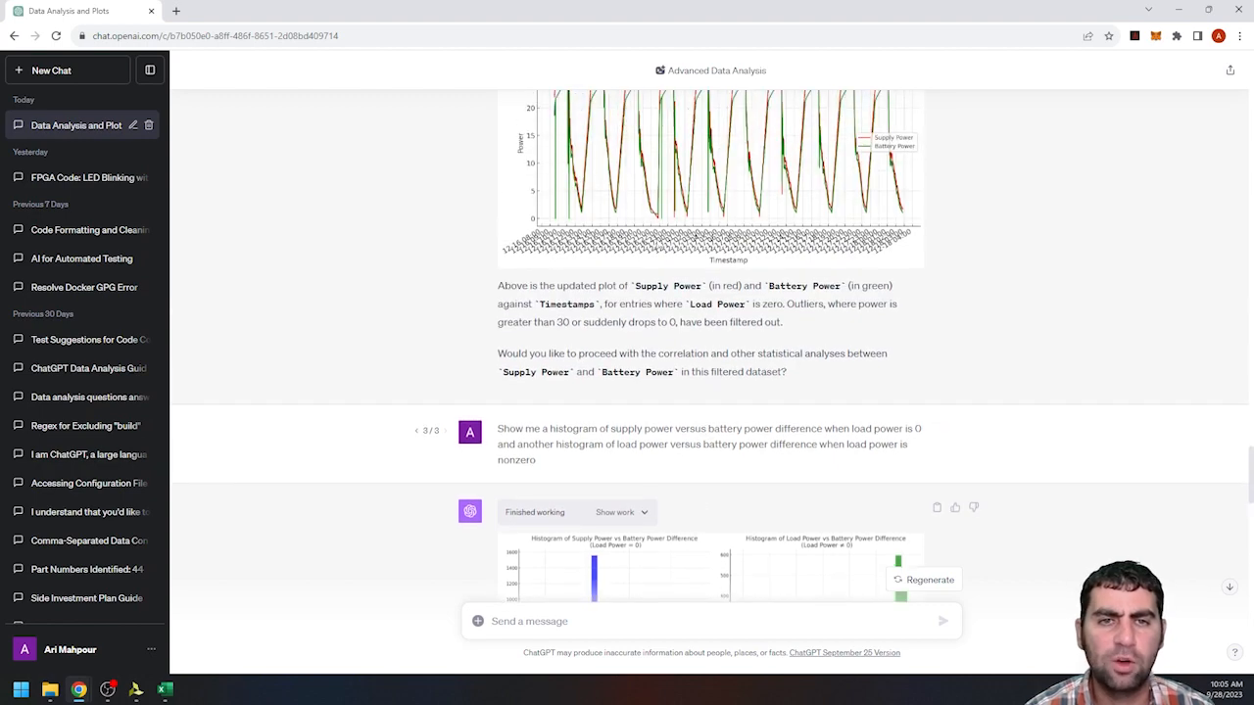
scroll(down, 3)
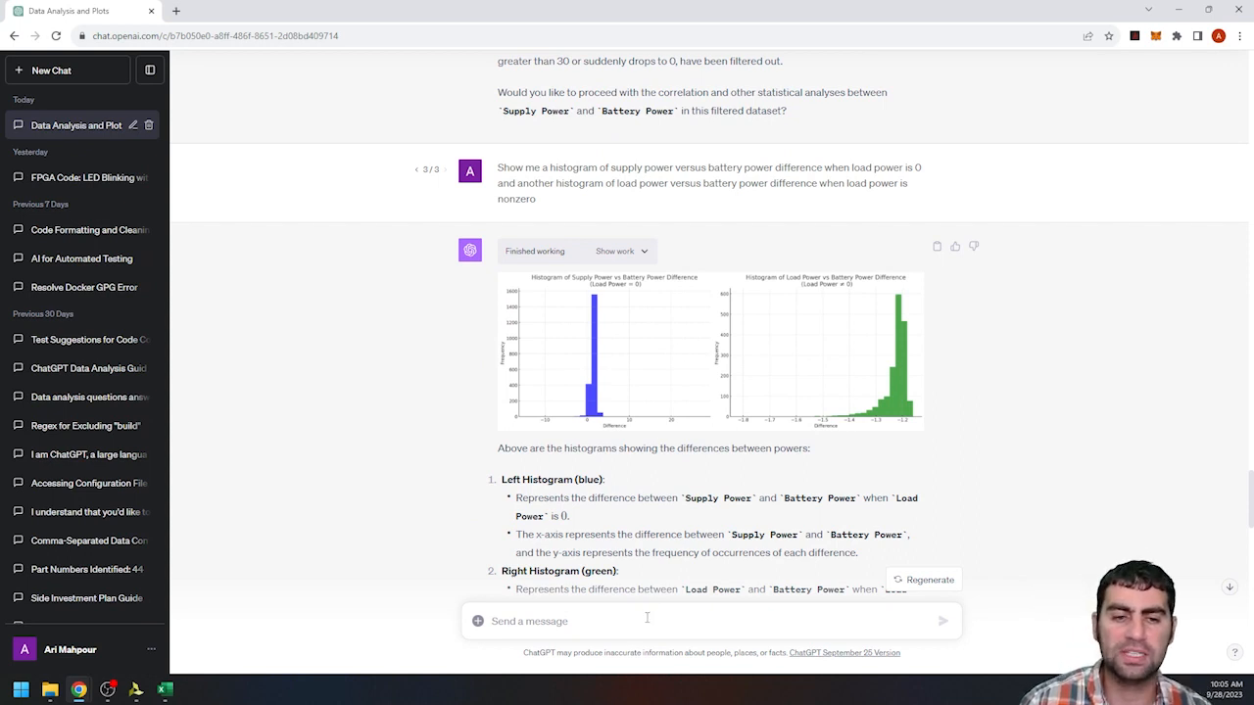
mouse_move(768, 478)
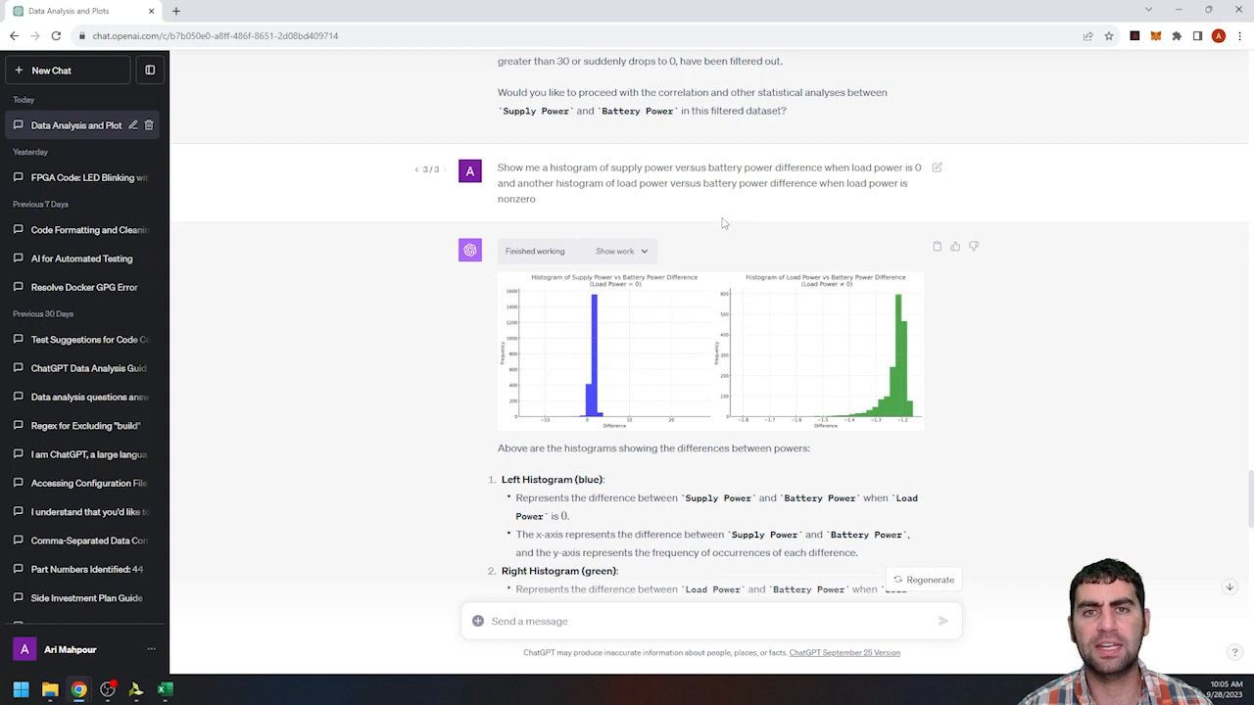
scroll(down, 3)
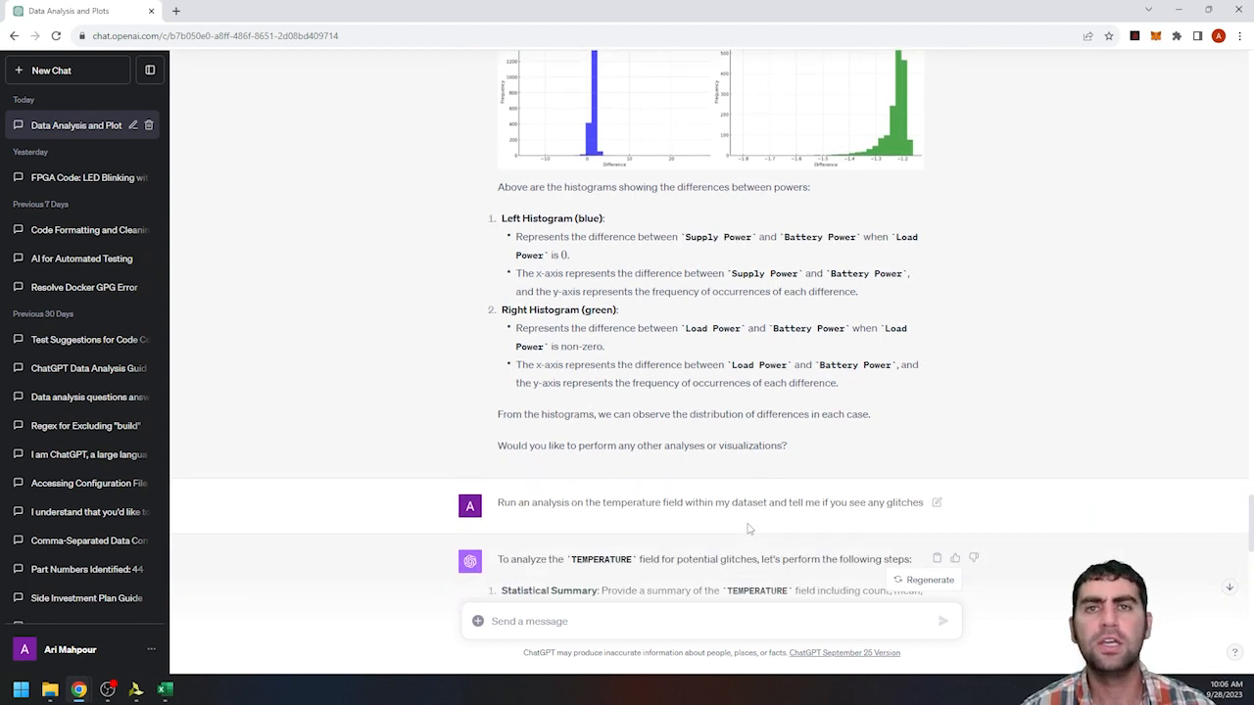
scroll(down, 3)
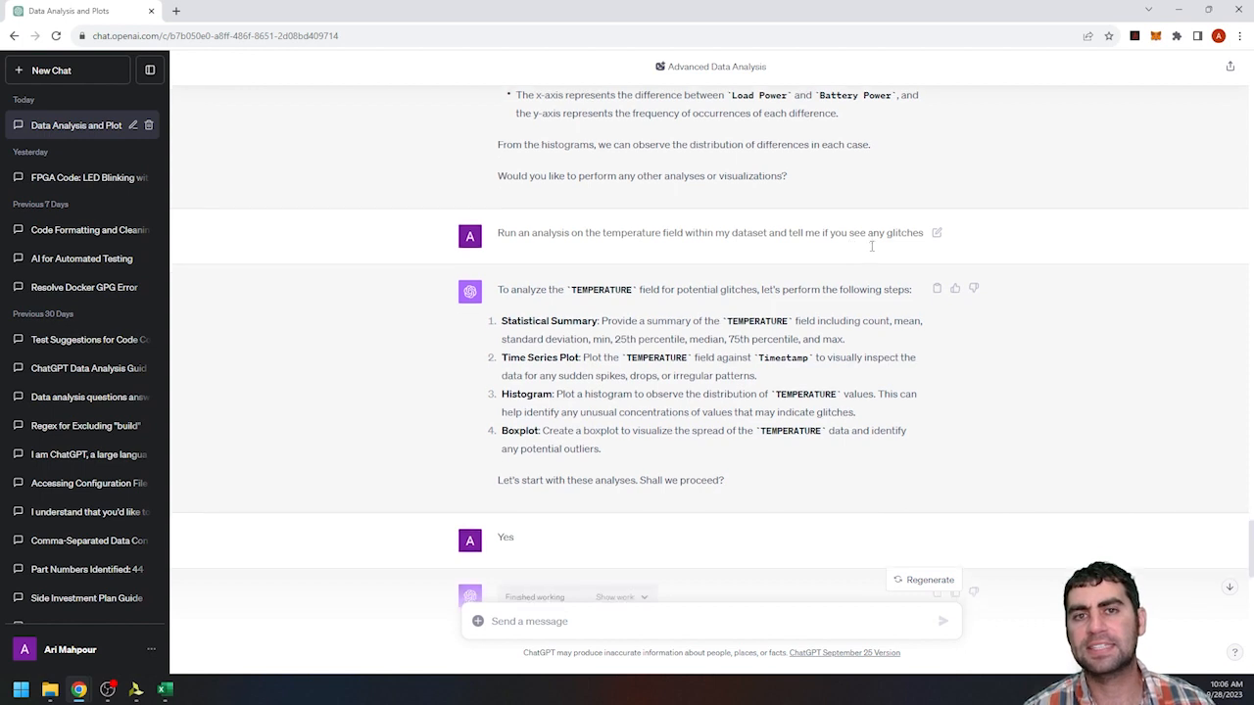
scroll(down, 3)
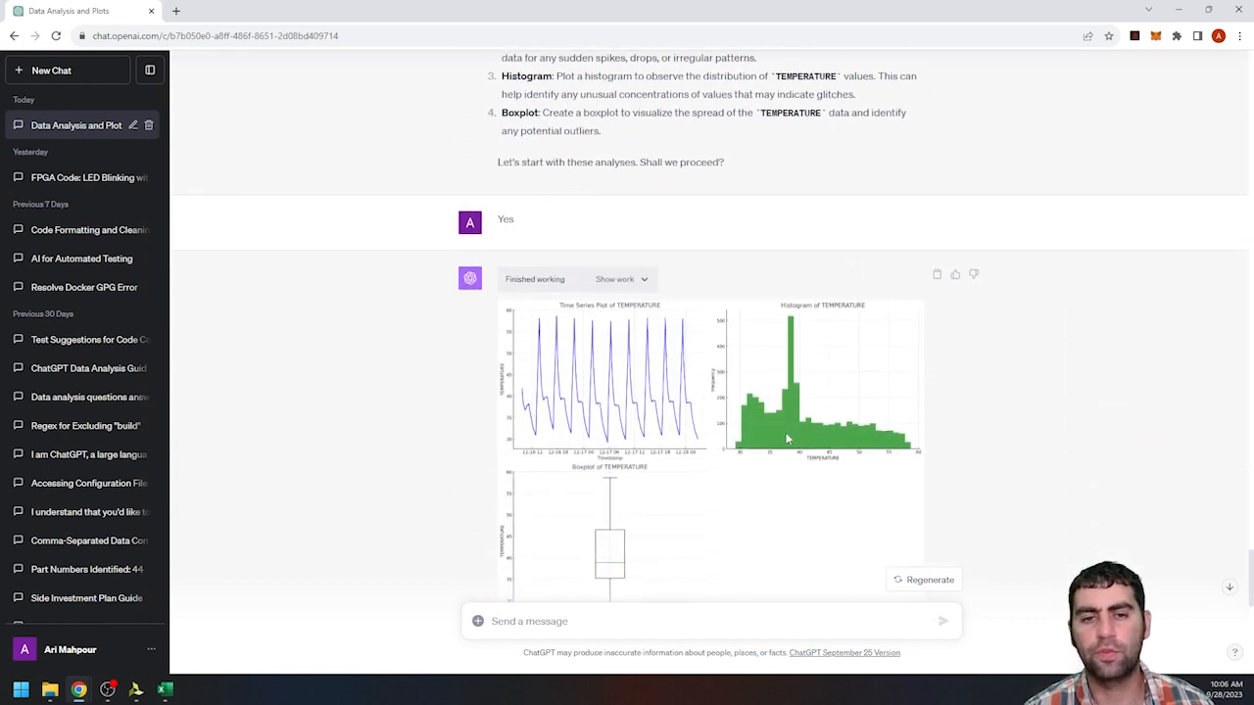
mouse_move(521, 415)
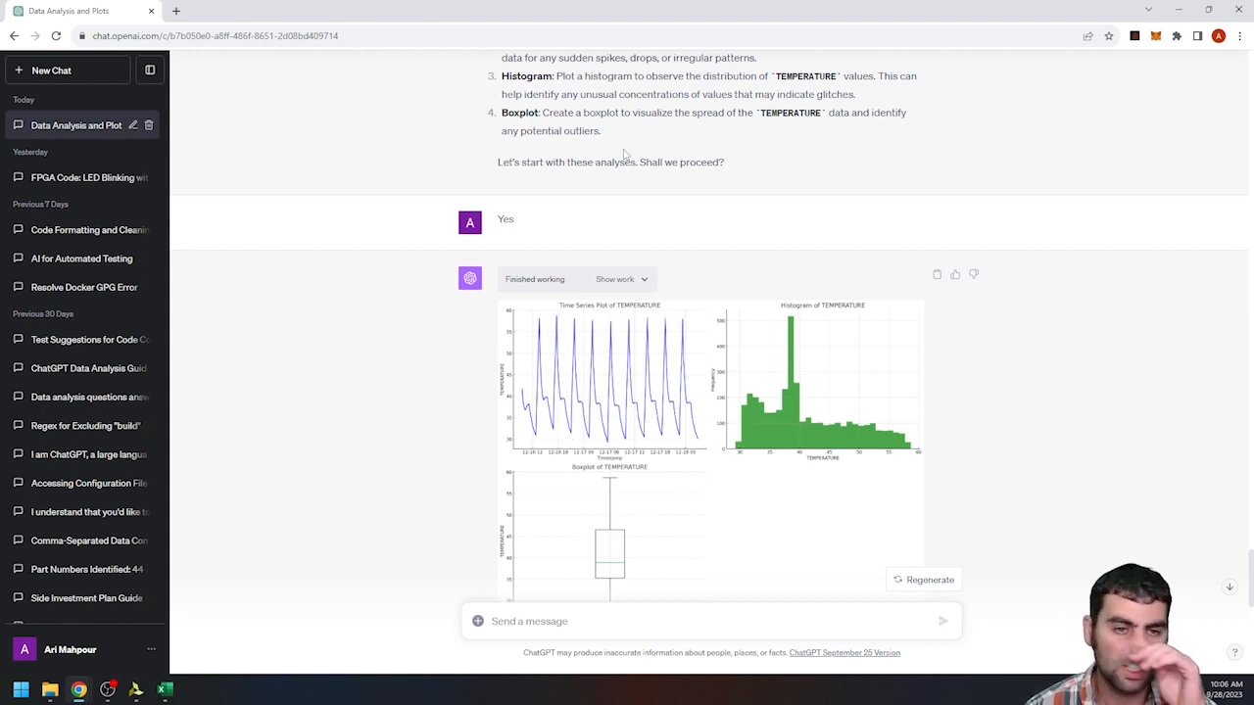
mouse_move(560, 353)
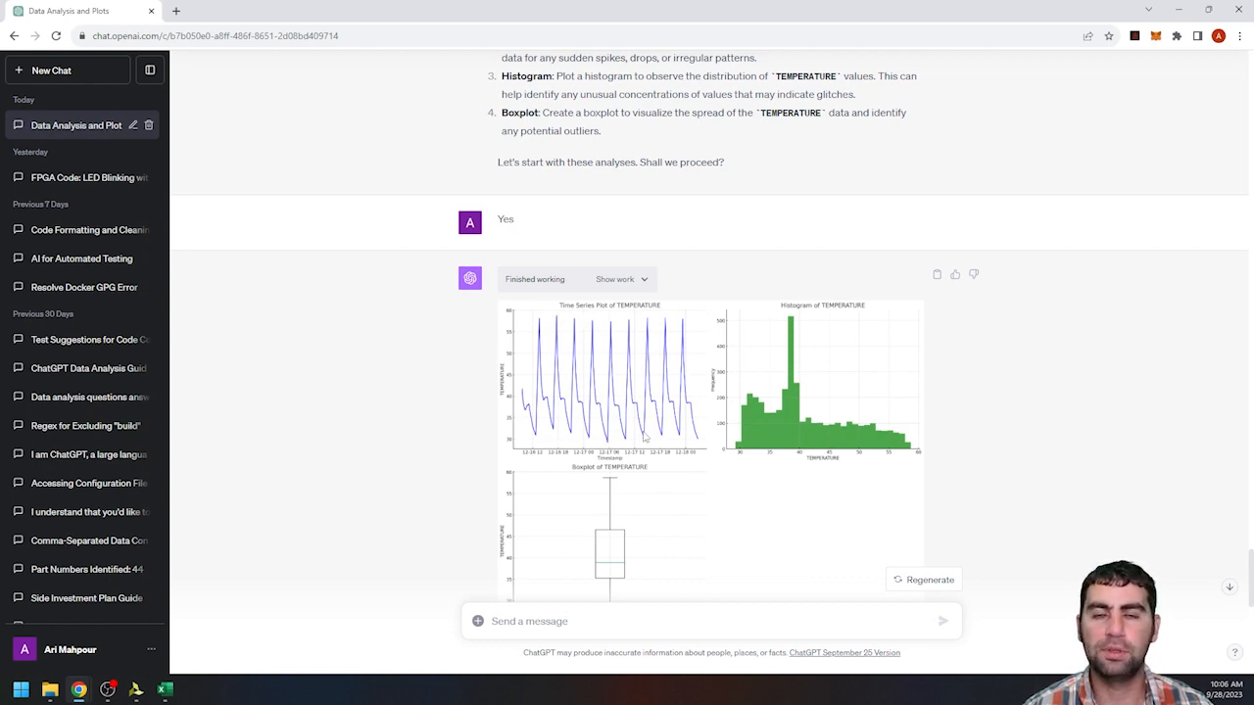
mouse_move(697, 455)
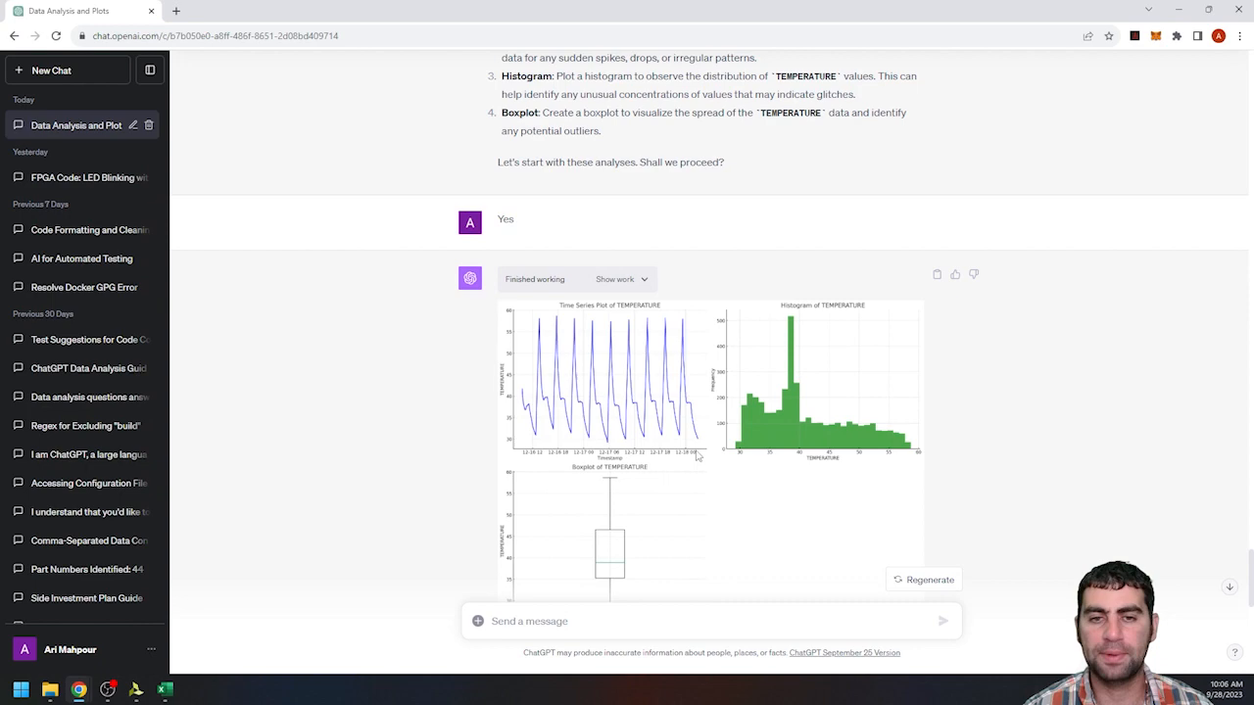
scroll(down, 3)
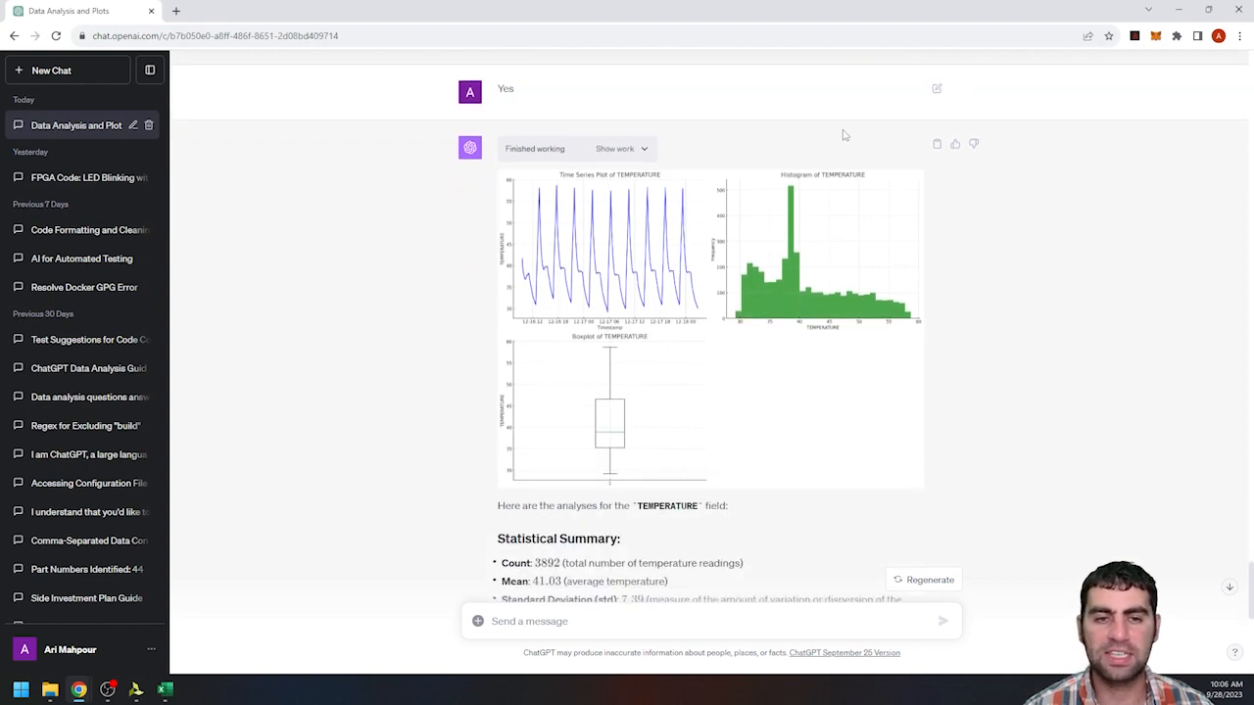
scroll(down, 3)
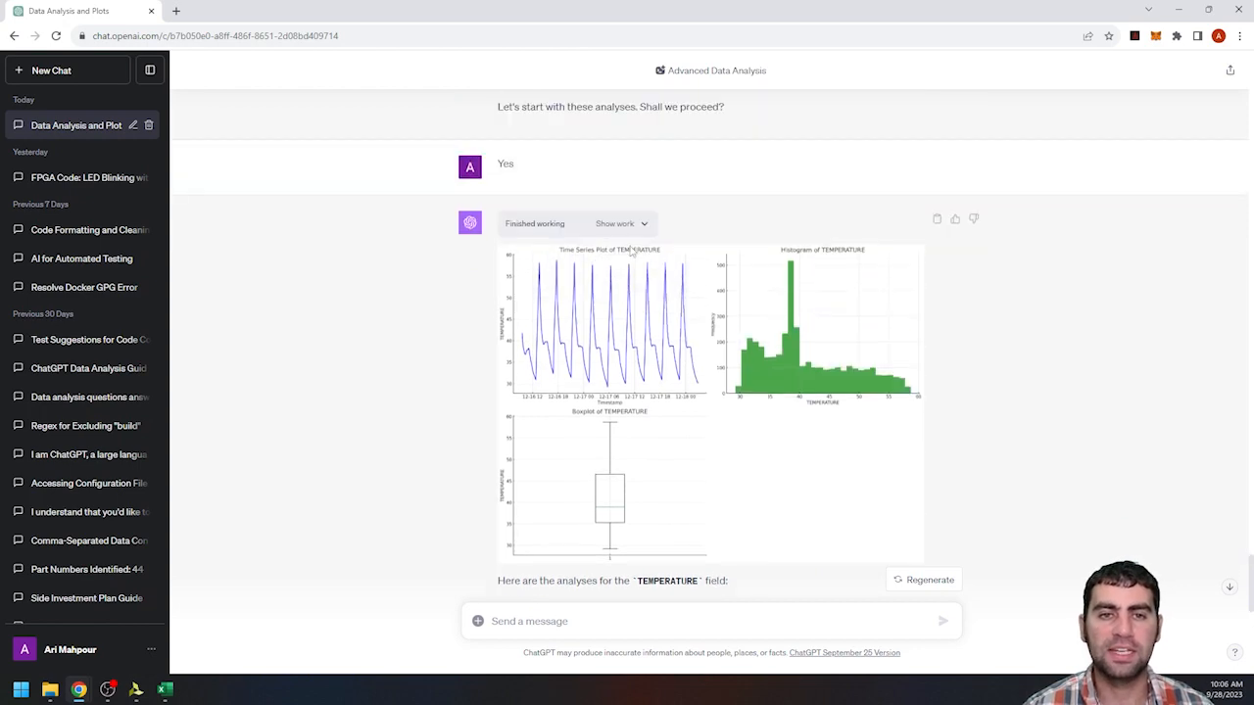
scroll(down, 3)
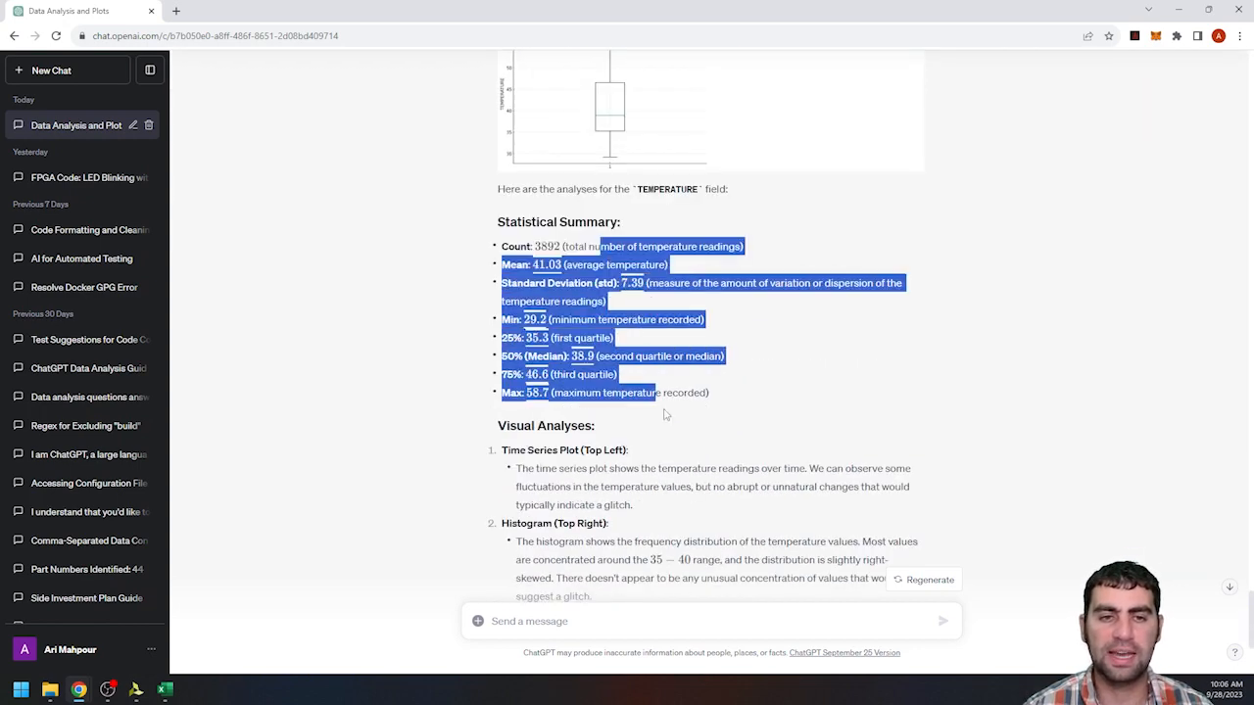
scroll(down, 3)
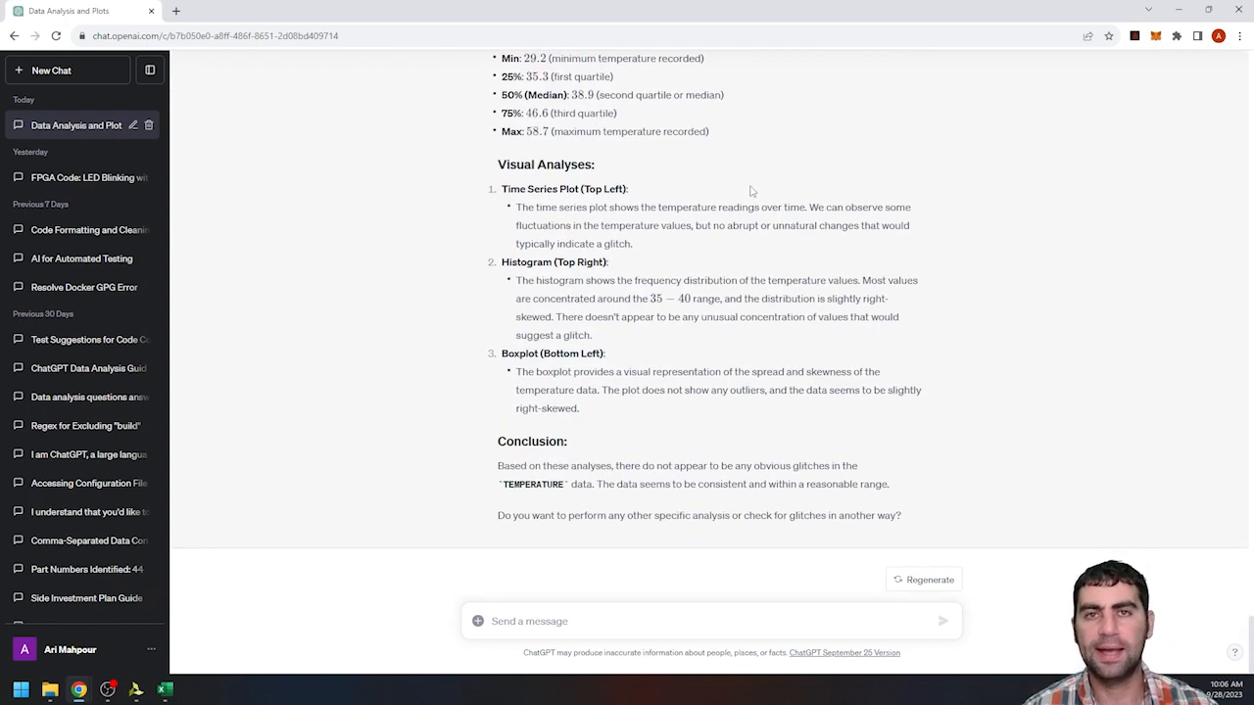
mouse_move(717, 317)
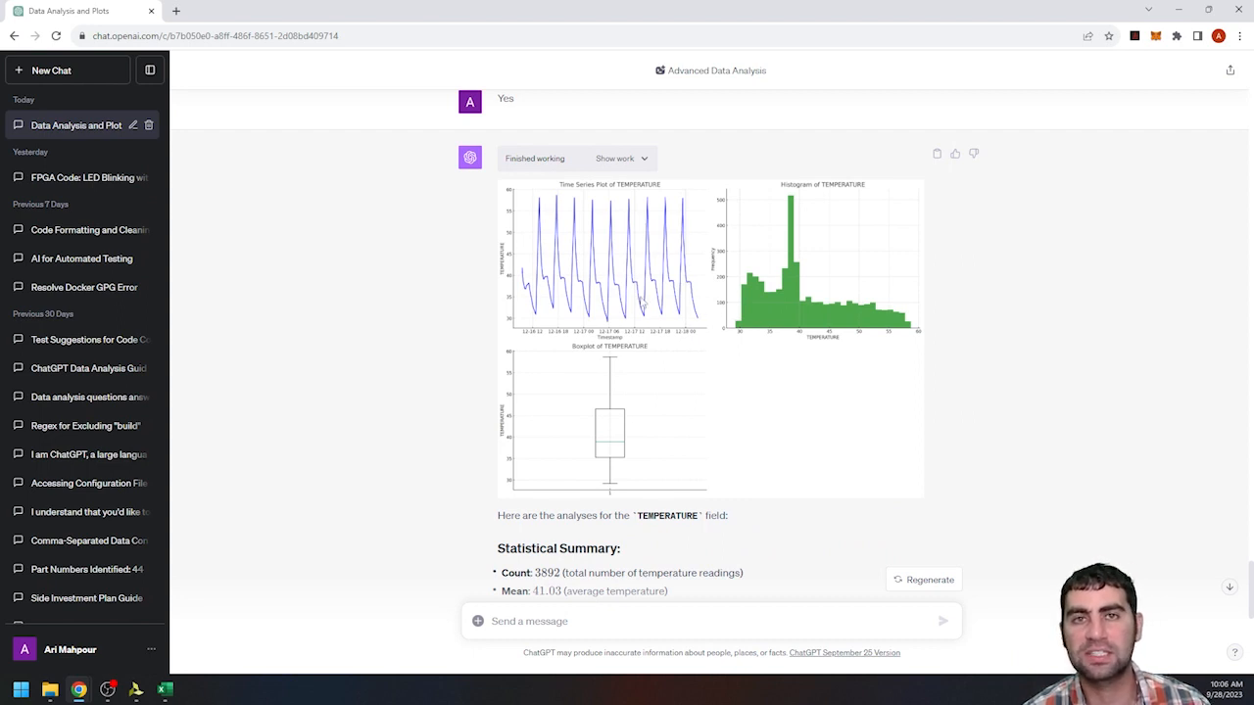
mouse_move(657, 271)
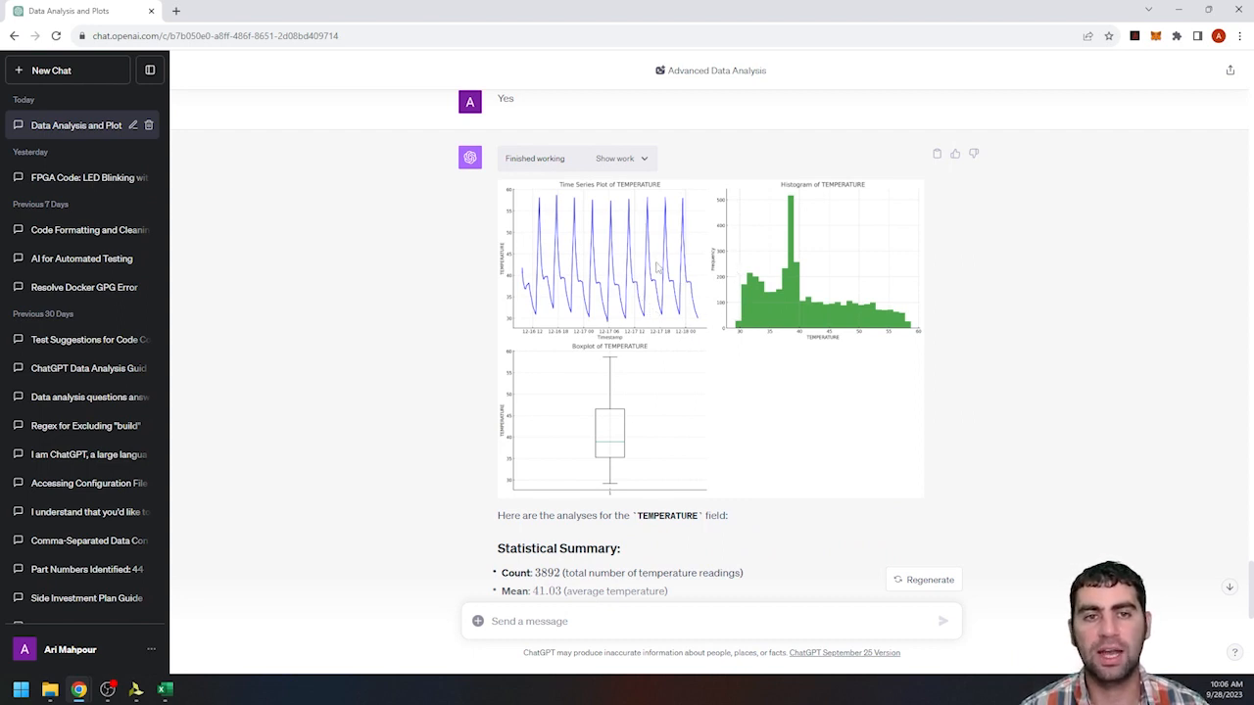
scroll(down, 3)
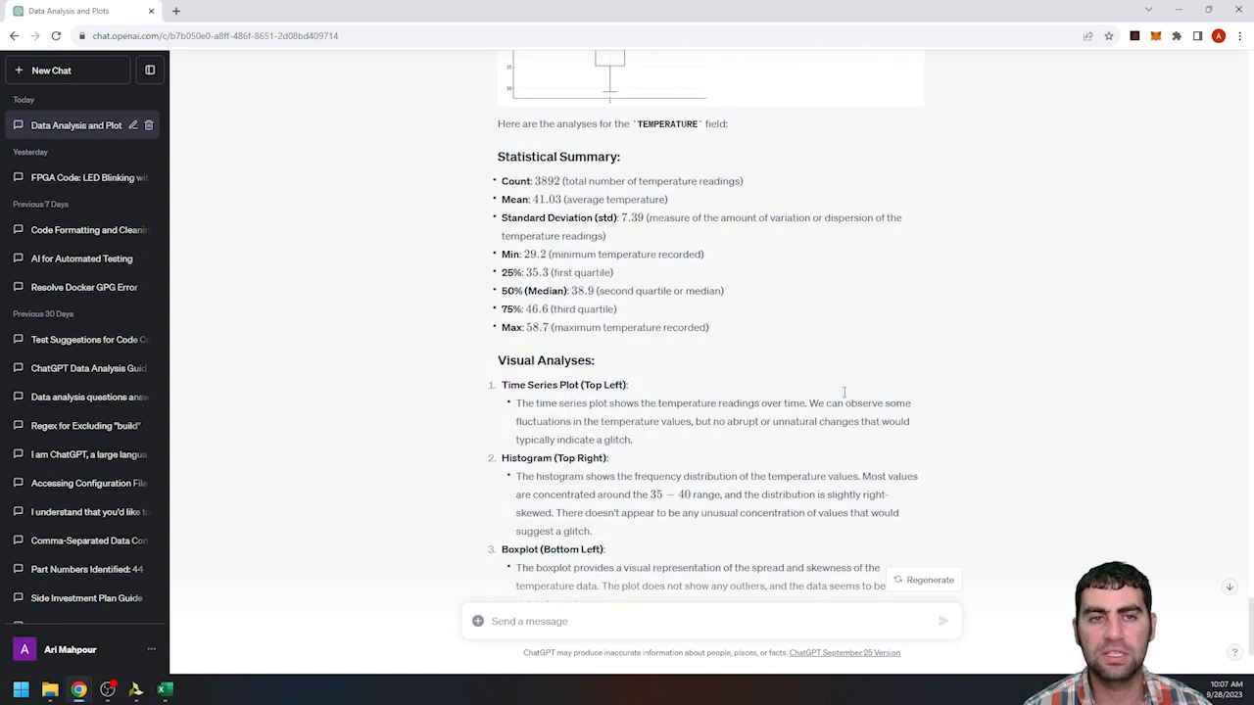
scroll(down, 3)
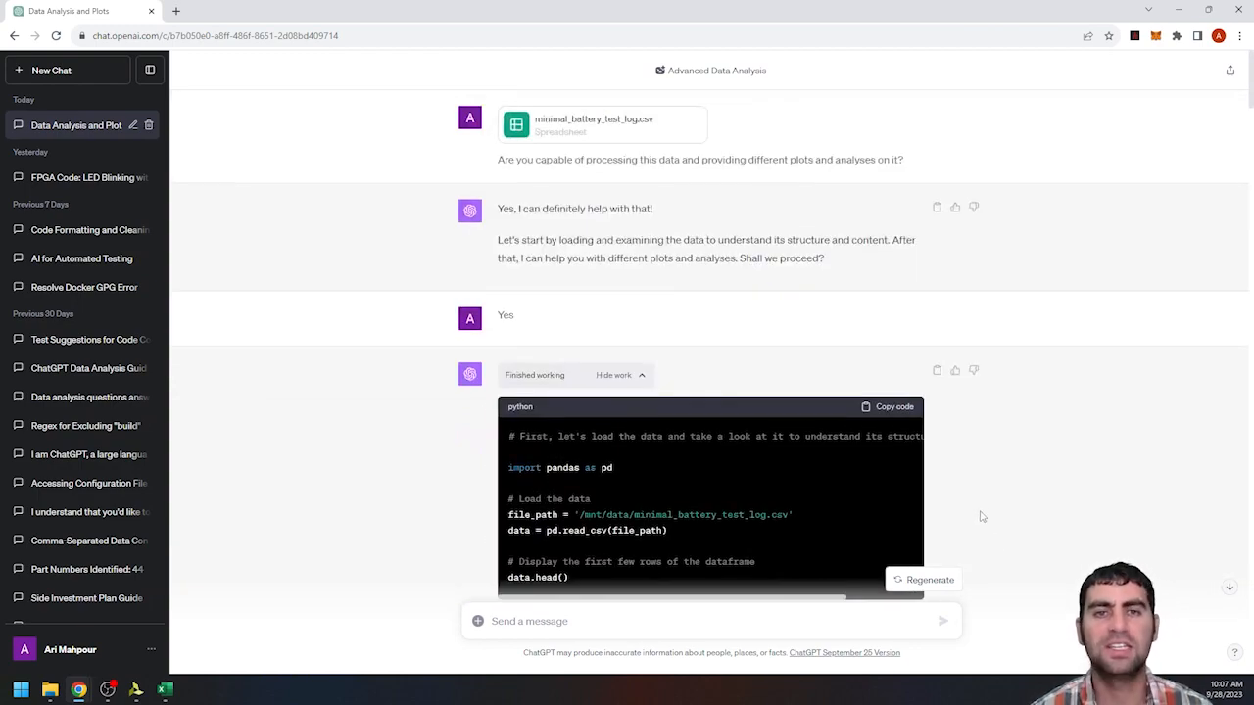
scroll(down, 3)
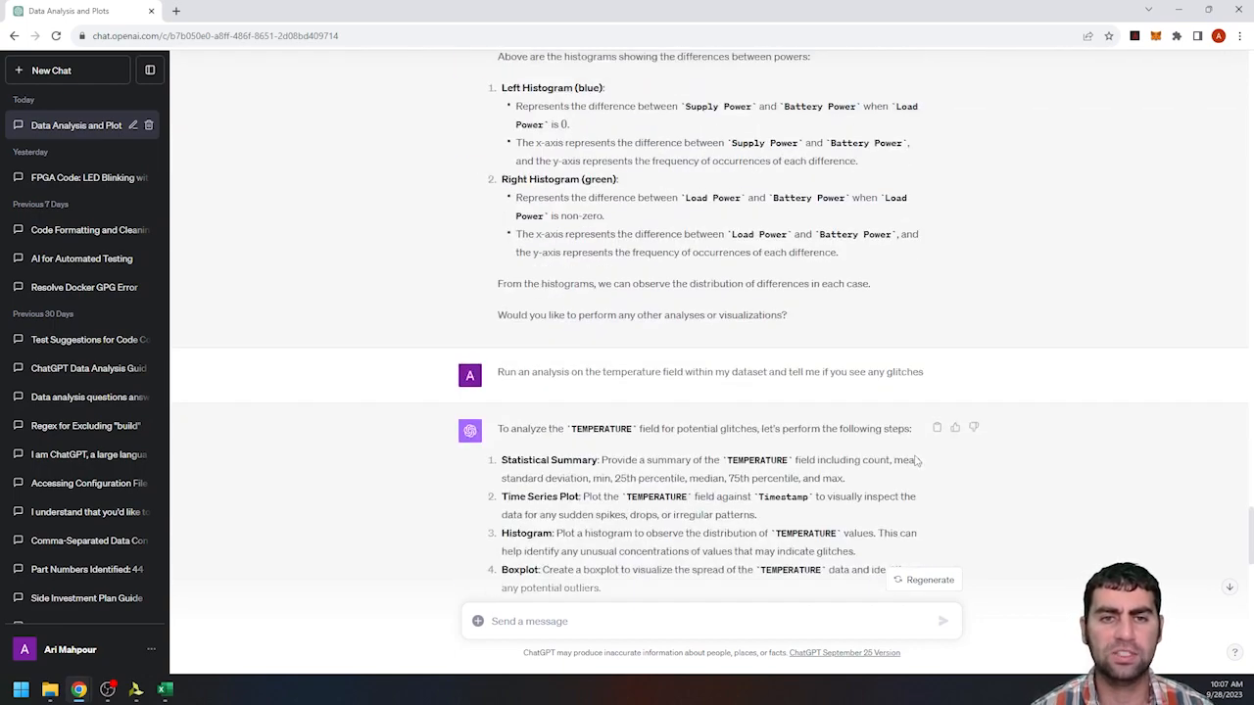
scroll(down, 3)
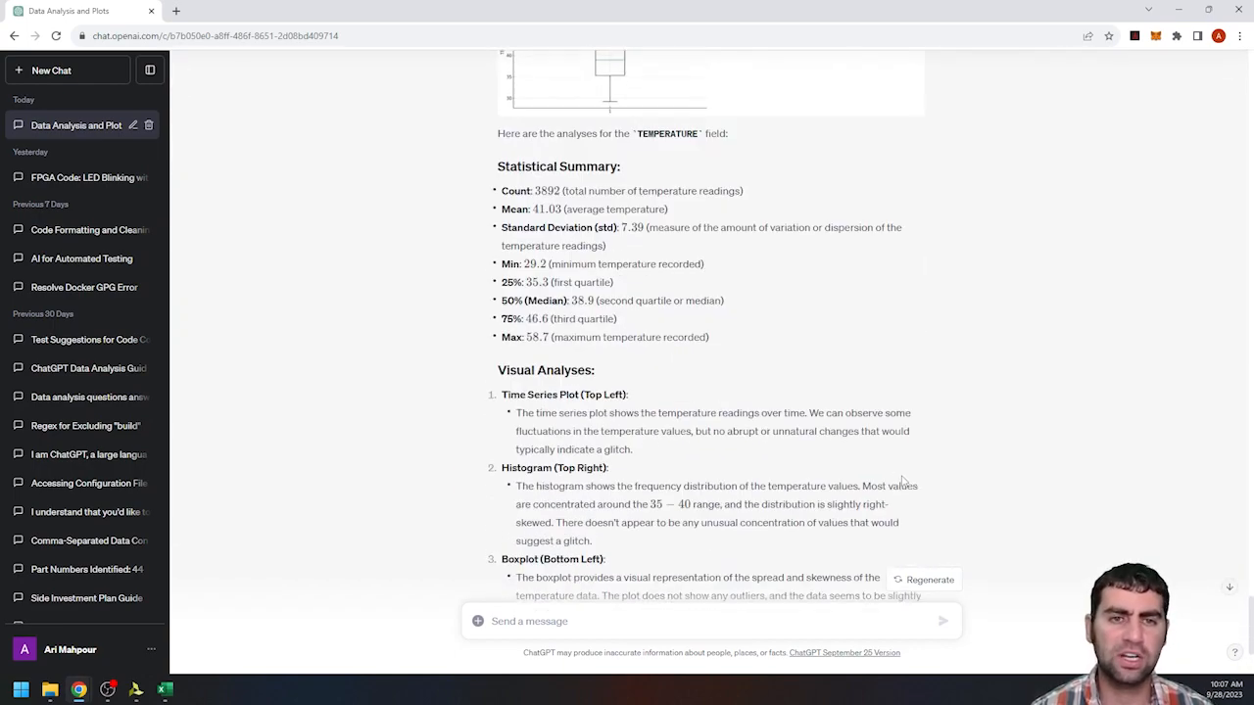
scroll(down, 3)
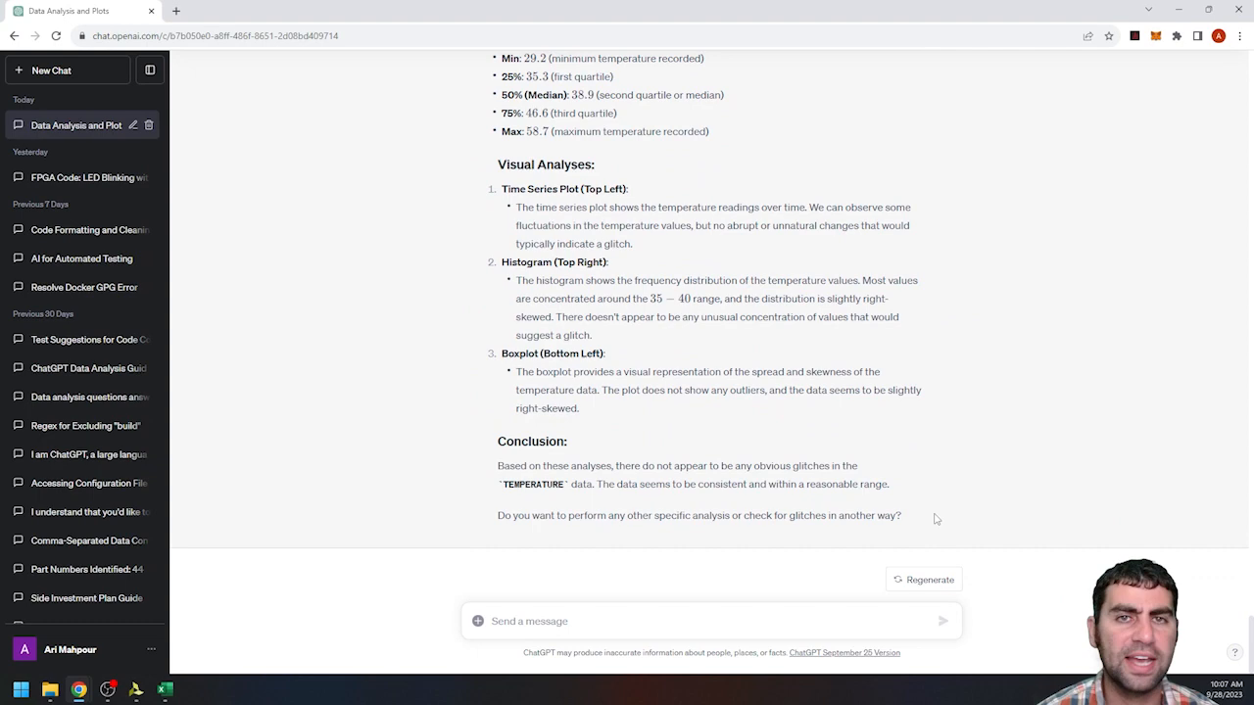